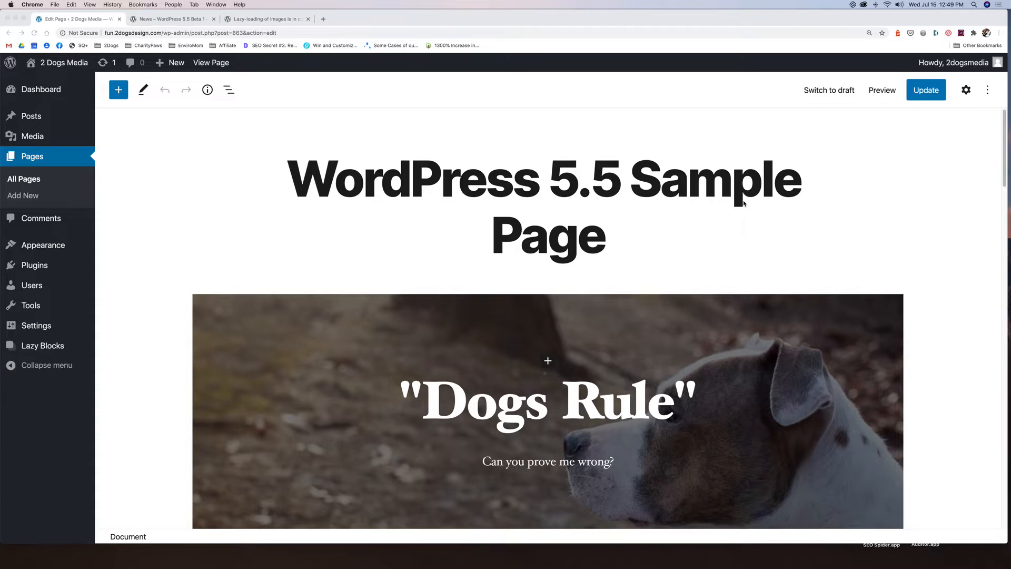
{"action": "mouse_move", "coordinate": [672, 216]}
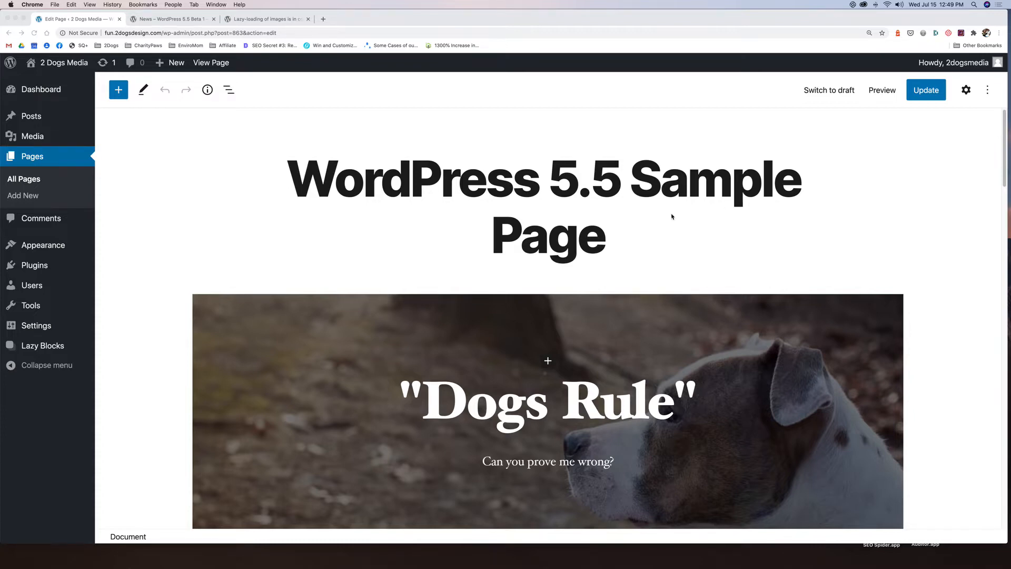
- Scroll through the sample page to the empty paragraph below the two dog pictures
{"action": "scroll", "scroll_direction": "down", "scroll_amount": 3}
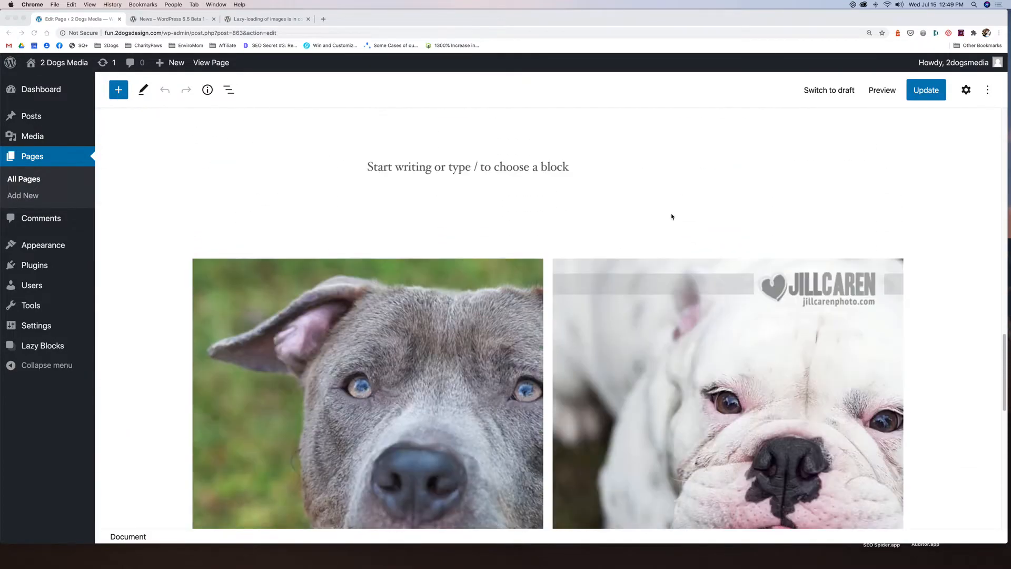
{"action": "scroll", "scroll_direction": "up", "scroll_amount": 3}
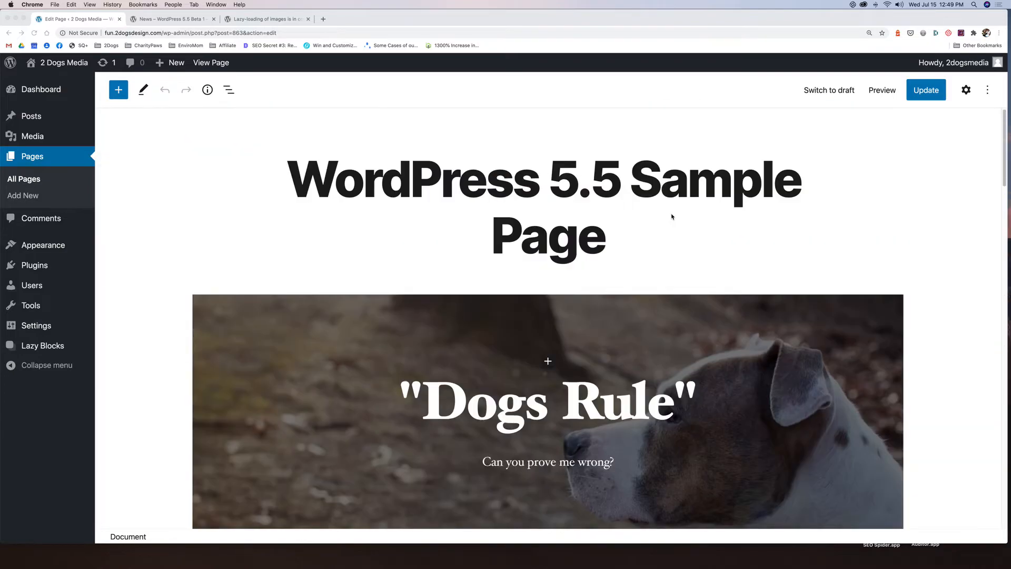
{"action": "scroll", "scroll_direction": "down", "scroll_amount": 3}
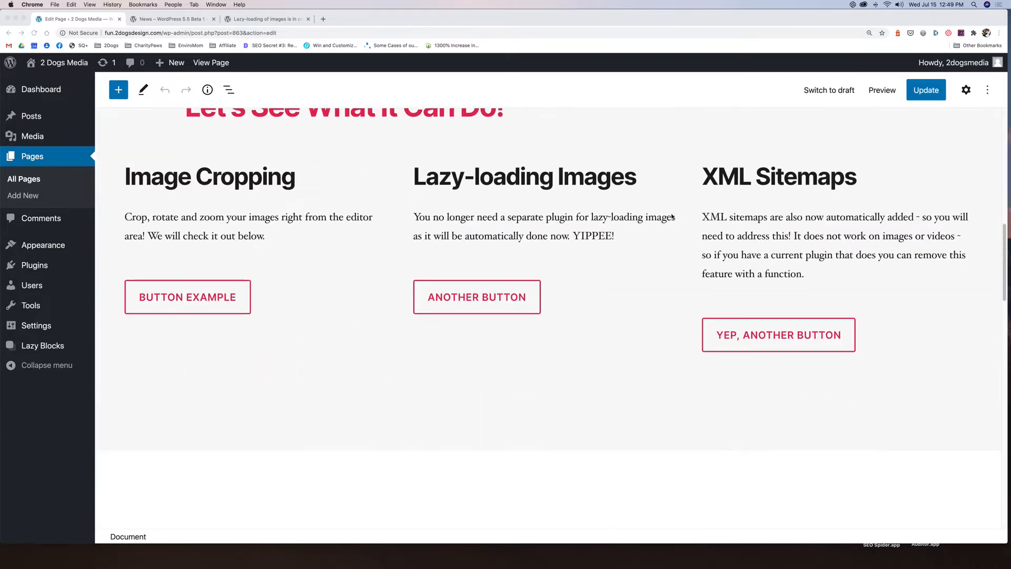
{"action": "scroll", "scroll_direction": "down", "scroll_amount": 3}
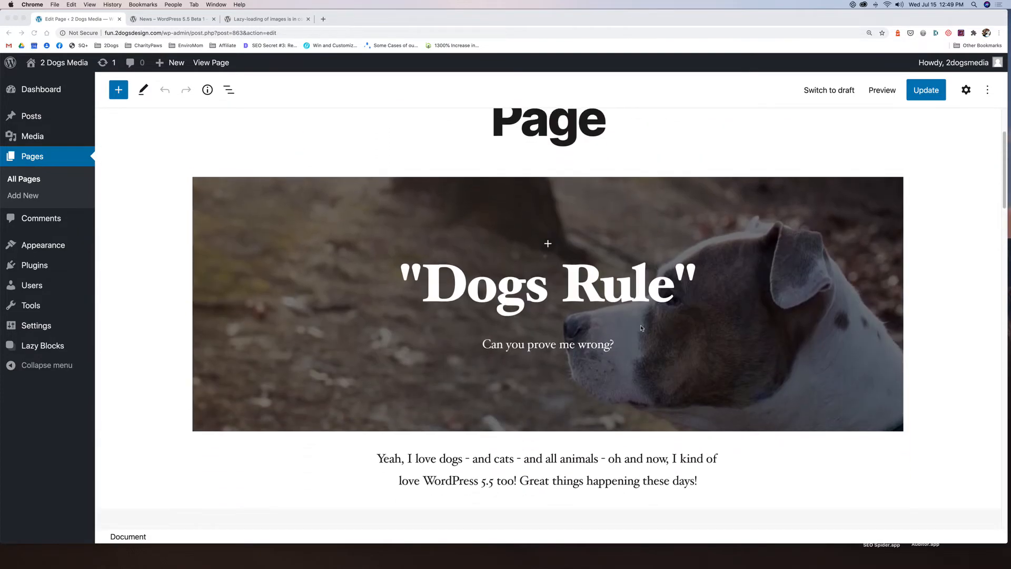
{"action": "mouse_move", "coordinate": [618, 328]}
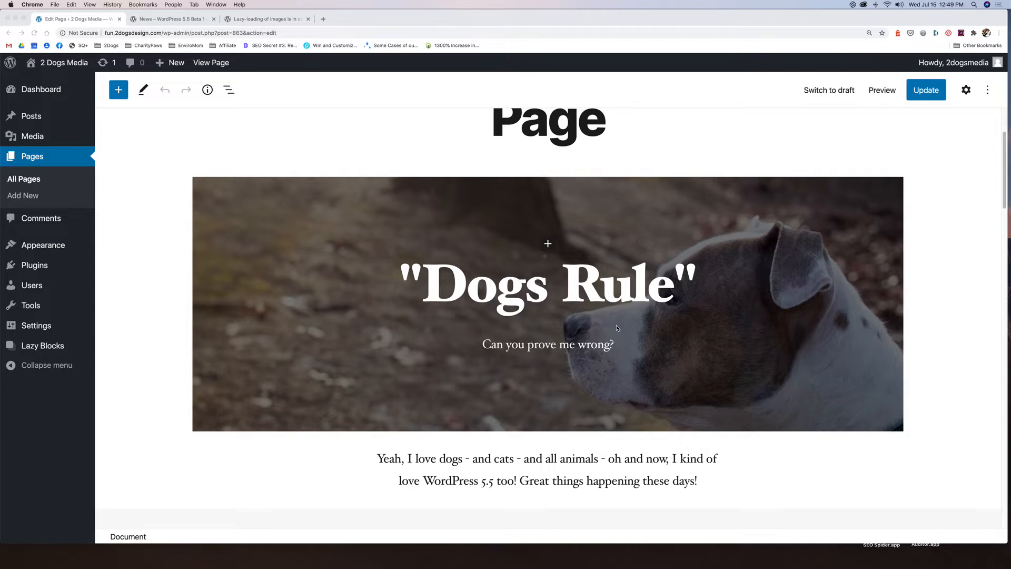
{"action": "scroll", "scroll_direction": "down", "scroll_amount": 3}
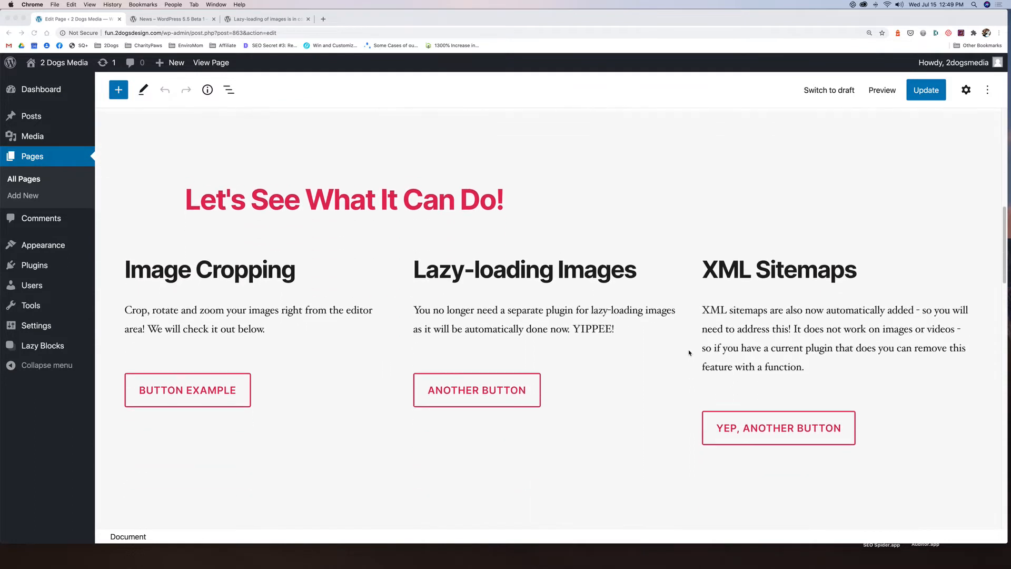
{"action": "scroll", "scroll_direction": "up", "scroll_amount": 3}
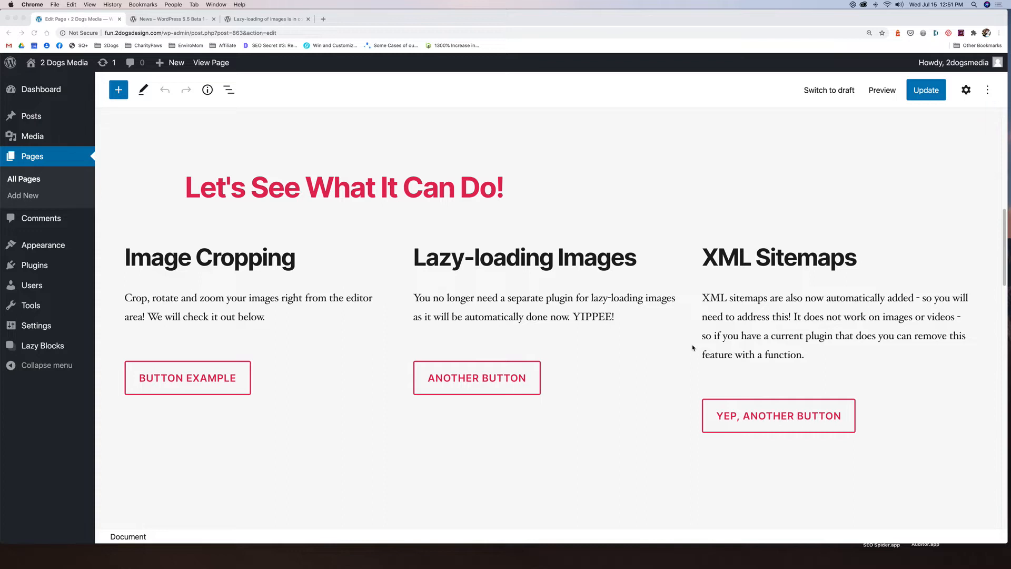
{"action": "scroll", "scroll_direction": "up", "scroll_amount": 3}
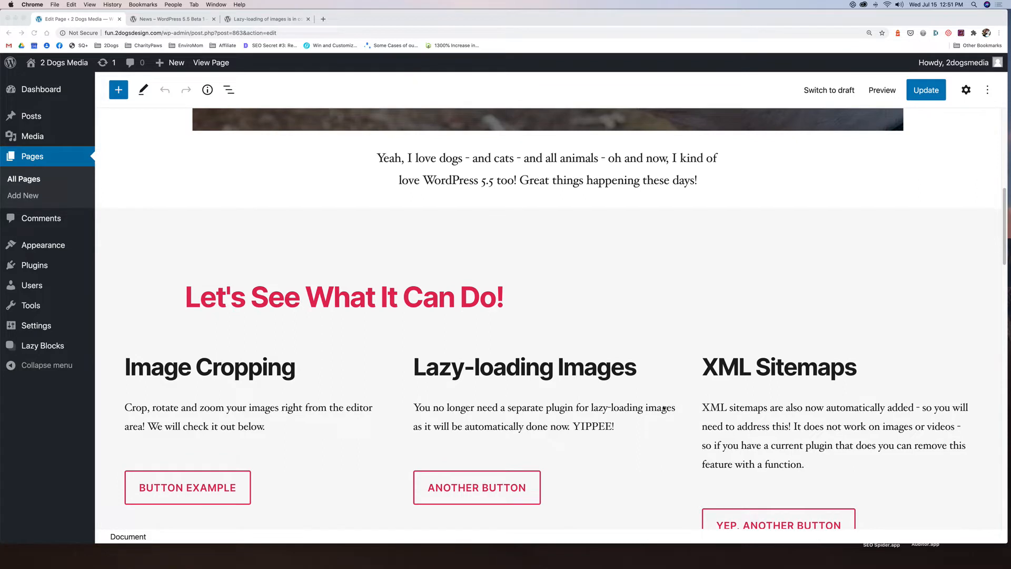
{"action": "scroll", "scroll_direction": "down", "scroll_amount": 3}
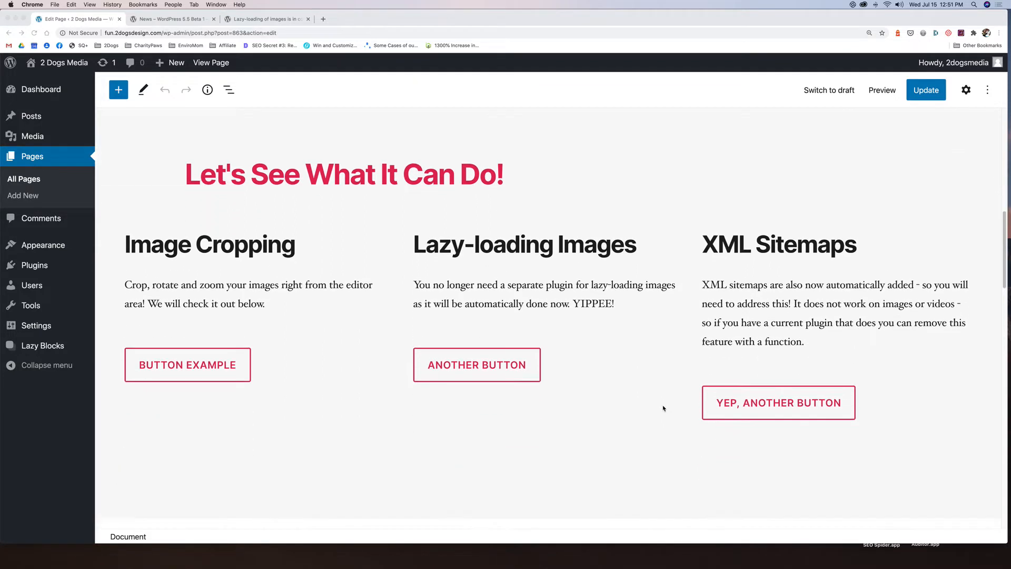
{"action": "mouse_move", "coordinate": [722, 283]}
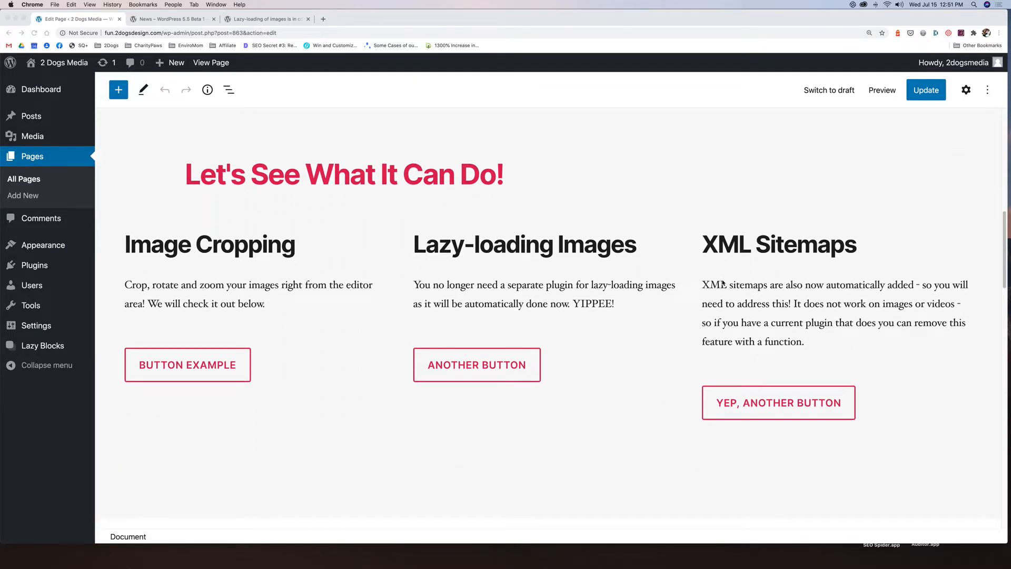
{"action": "mouse_move", "coordinate": [537, 275]}
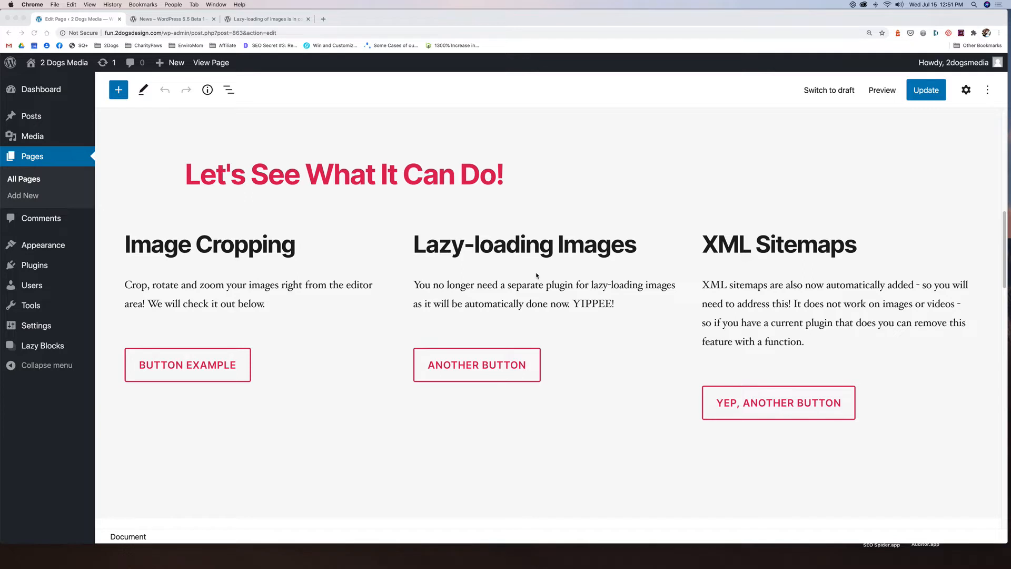
{"action": "scroll", "scroll_direction": "down", "scroll_amount": 3}
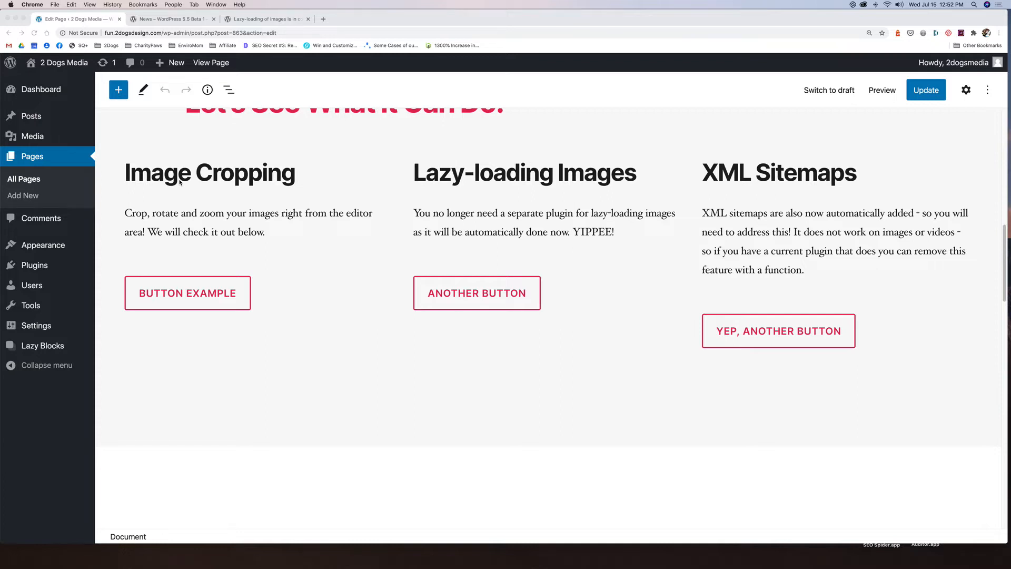
{"action": "mouse_move", "coordinate": [390, 327]}
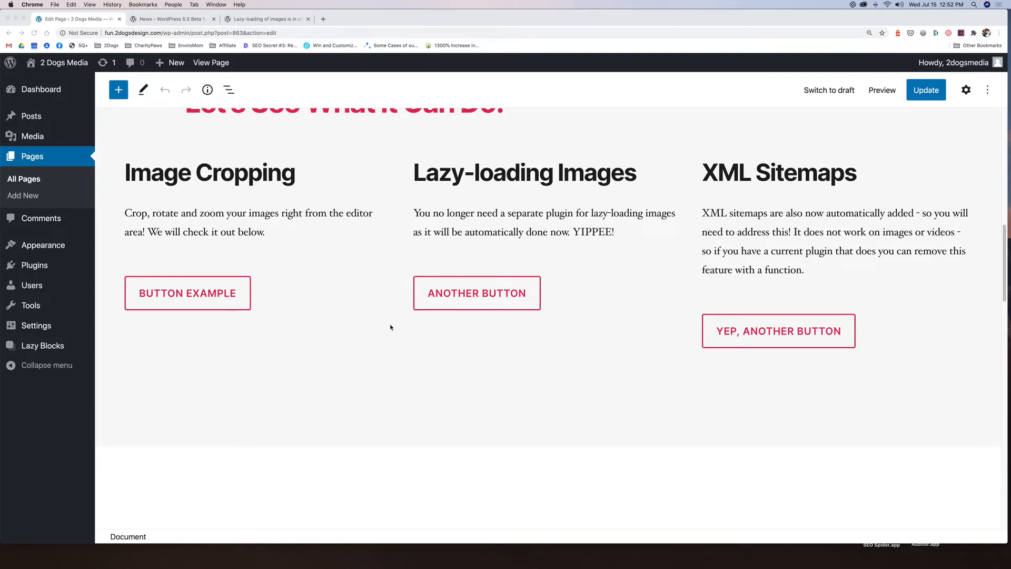
{"action": "scroll", "scroll_direction": "down", "scroll_amount": 3}
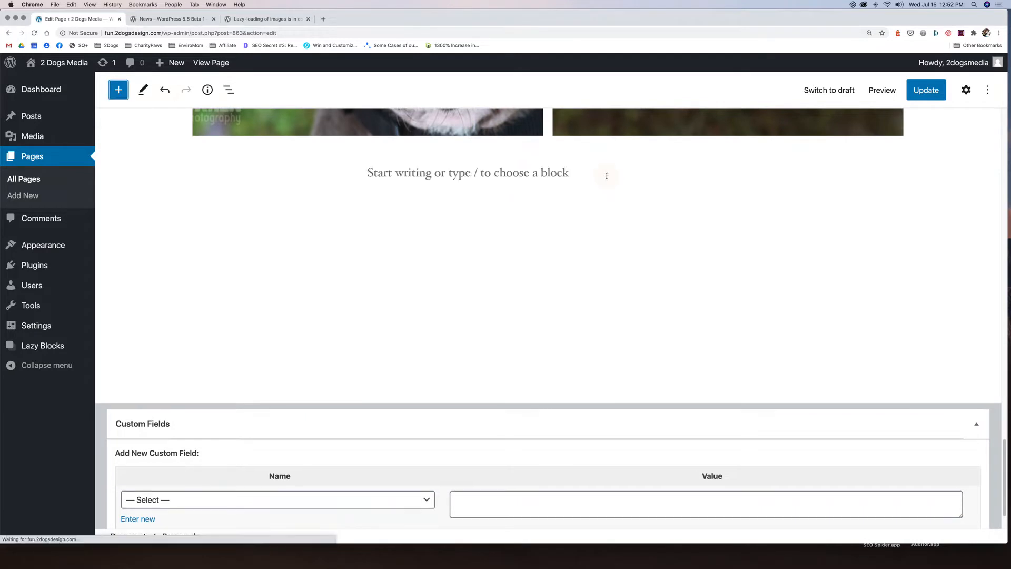
- Insert an Image block via /image and pick the tan dog photo from the Media Library
{"action": "type", "text": "/image"}
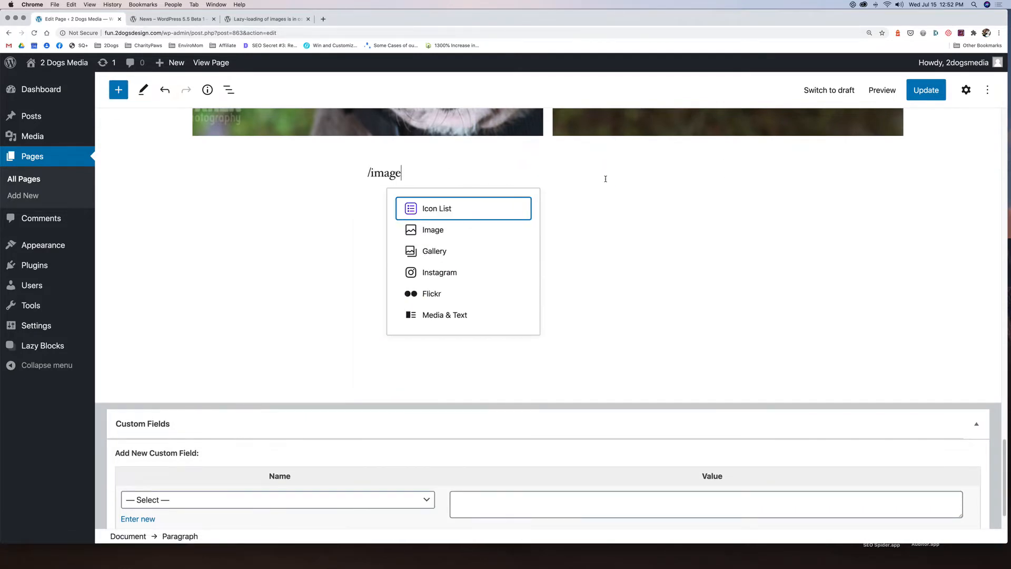
{"action": "left_click", "coordinate": [433, 230]}
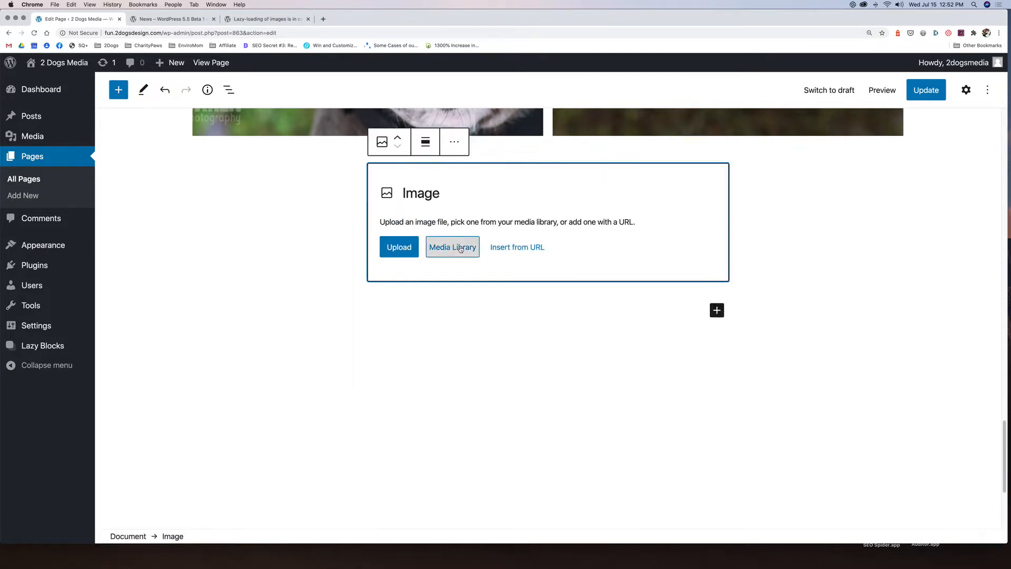
{"action": "left_click", "coordinate": [452, 247]}
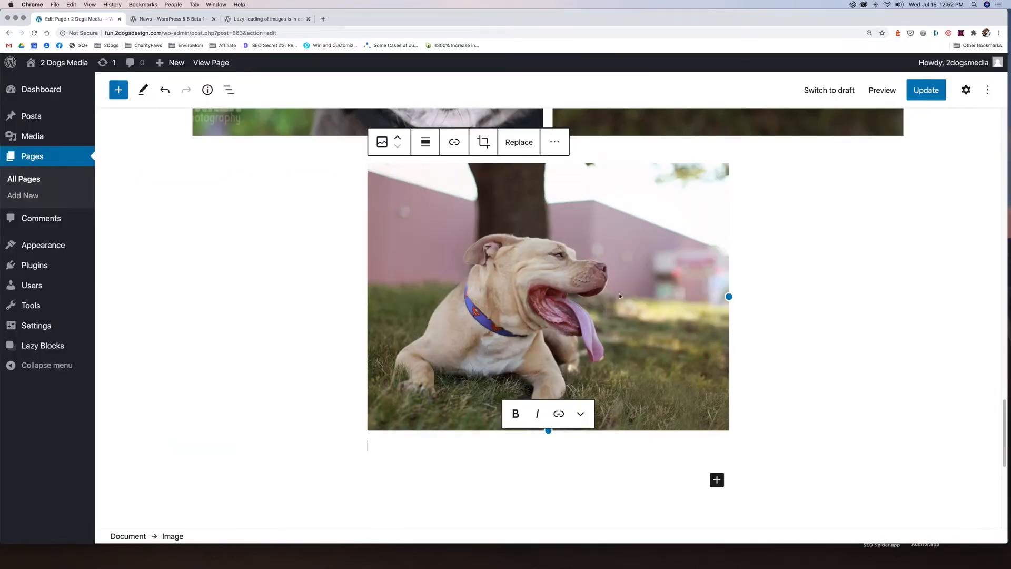
{"action": "mouse_move", "coordinate": [620, 284]}
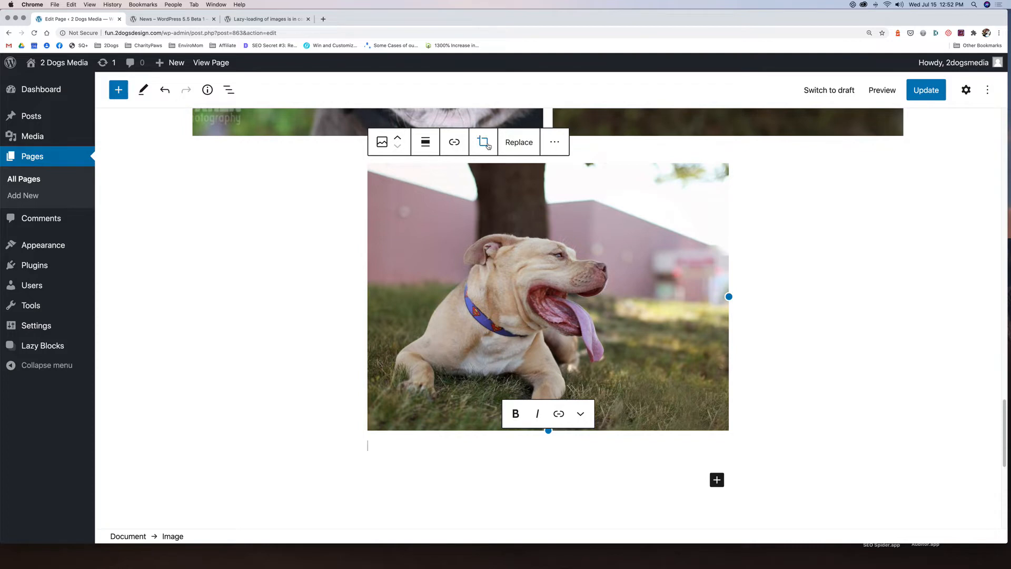
- Crop the tan dog photo, trying landscape and portrait aspect ratios before settling on Square
{"action": "left_click", "coordinate": [483, 142]}
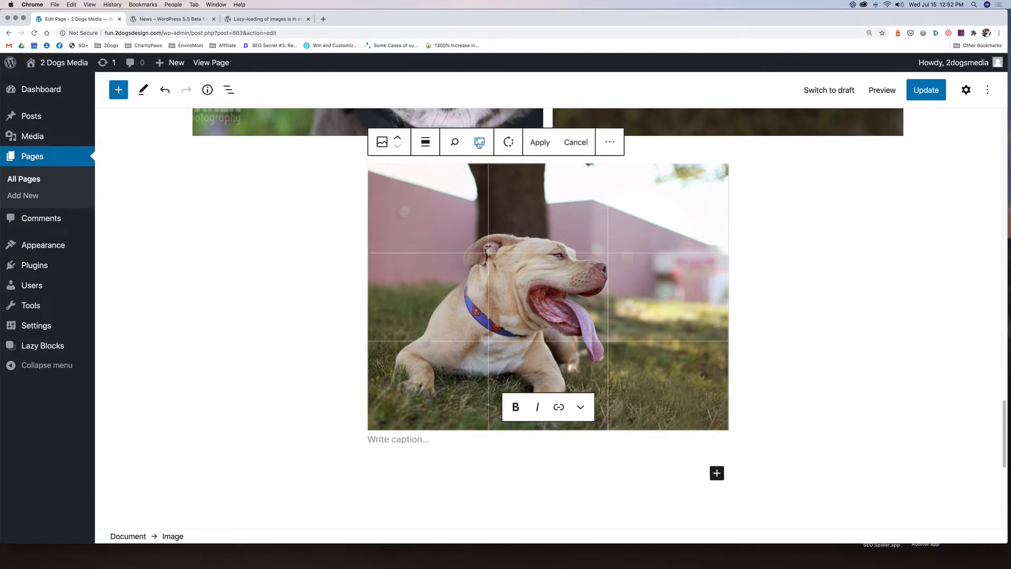
{"action": "left_click", "coordinate": [479, 141]}
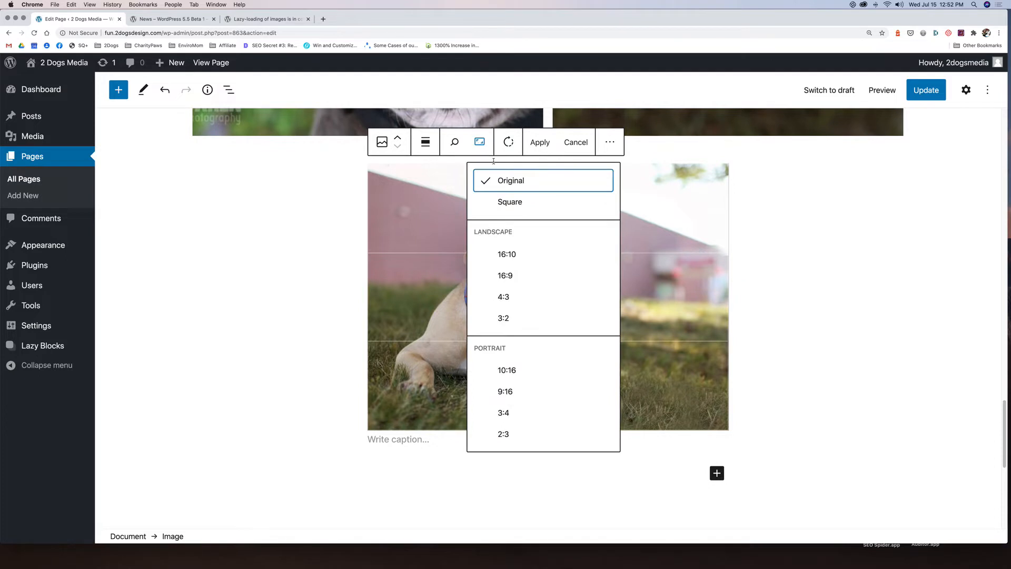
{"action": "mouse_move", "coordinate": [480, 142]}
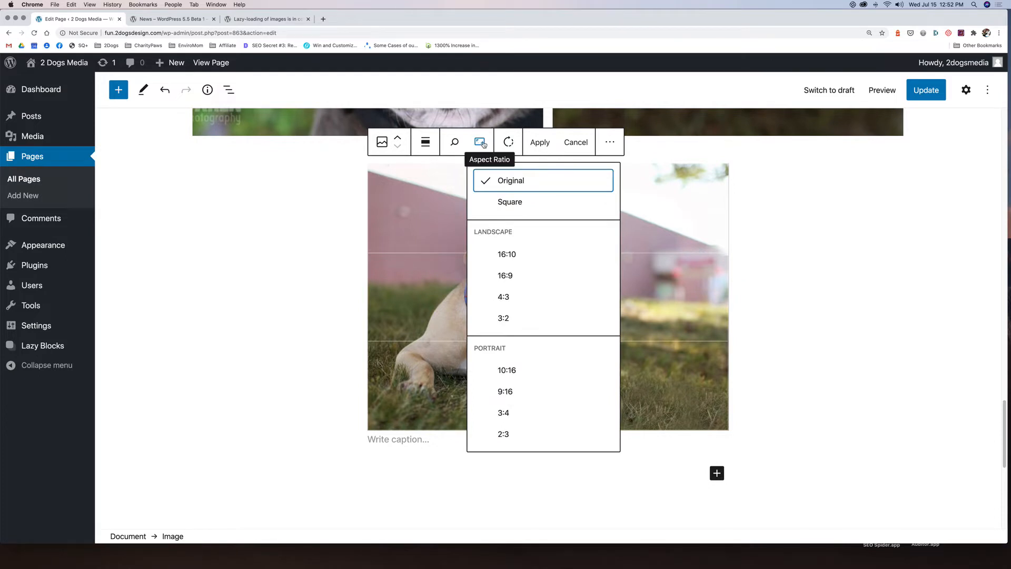
{"action": "mouse_move", "coordinate": [511, 181]}
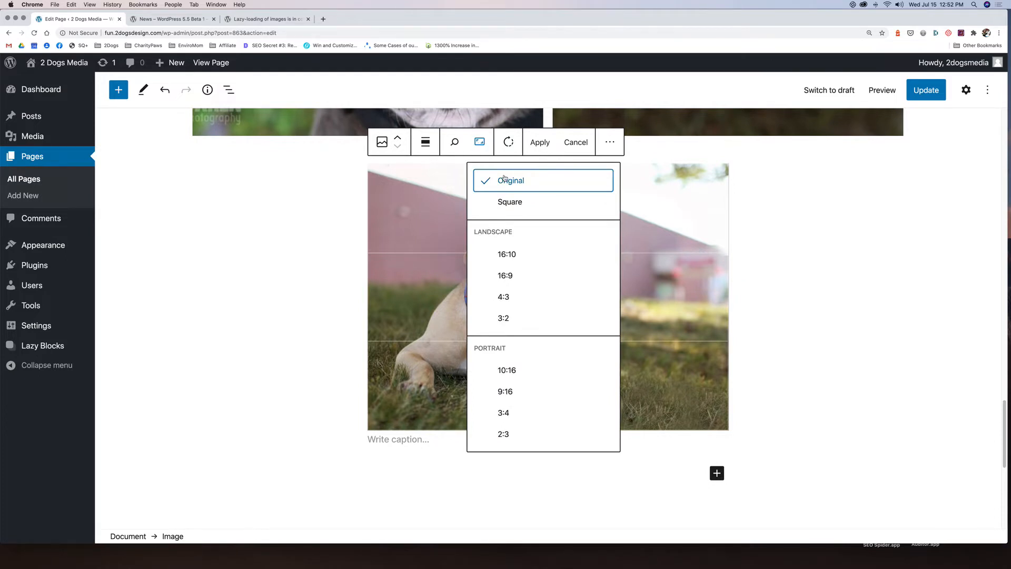
{"action": "mouse_move", "coordinate": [503, 412]}
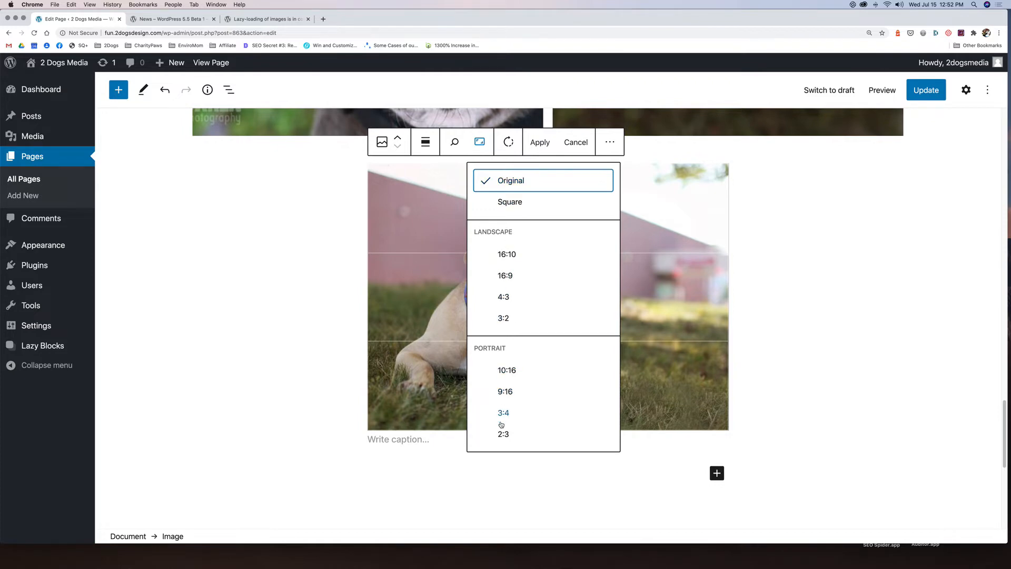
{"action": "mouse_move", "coordinate": [560, 187]}
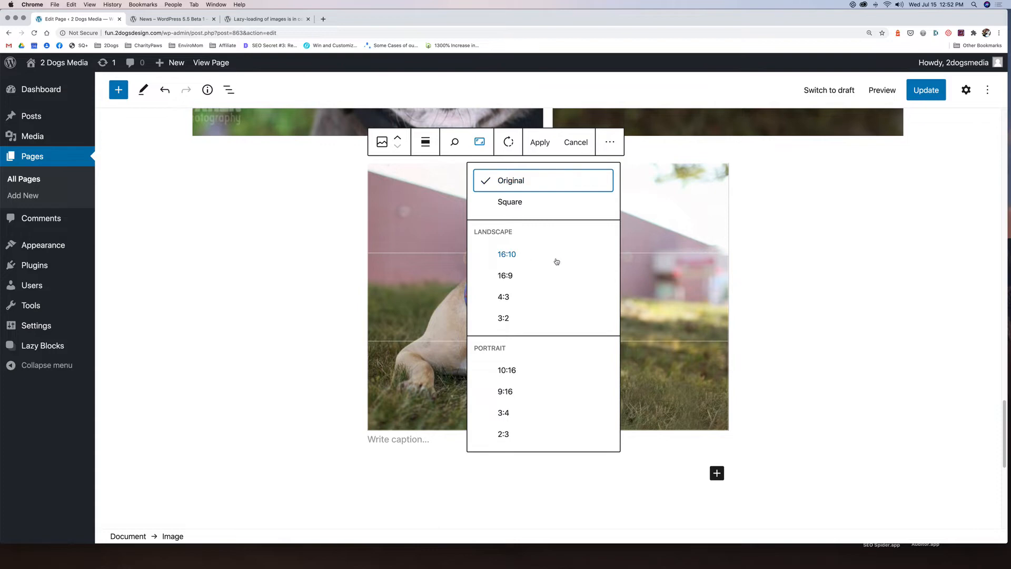
{"action": "mouse_move", "coordinate": [506, 276]}
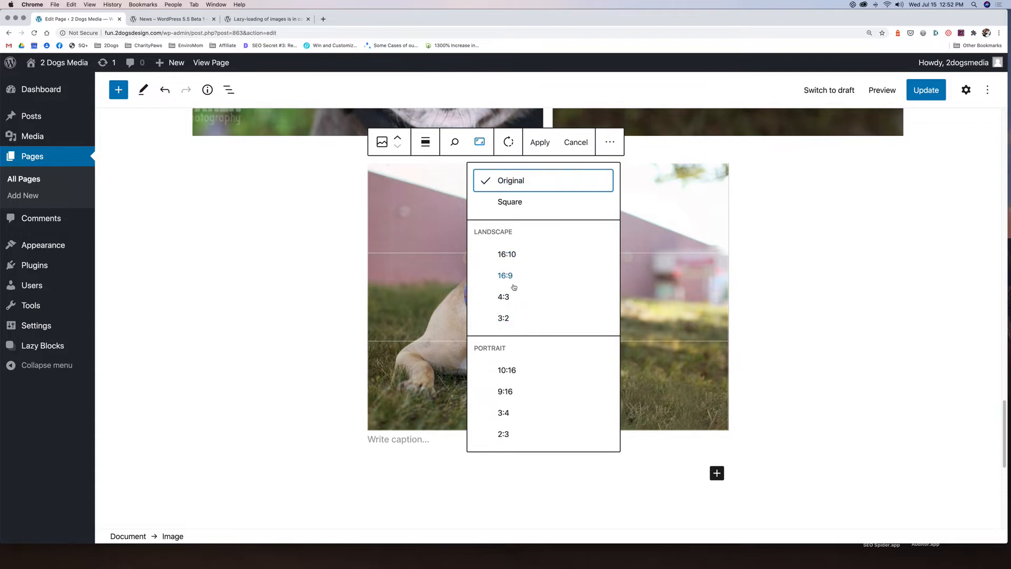
{"action": "mouse_move", "coordinate": [504, 297]}
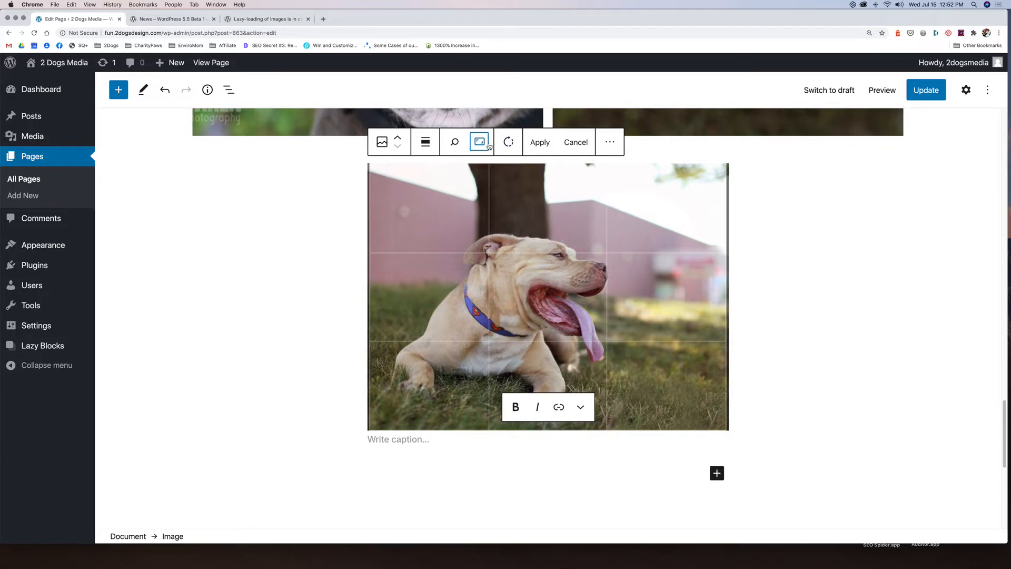
{"action": "left_click", "coordinate": [480, 141]}
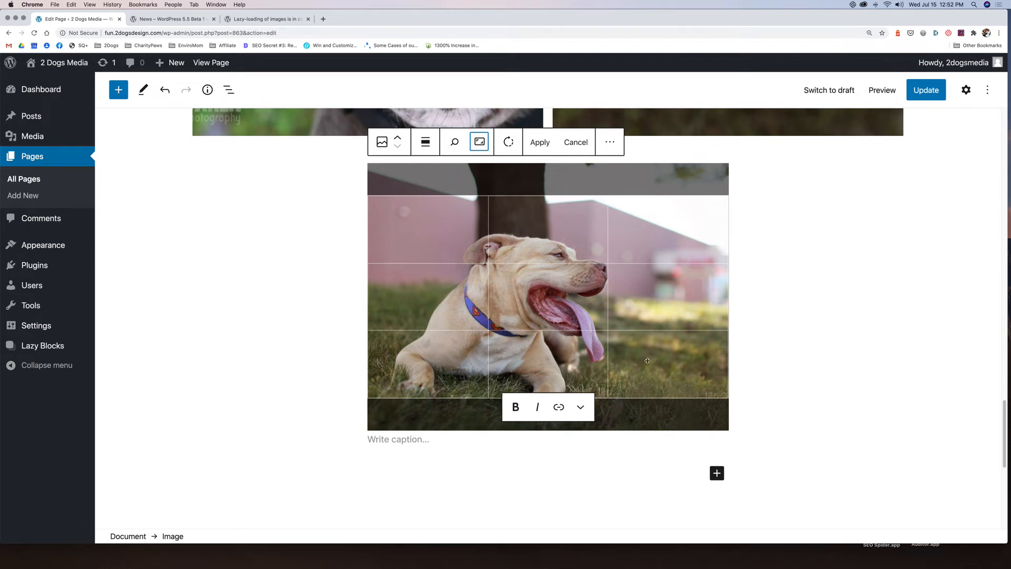
{"action": "left_click", "coordinate": [478, 141]}
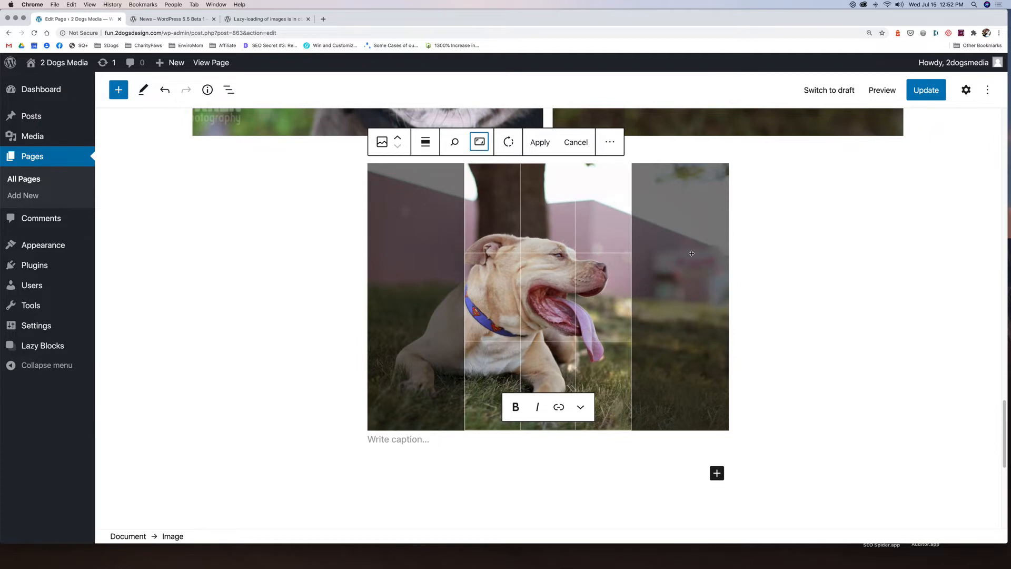
{"action": "left_click", "coordinate": [479, 142]}
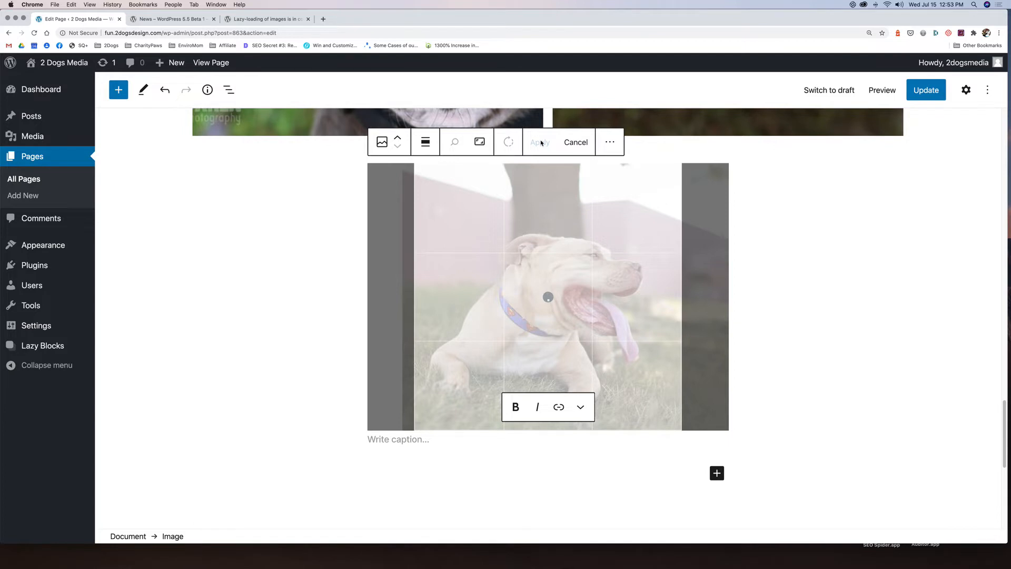
{"action": "mouse_move", "coordinate": [540, 141]}
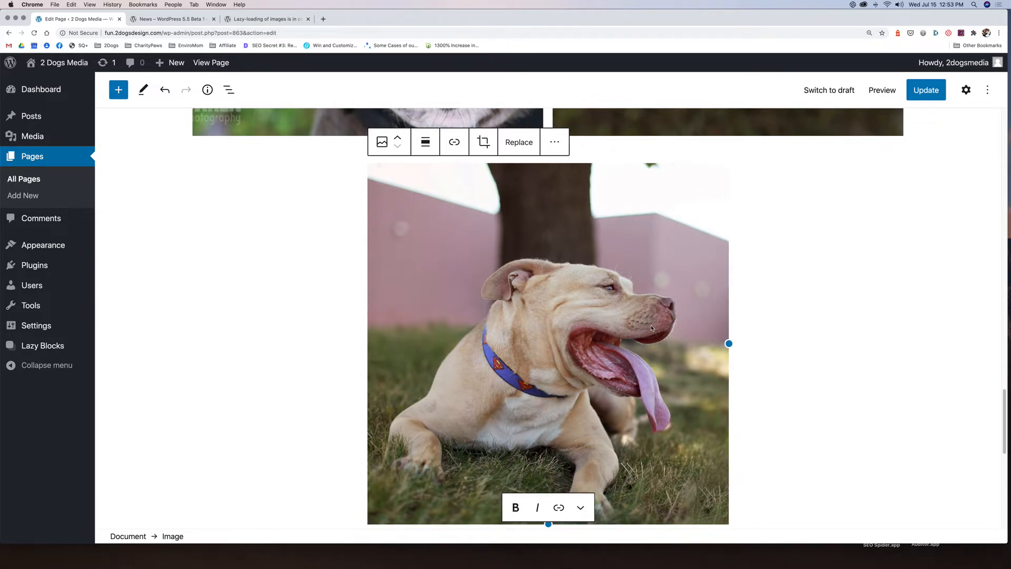
{"action": "mouse_move", "coordinate": [482, 141]}
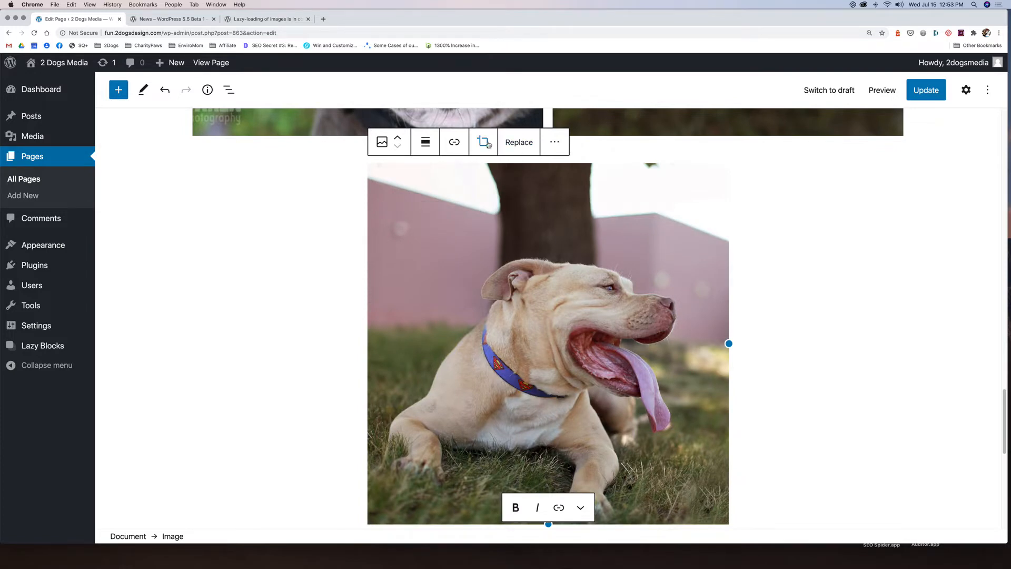
- Crop the lying-dog photo again, rotating it in quarter turns back to upright
{"action": "left_click", "coordinate": [483, 141]}
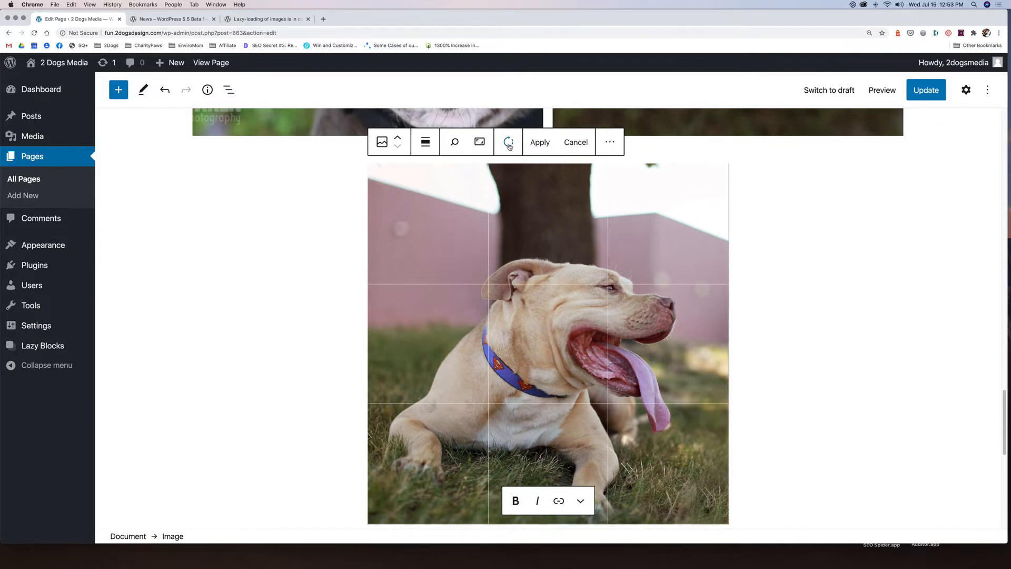
{"action": "left_click", "coordinate": [509, 142]}
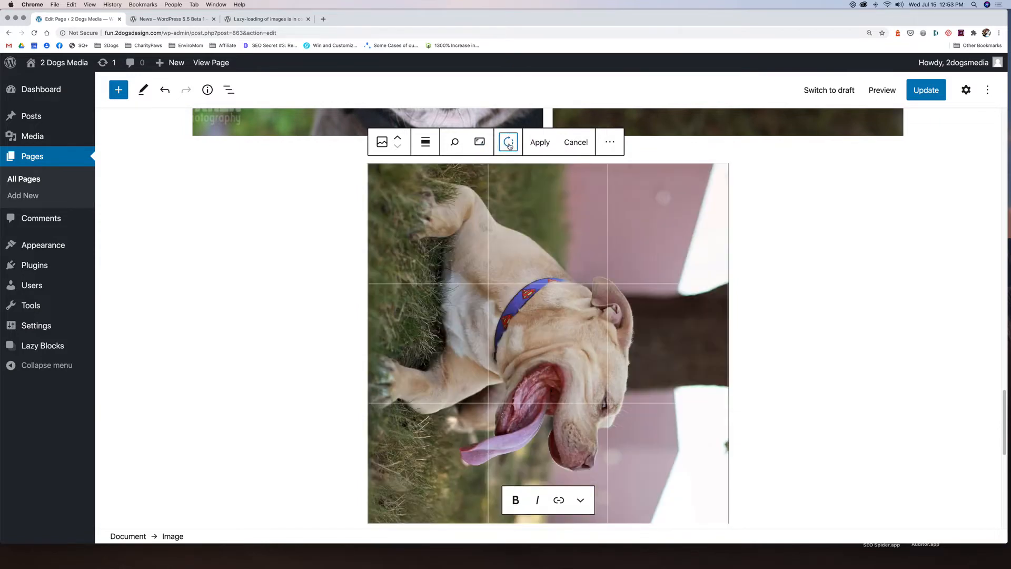
{"action": "left_click", "coordinate": [508, 141]}
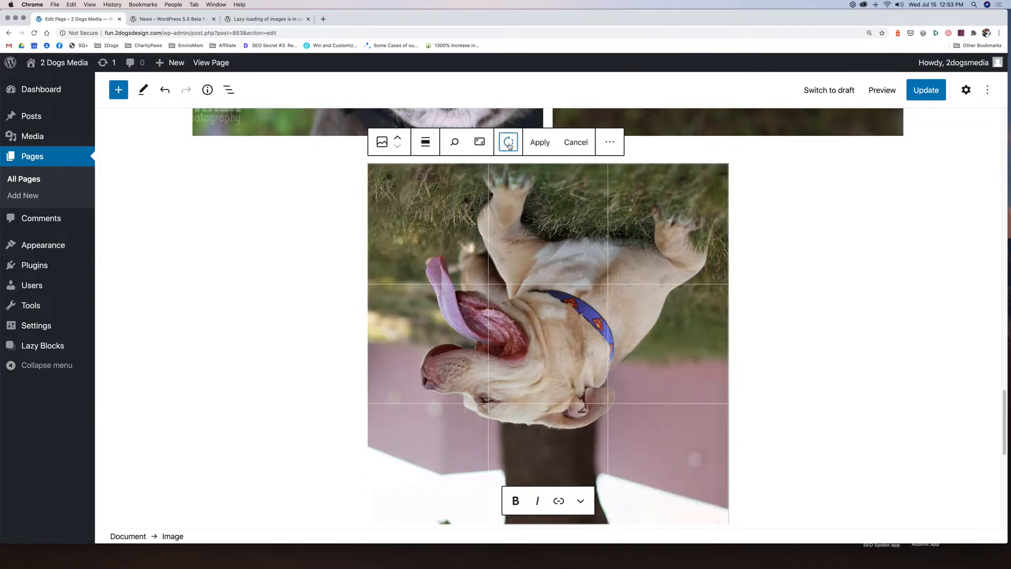
{"action": "left_click", "coordinate": [508, 142]}
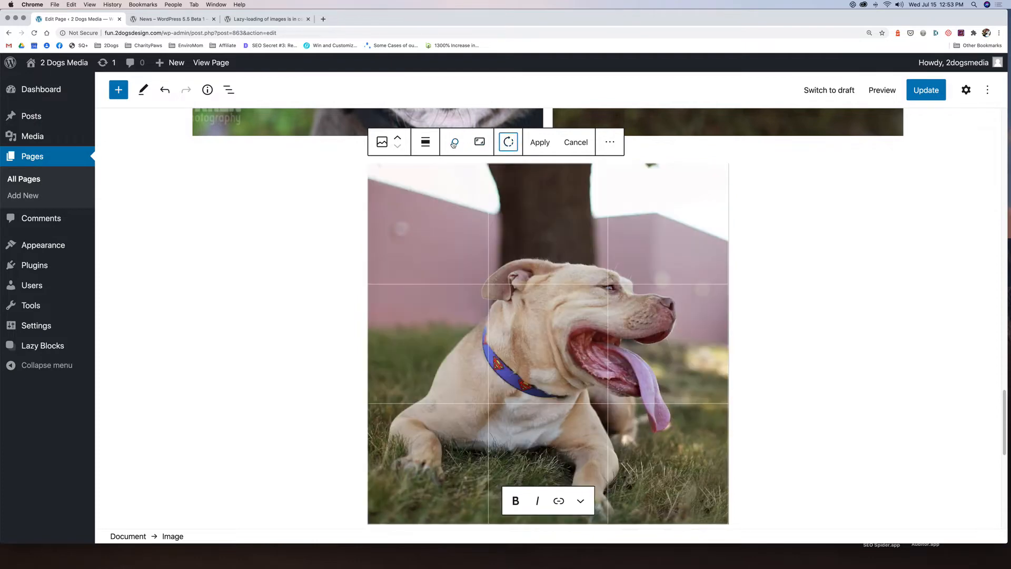
- Zoom in to about 205 on the dog's face and tongue and apply the crop
{"action": "left_click", "coordinate": [454, 141]}
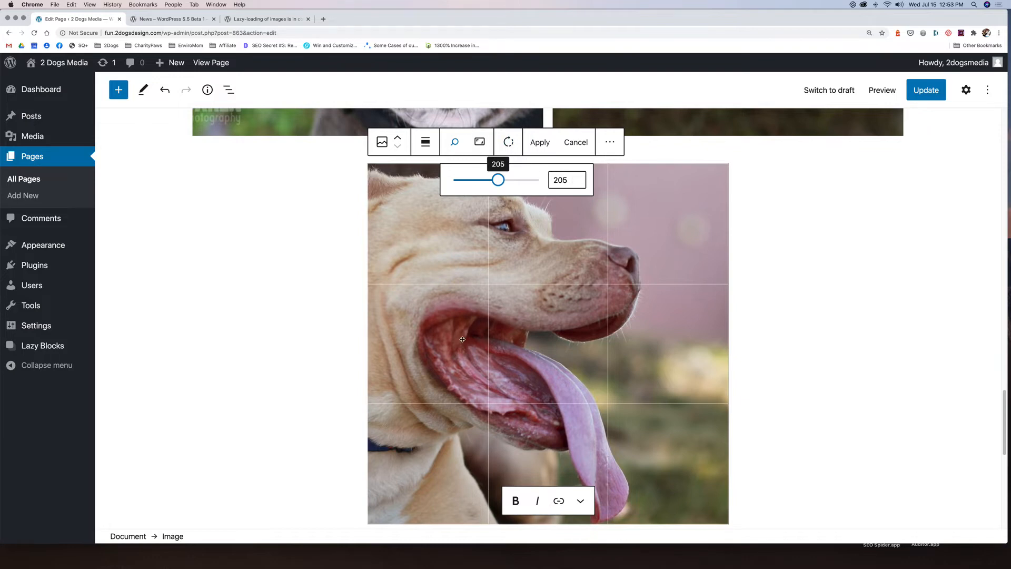
{"action": "mouse_move", "coordinate": [449, 295]}
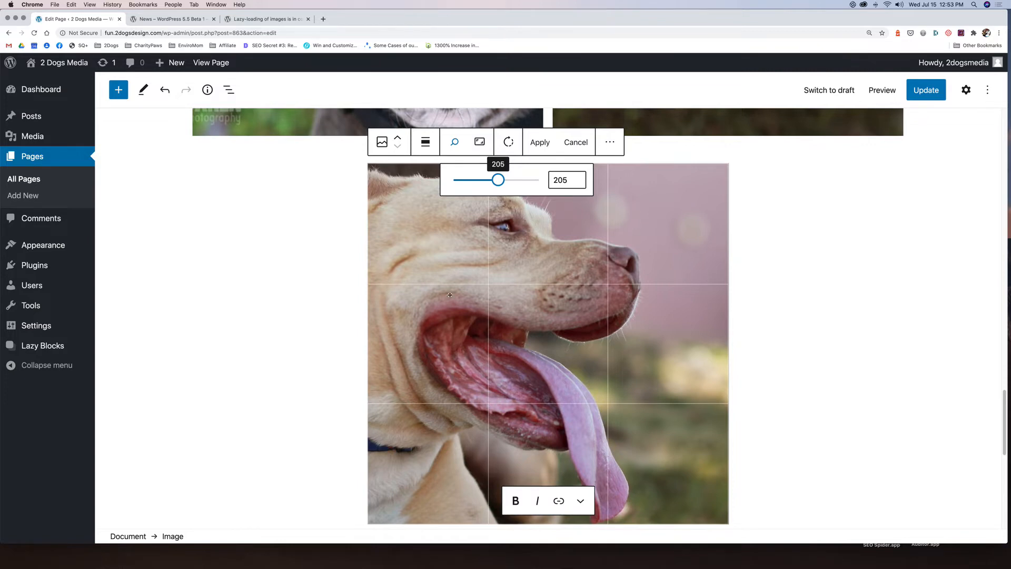
{"action": "mouse_move", "coordinate": [523, 335]}
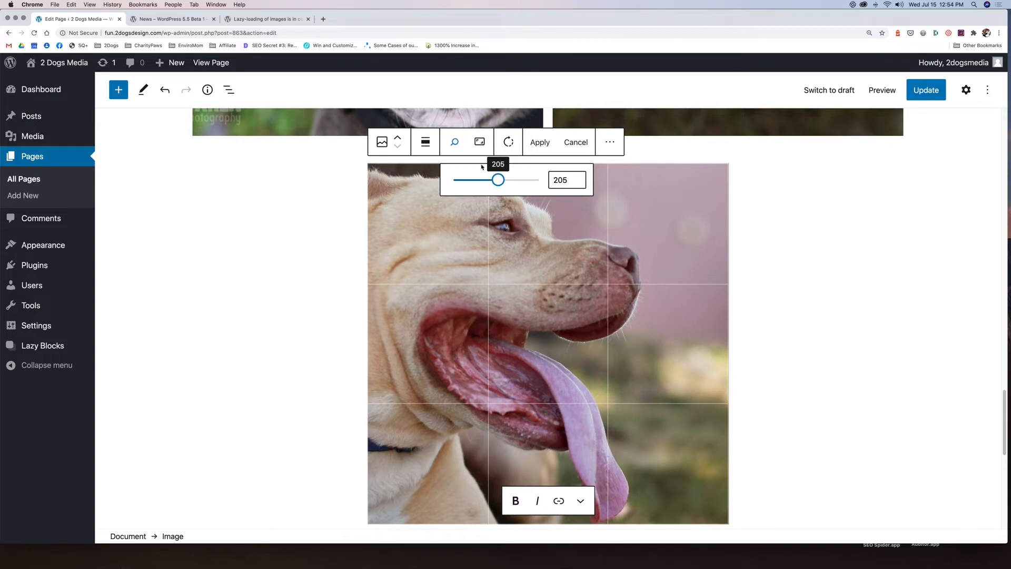
{"action": "mouse_move", "coordinate": [436, 318]}
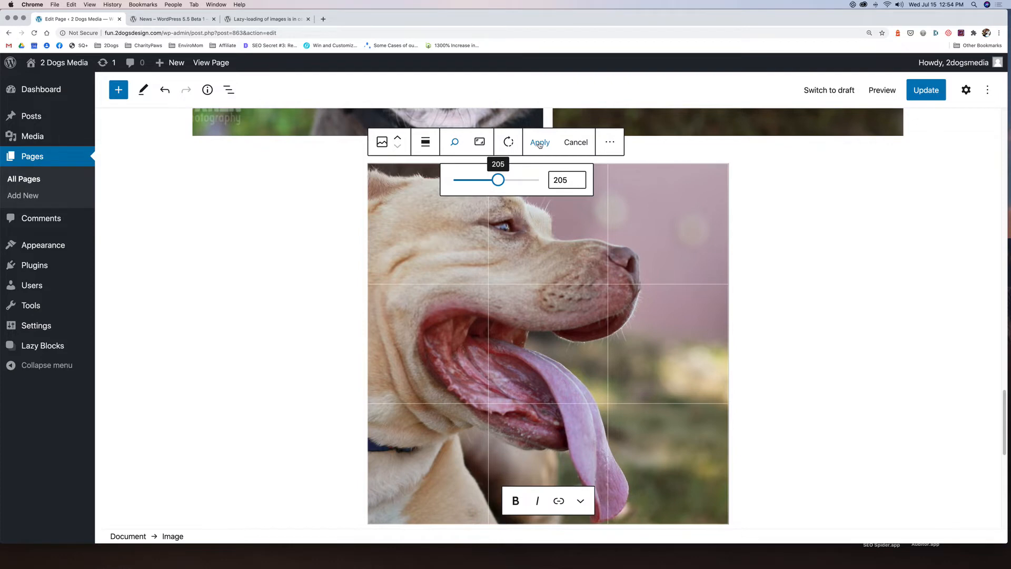
{"action": "left_click", "coordinate": [540, 141]}
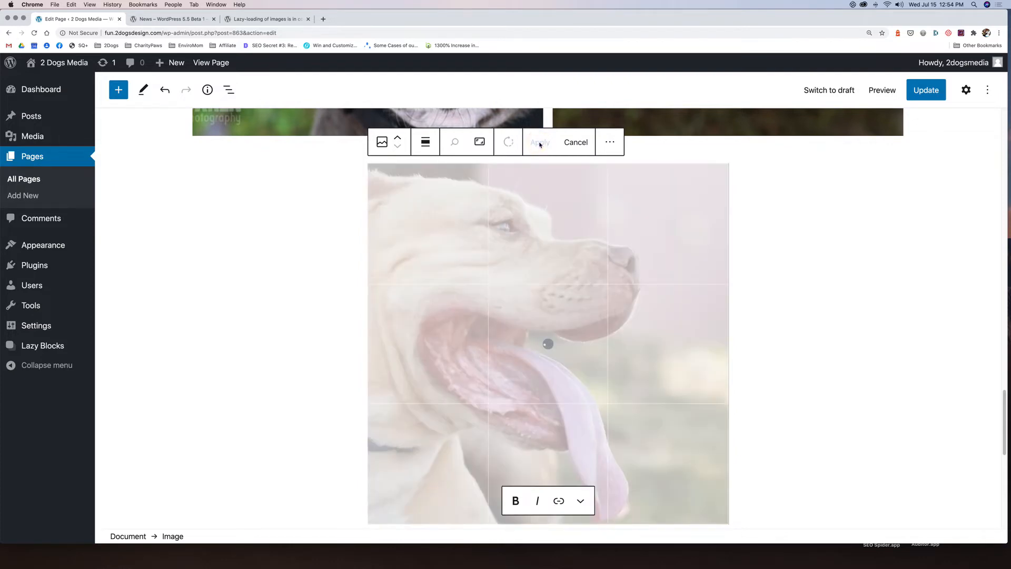
{"action": "left_click", "coordinate": [539, 142]}
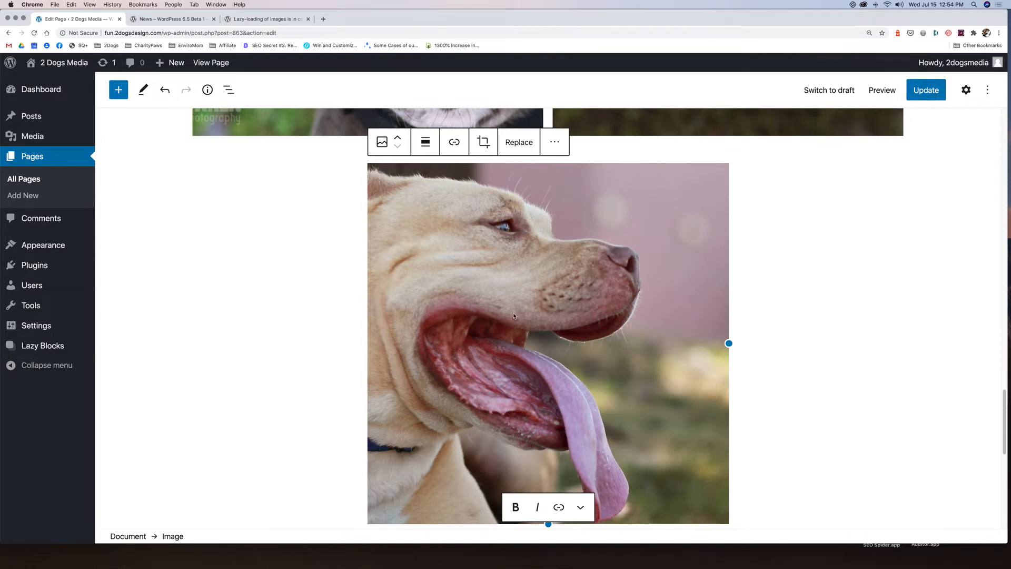
{"action": "mouse_move", "coordinate": [772, 482]}
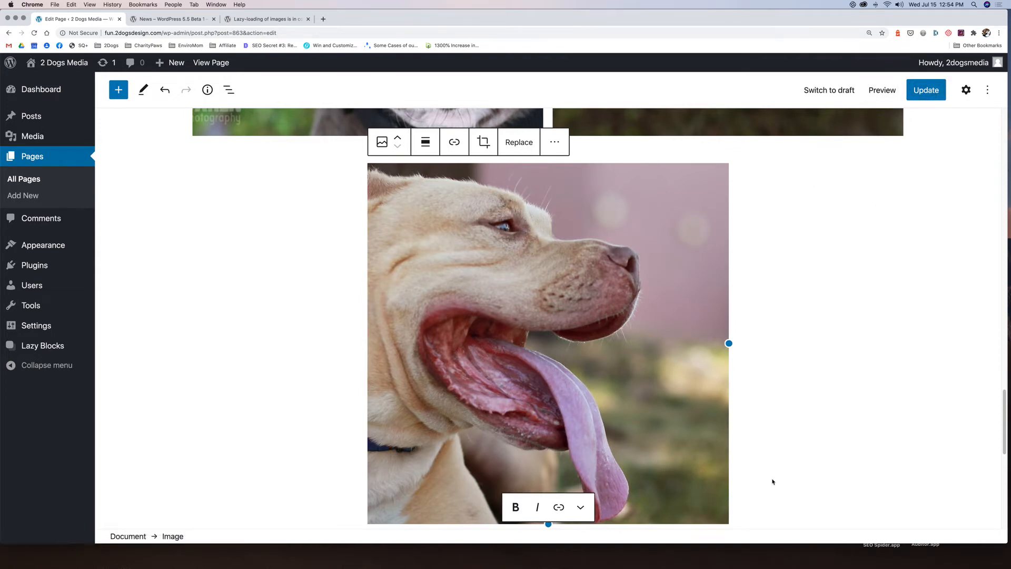
{"action": "mouse_move", "coordinate": [778, 465]}
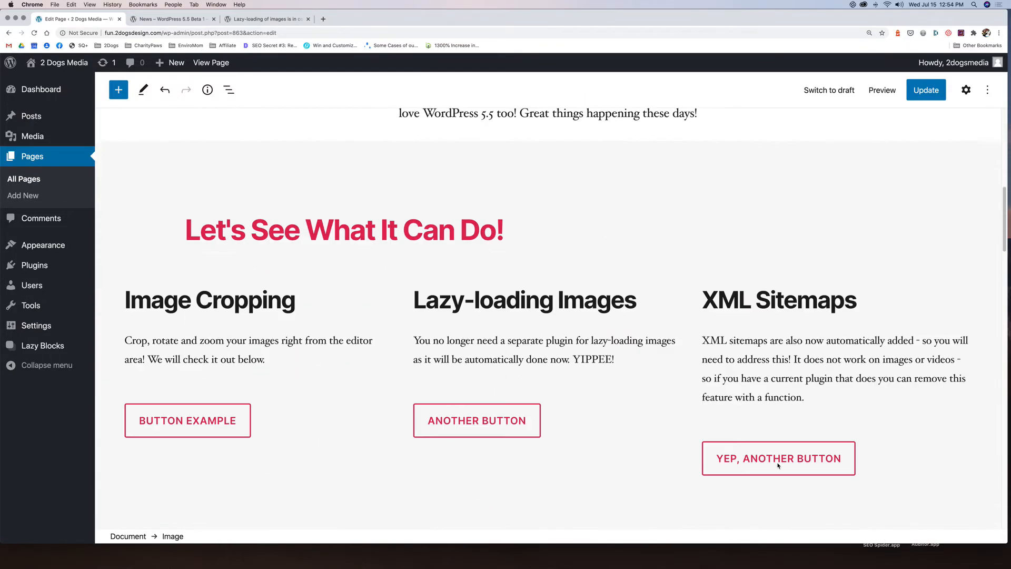
{"action": "scroll", "scroll_direction": "down", "scroll_amount": 3}
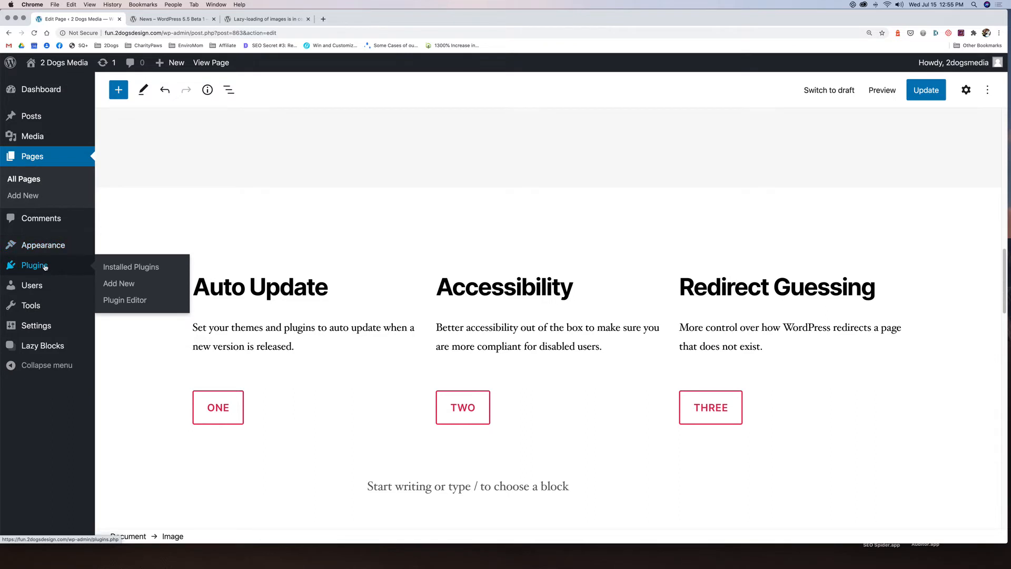
{"action": "mouse_move", "coordinate": [131, 267]}
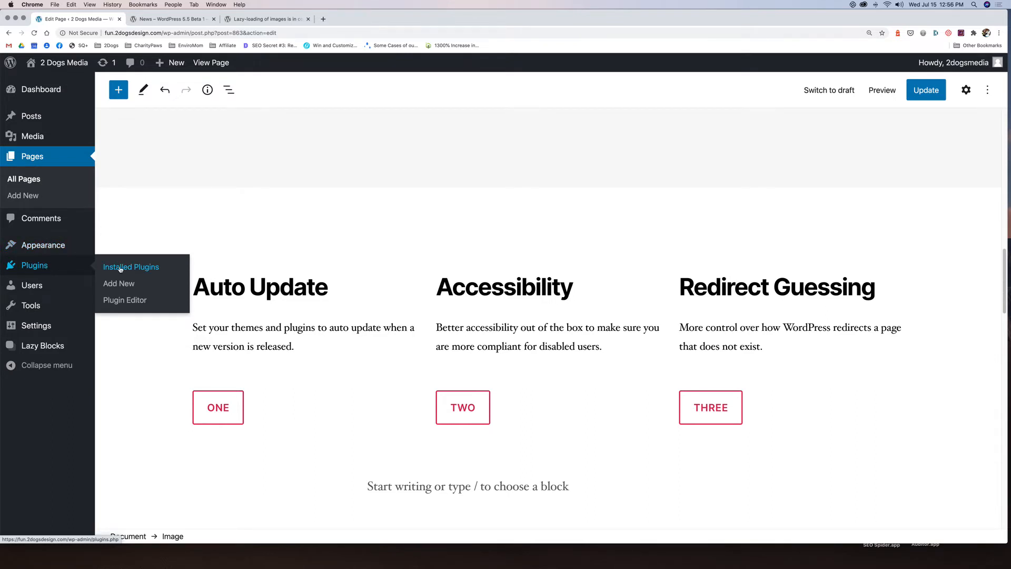
- Open Plugins > Installed Plugins in a new browser tab to see their automatic update status
{"action": "right_click", "coordinate": [131, 267]}
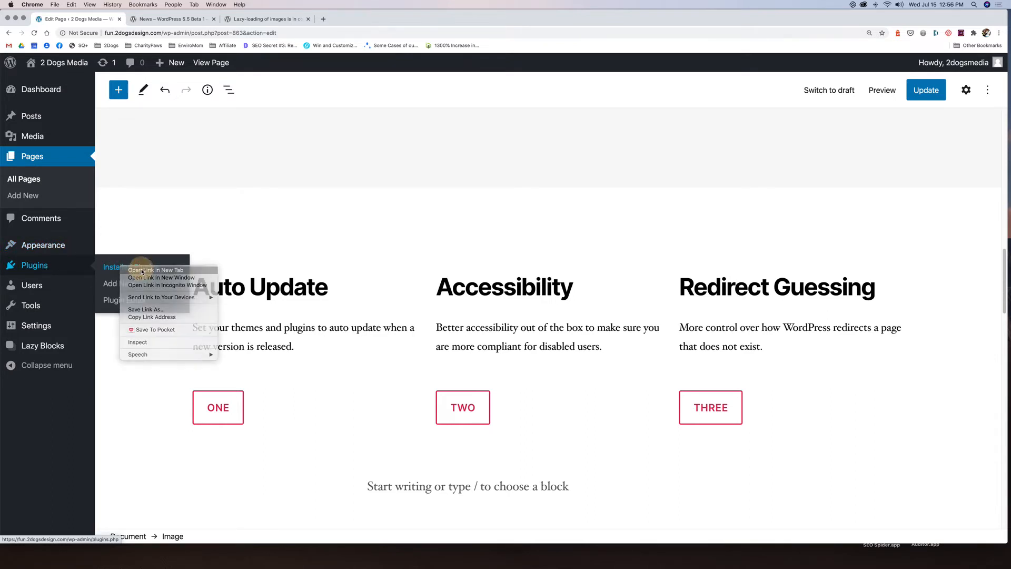
{"action": "left_click", "coordinate": [155, 270]}
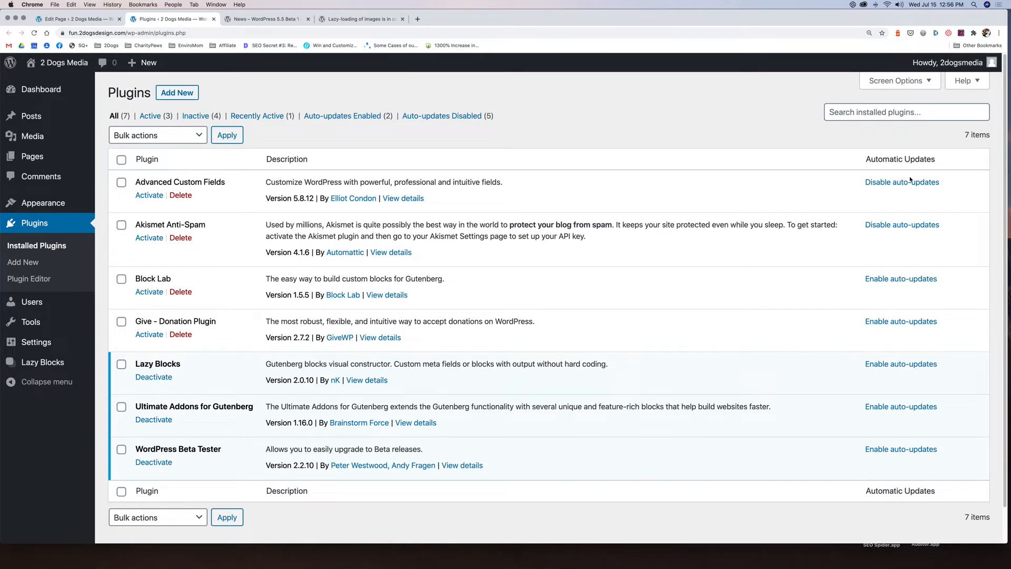
{"action": "mouse_move", "coordinate": [900, 364]}
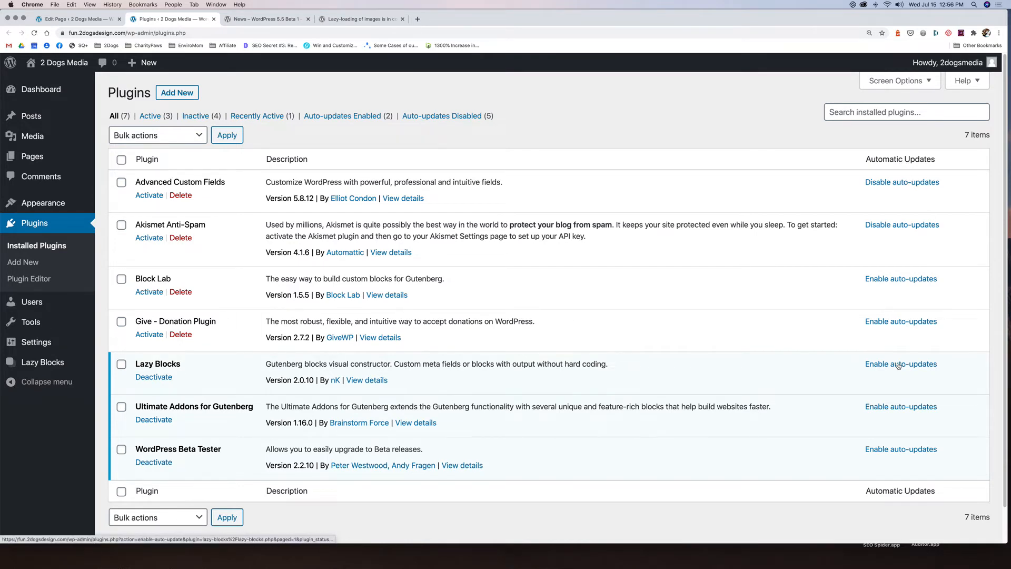
{"action": "mouse_move", "coordinate": [141, 225]}
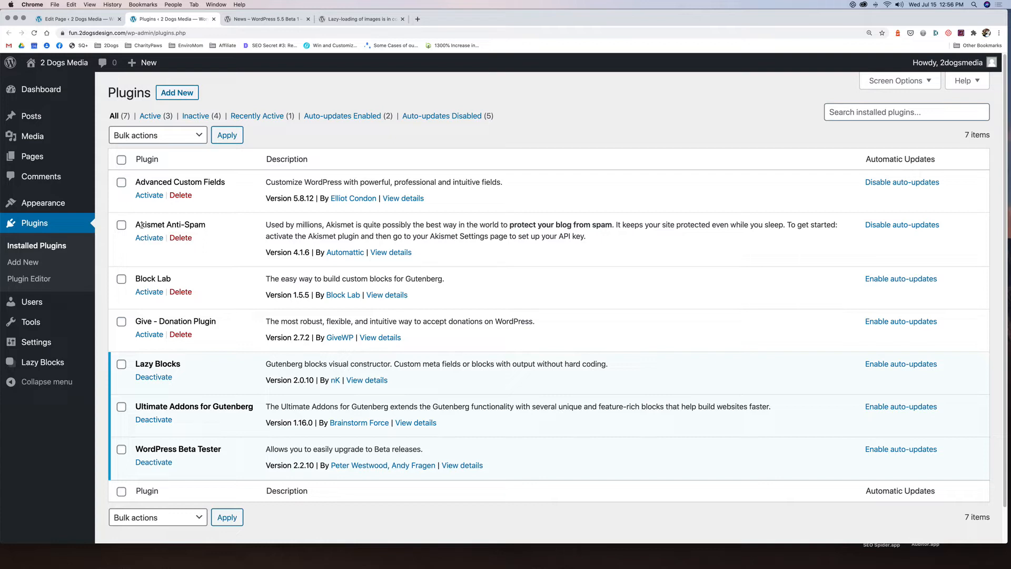
{"action": "mouse_move", "coordinate": [230, 107]}
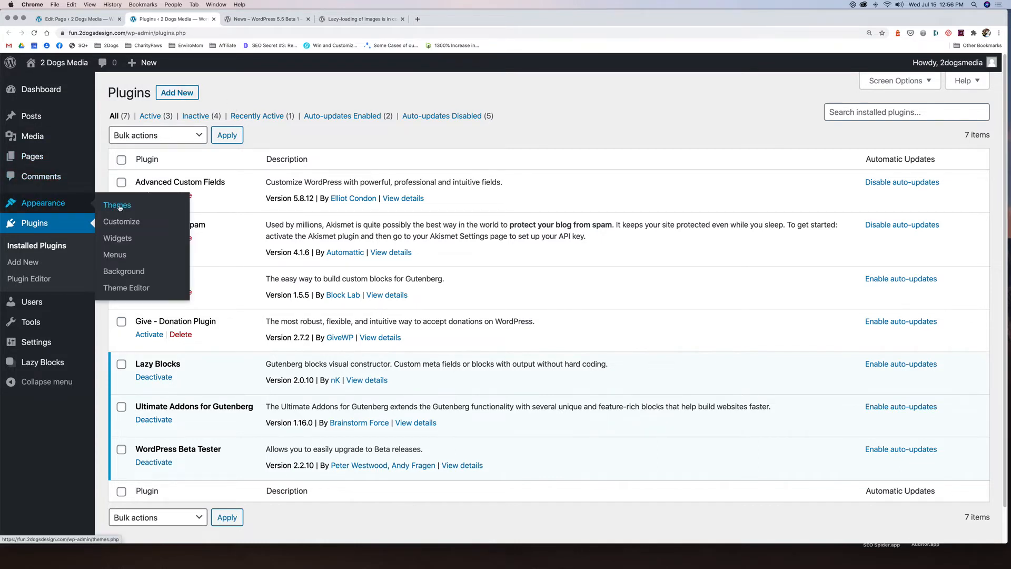
- View the Astra theme's details and auto-update setting under Appearance > Themes, then close the overlay
{"action": "left_click", "coordinate": [117, 204]}
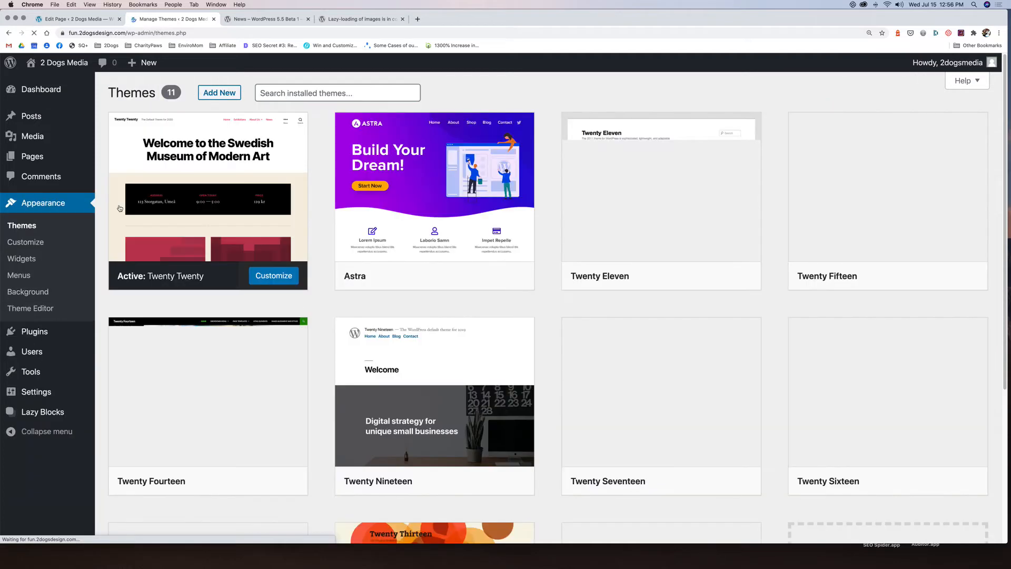
{"action": "left_click", "coordinate": [434, 187]}
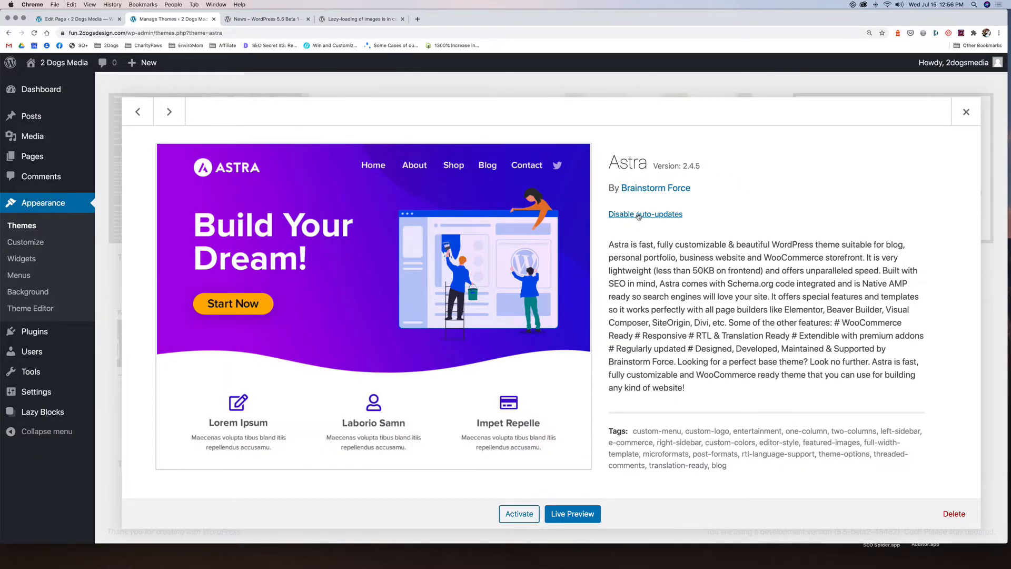
{"action": "mouse_move", "coordinate": [638, 224]}
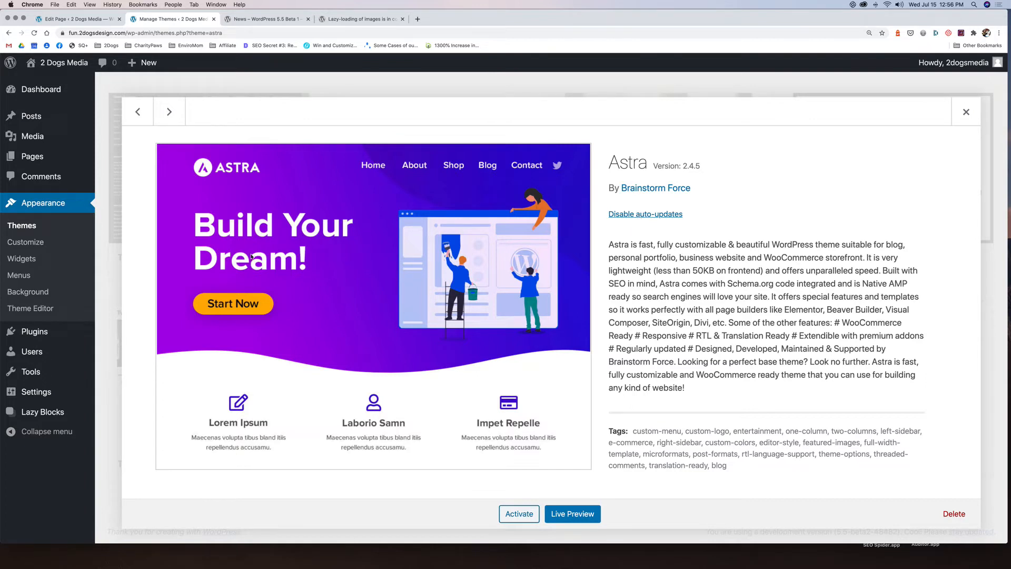
{"action": "mouse_move", "coordinate": [98, 209]}
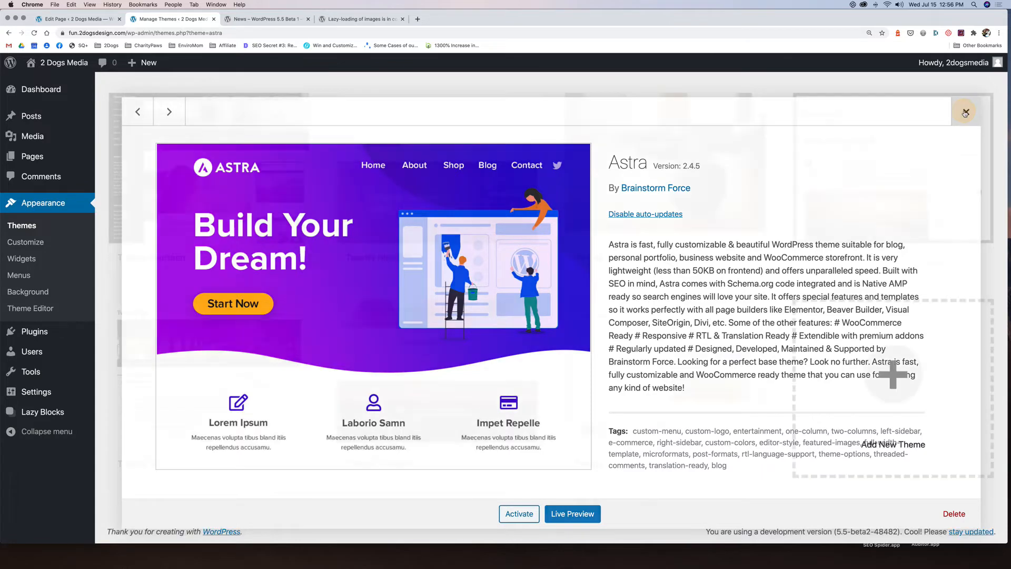
{"action": "left_click", "coordinate": [965, 111]}
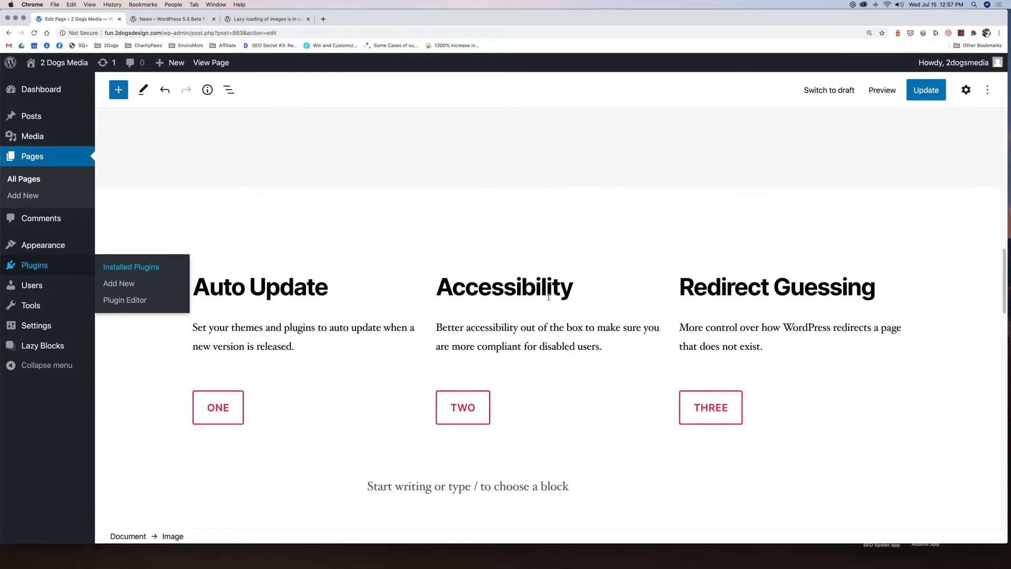
{"action": "mouse_move", "coordinate": [764, 297]}
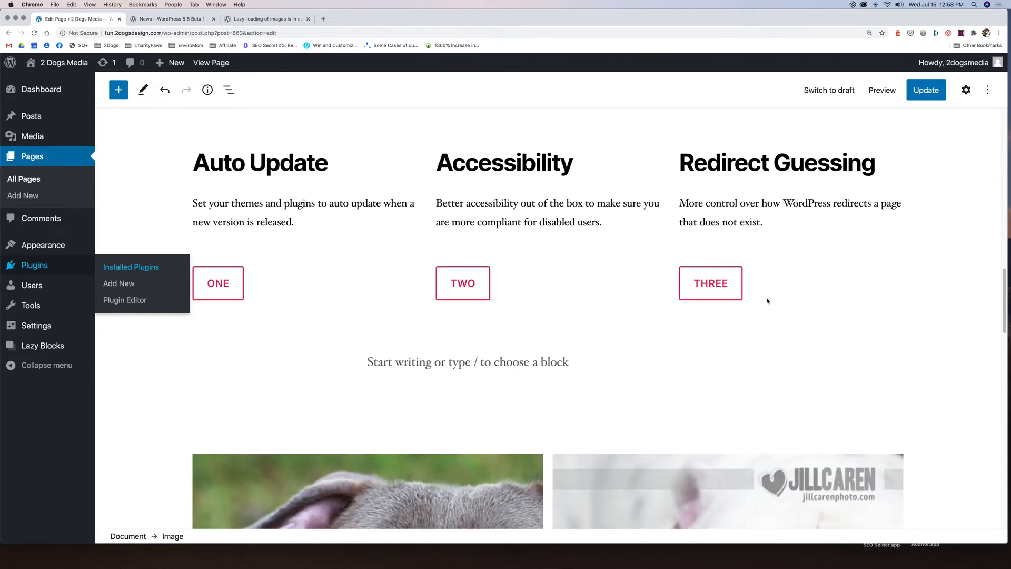
{"action": "scroll", "scroll_direction": "up", "scroll_amount": 3}
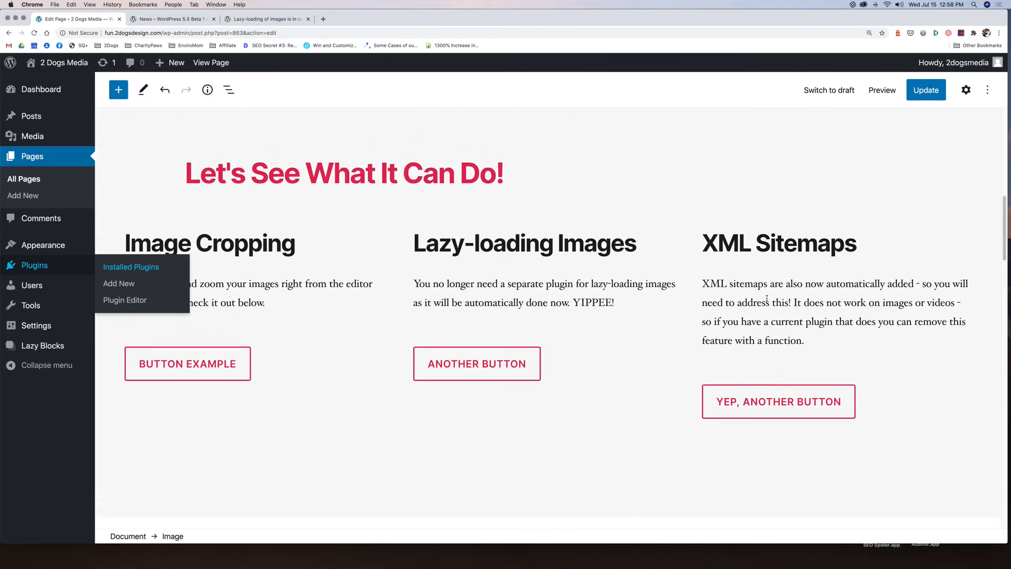
{"action": "scroll", "scroll_direction": "down", "scroll_amount": 3}
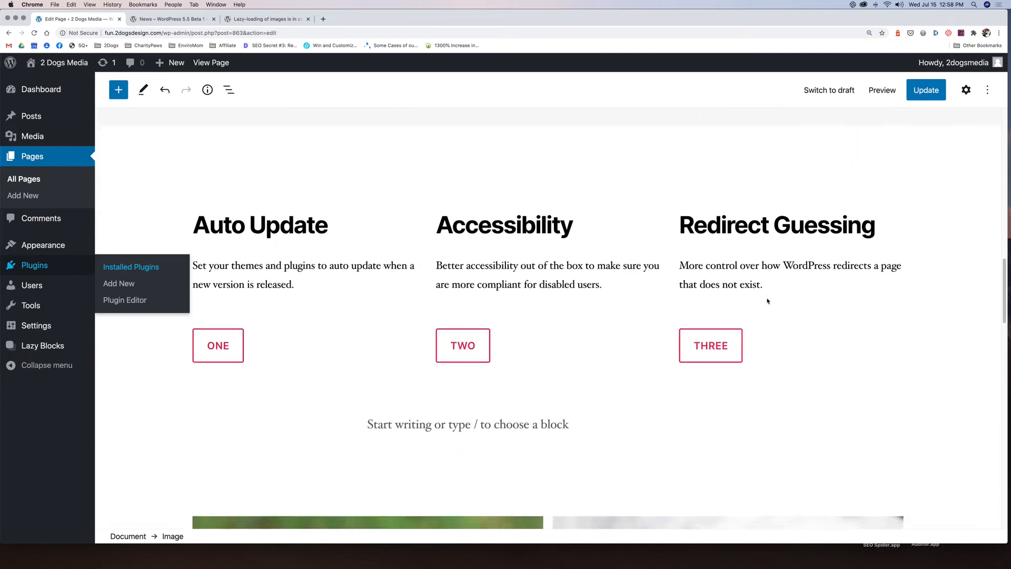
{"action": "scroll", "scroll_direction": "down", "scroll_amount": 3}
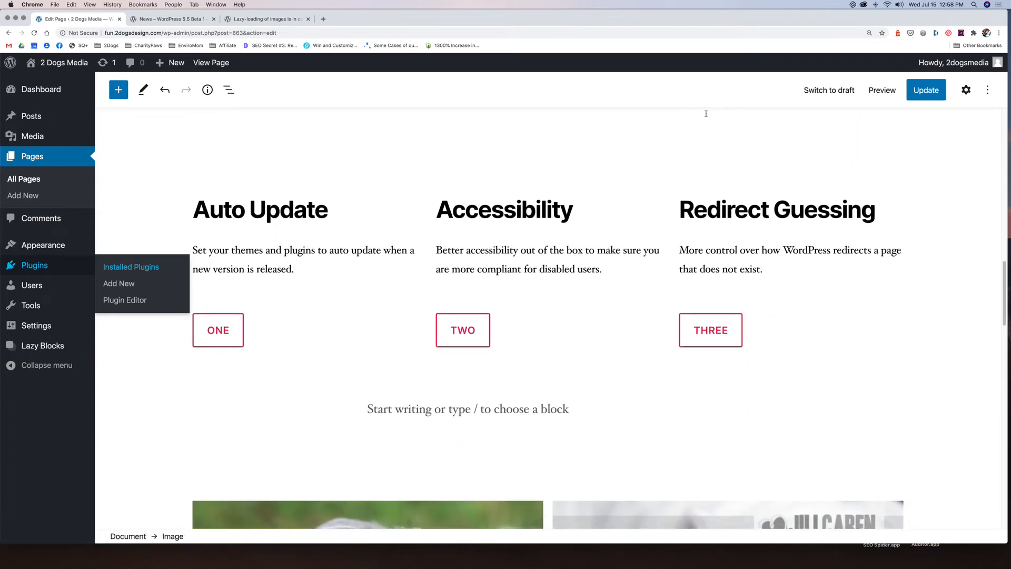
{"action": "scroll", "scroll_direction": "up", "scroll_amount": 3}
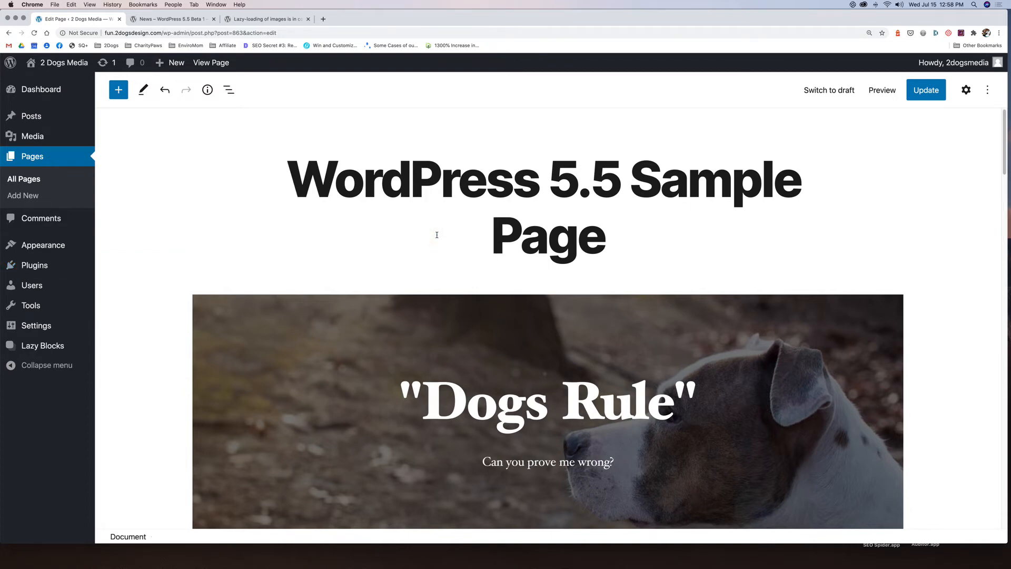
{"action": "mouse_move", "coordinate": [892, 138]}
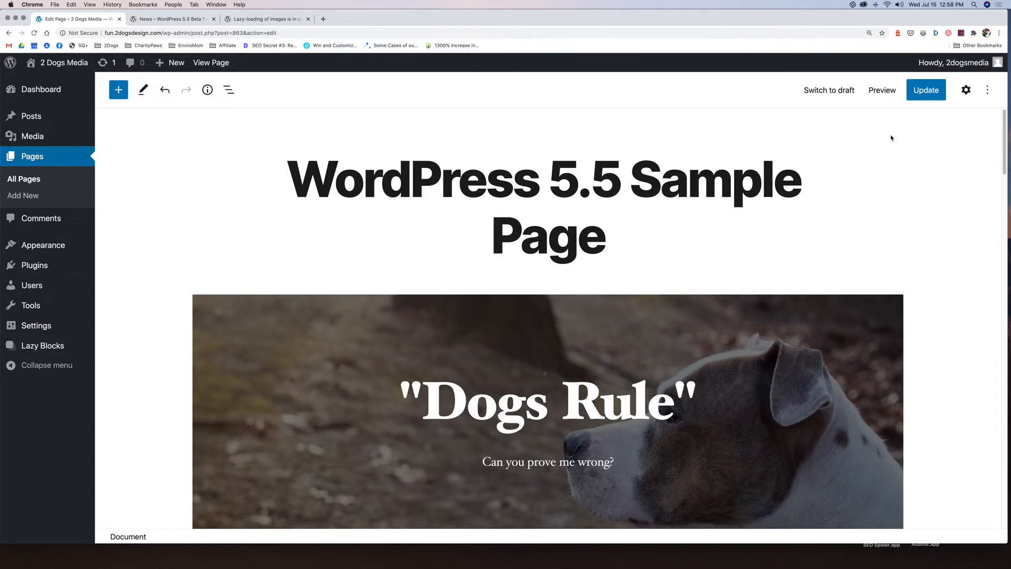
{"action": "mouse_move", "coordinate": [881, 90]}
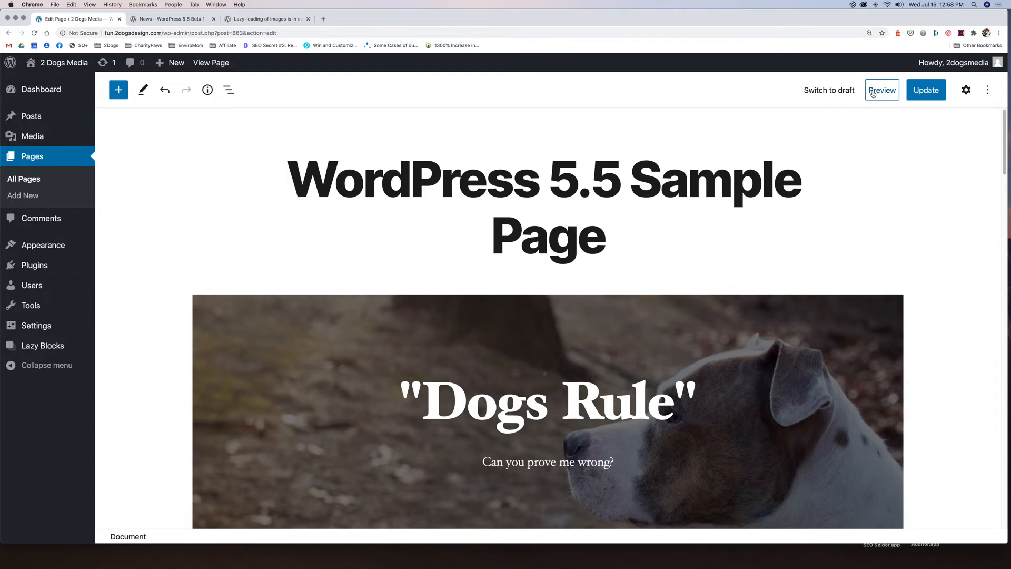
{"action": "left_click", "coordinate": [881, 90]}
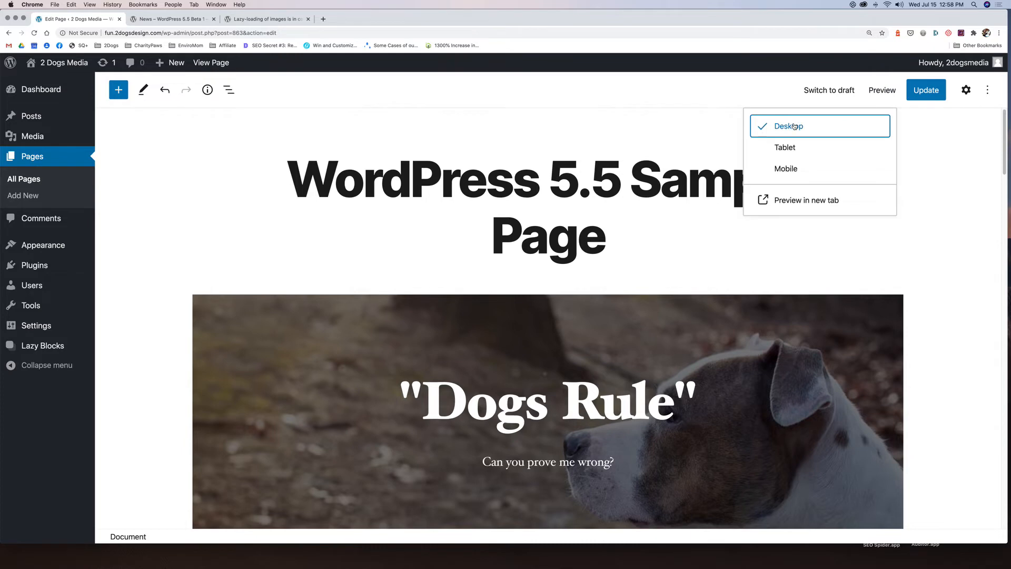
{"action": "mouse_move", "coordinate": [785, 169]}
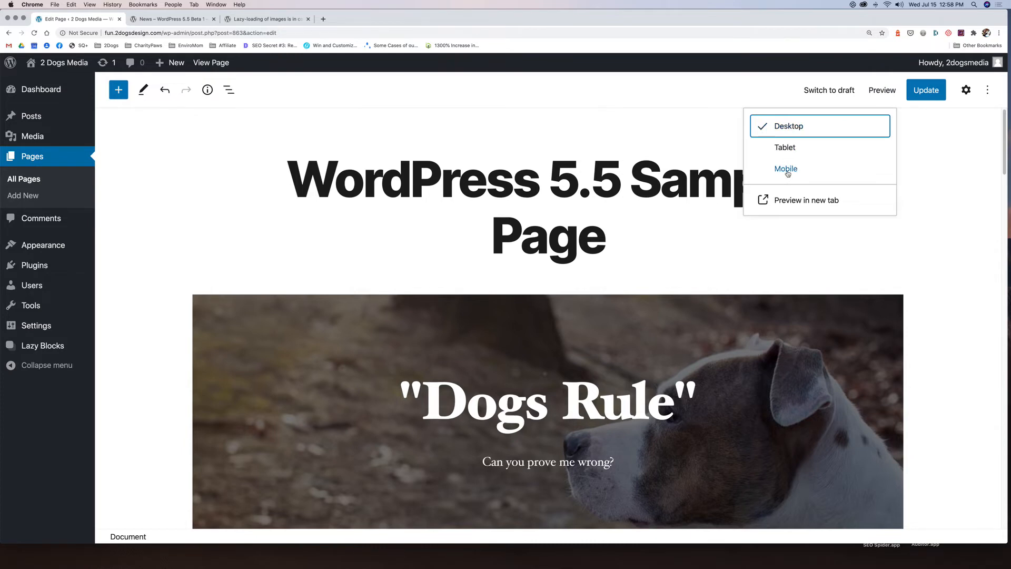
{"action": "mouse_move", "coordinate": [805, 200]}
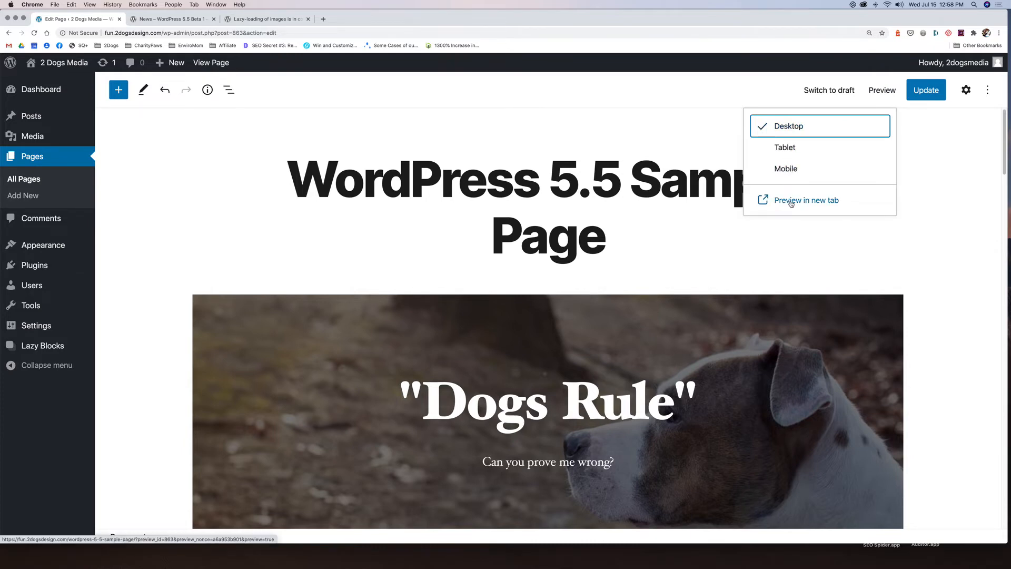
{"action": "mouse_move", "coordinate": [785, 149]}
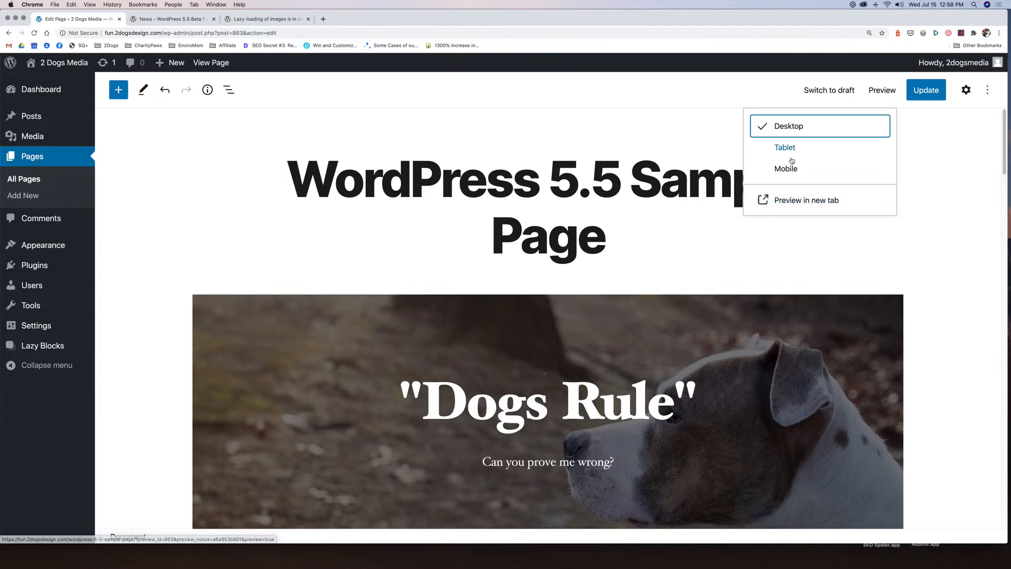
{"action": "left_click", "coordinate": [785, 168]}
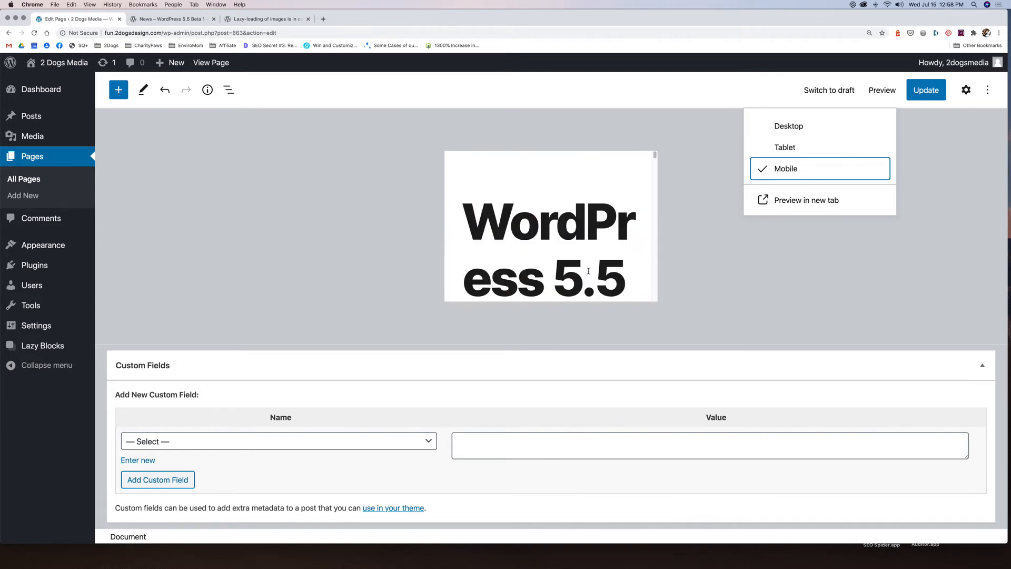
{"action": "mouse_move", "coordinate": [531, 287]}
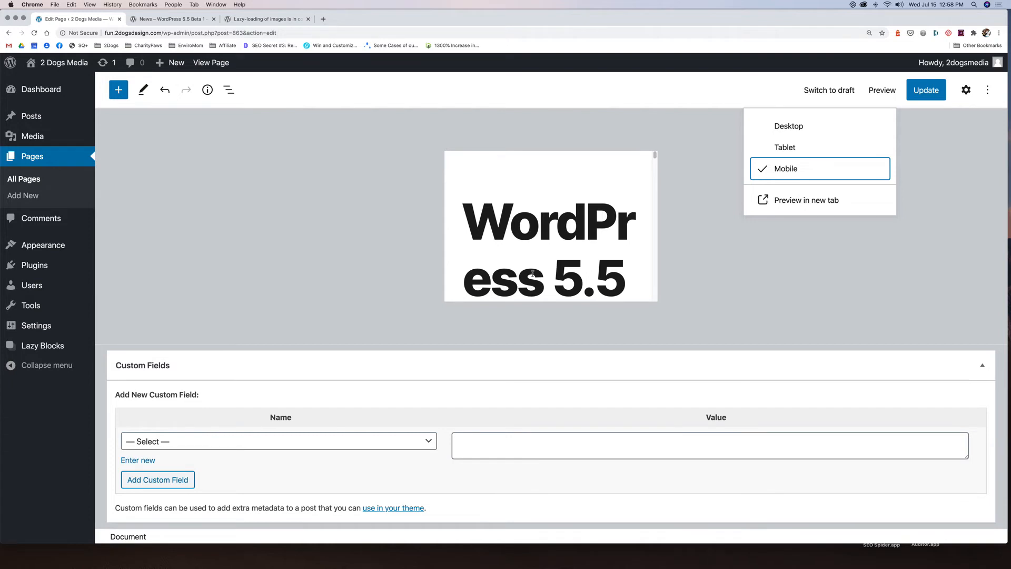
{"action": "left_click", "coordinate": [784, 147]}
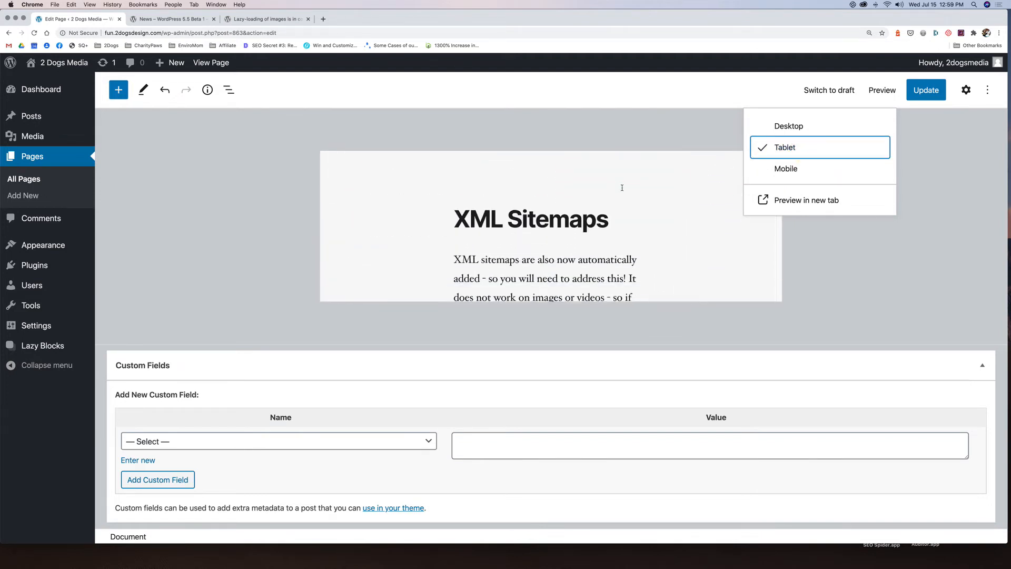
{"action": "left_click", "coordinate": [788, 126]}
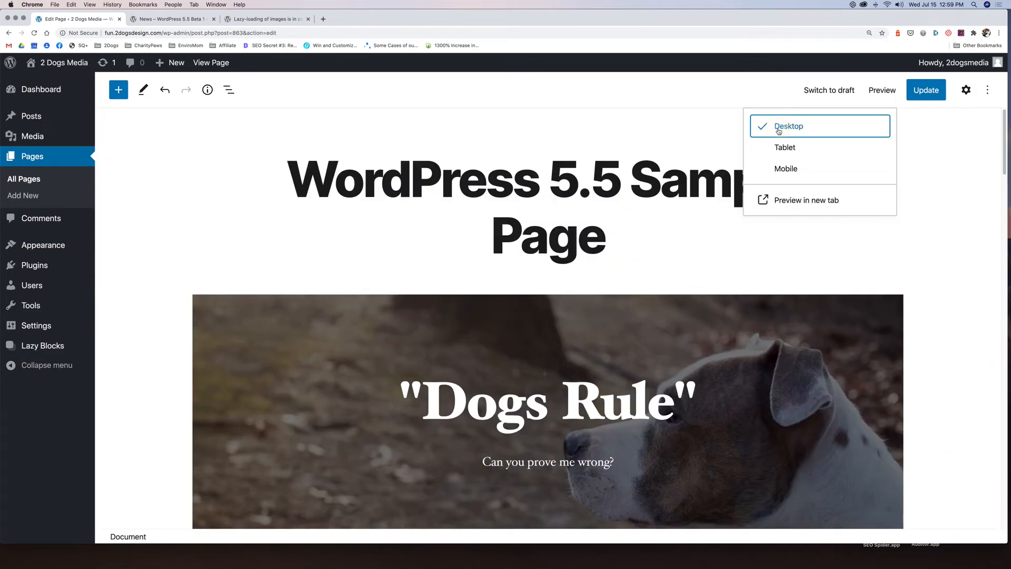
{"action": "scroll", "scroll_direction": "down", "scroll_amount": 3}
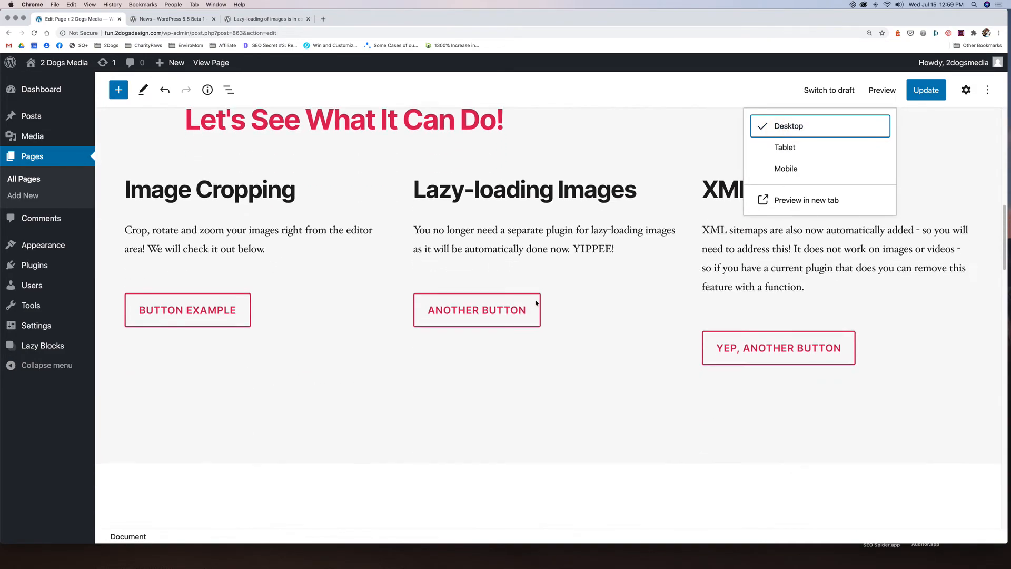
{"action": "scroll", "scroll_direction": "down", "scroll_amount": 3}
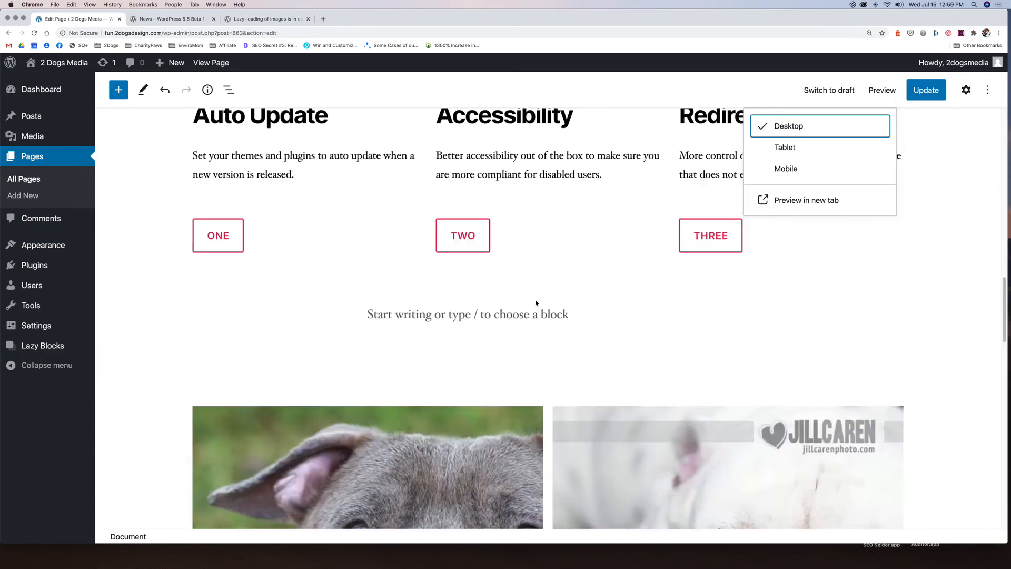
{"action": "scroll", "scroll_direction": "up", "scroll_amount": 3}
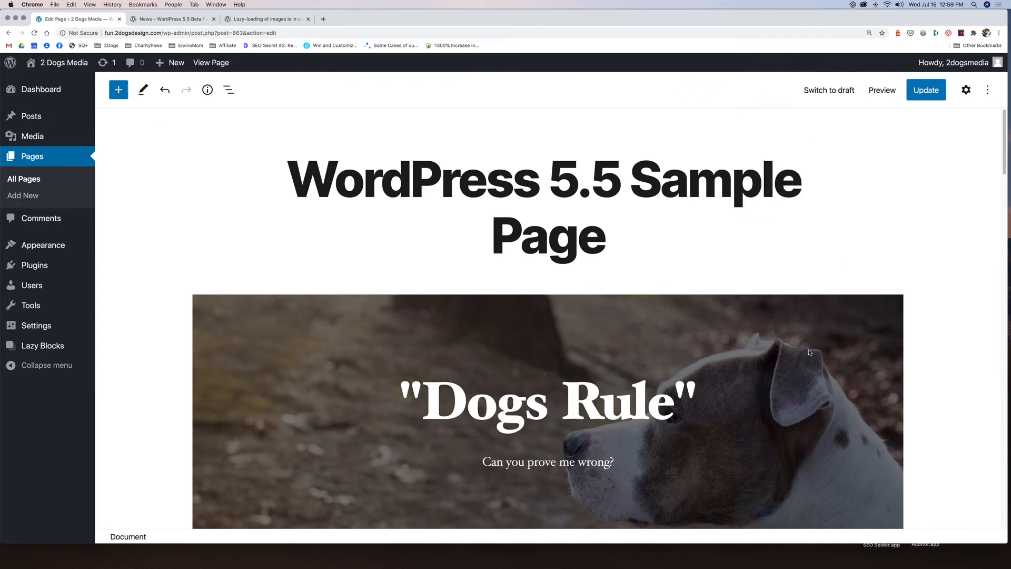
- Open the block inserter and browse its Reusable and Patterns tabs
{"action": "scroll", "scroll_direction": "down", "scroll_amount": 3}
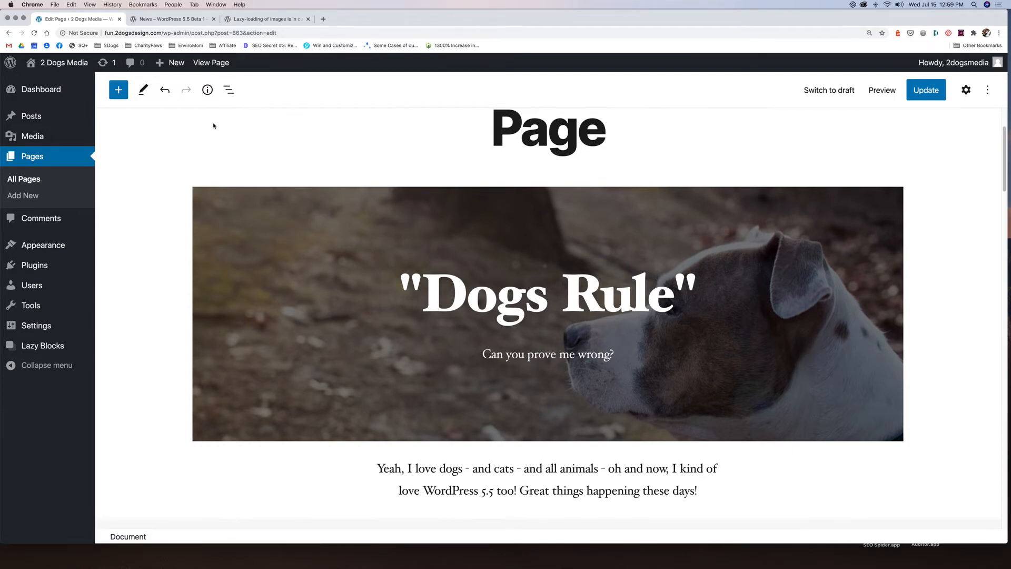
{"action": "mouse_move", "coordinate": [118, 90]}
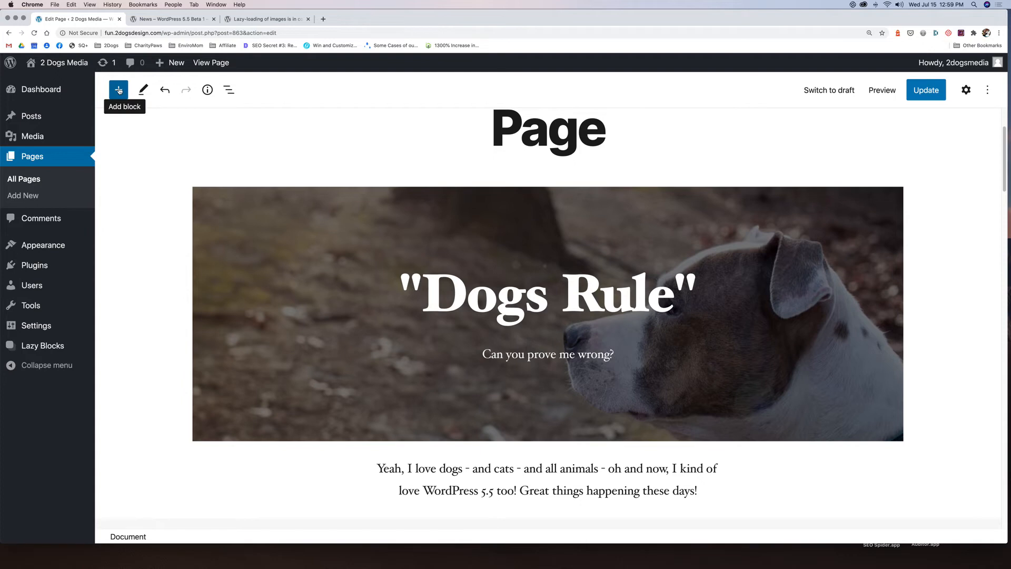
{"action": "left_click", "coordinate": [118, 90]}
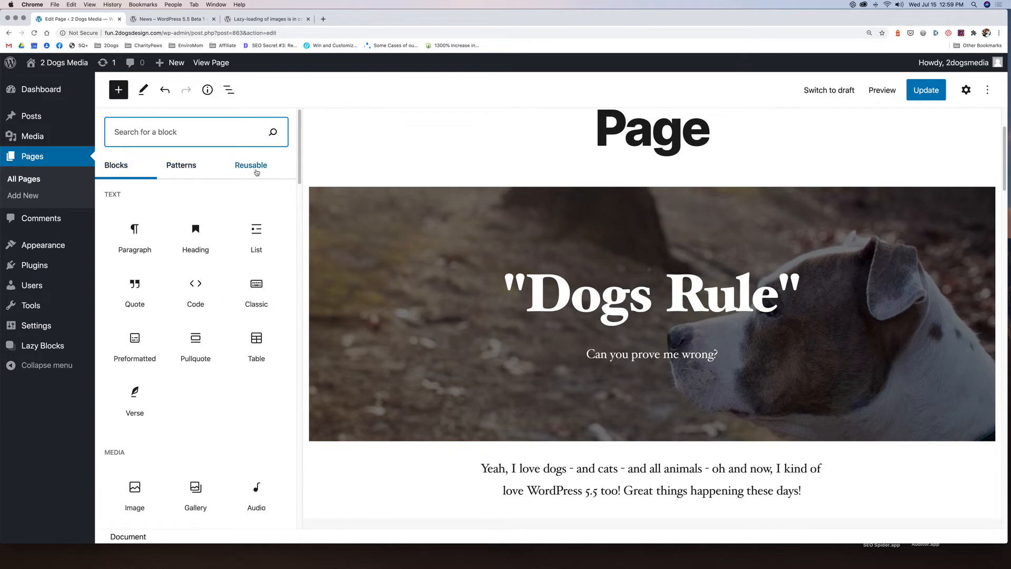
{"action": "mouse_move", "coordinate": [271, 171]}
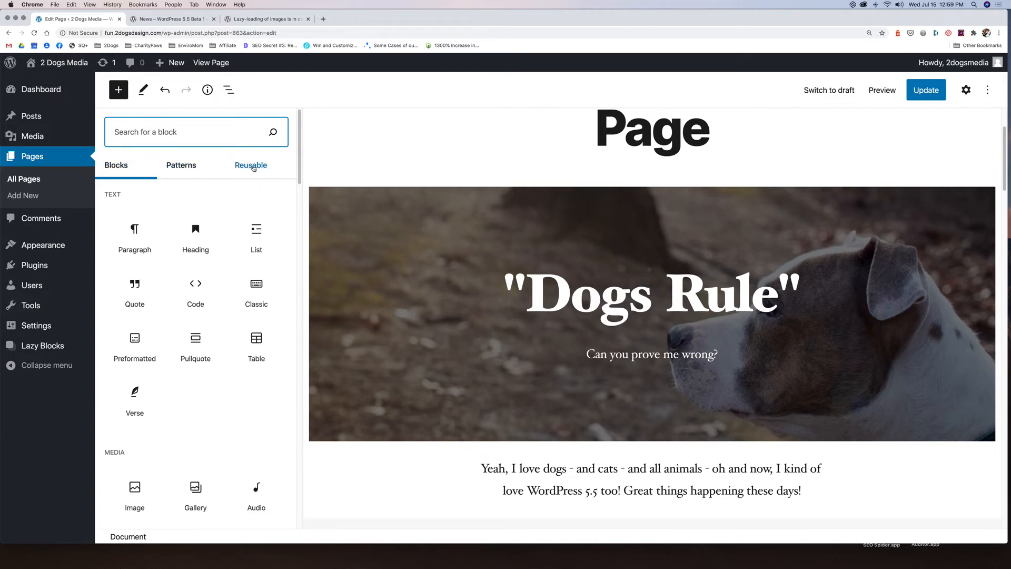
{"action": "left_click", "coordinate": [250, 164]}
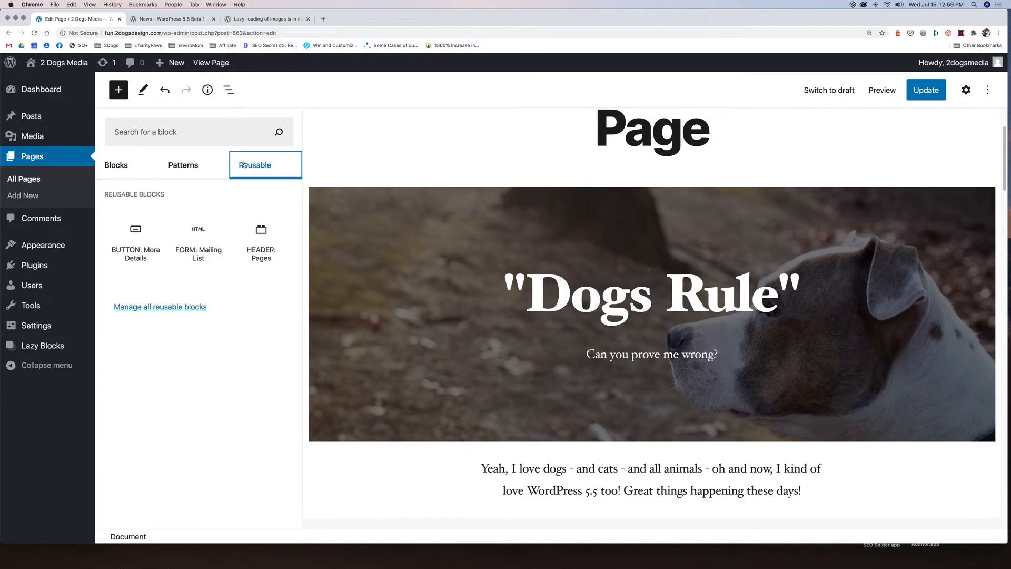
{"action": "mouse_move", "coordinate": [184, 165]}
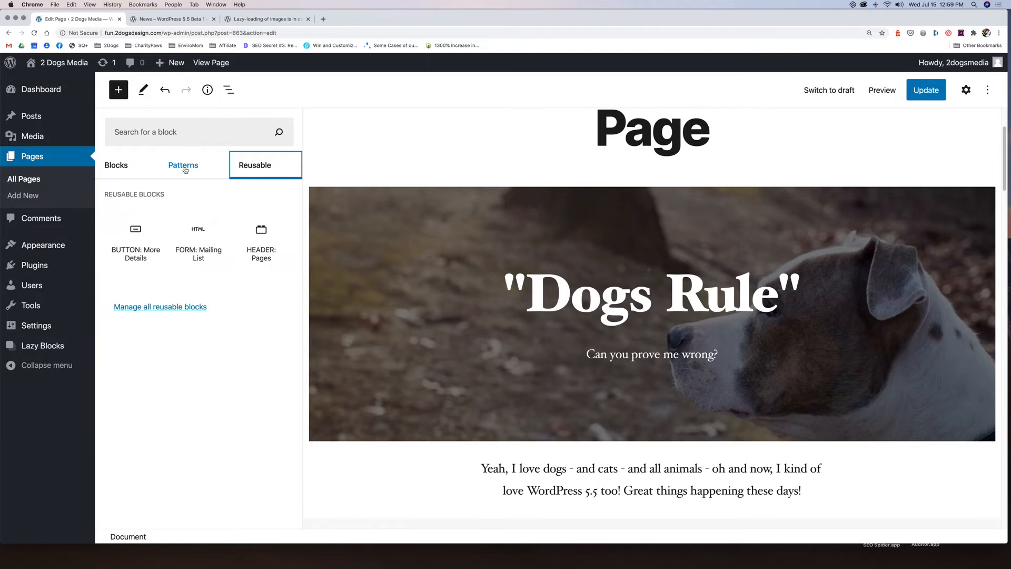
{"action": "left_click", "coordinate": [183, 165]}
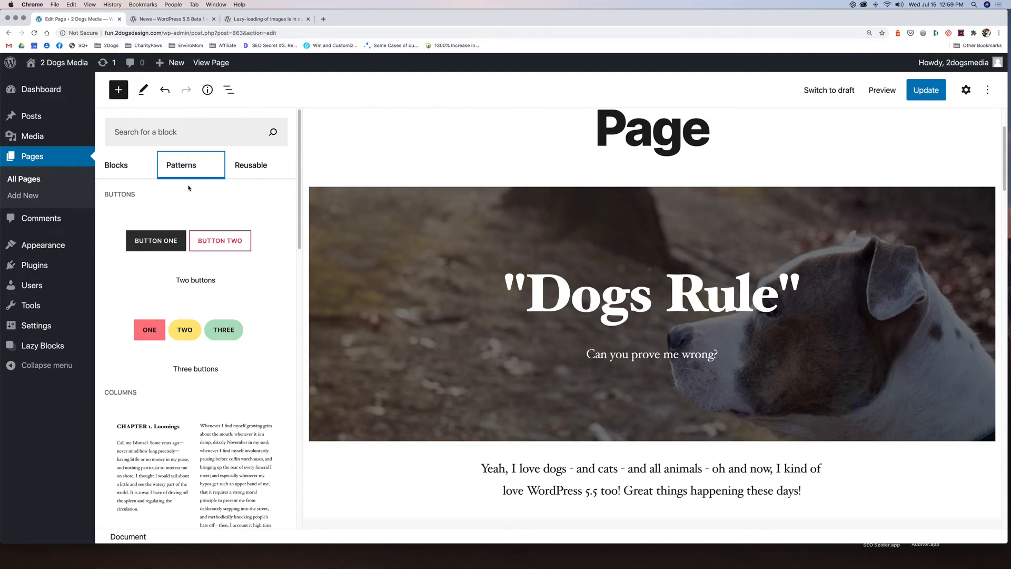
- Scroll through the patterns like buttons, columns and headers, then return to the Blocks tab
{"action": "scroll", "scroll_direction": "down", "scroll_amount": 3}
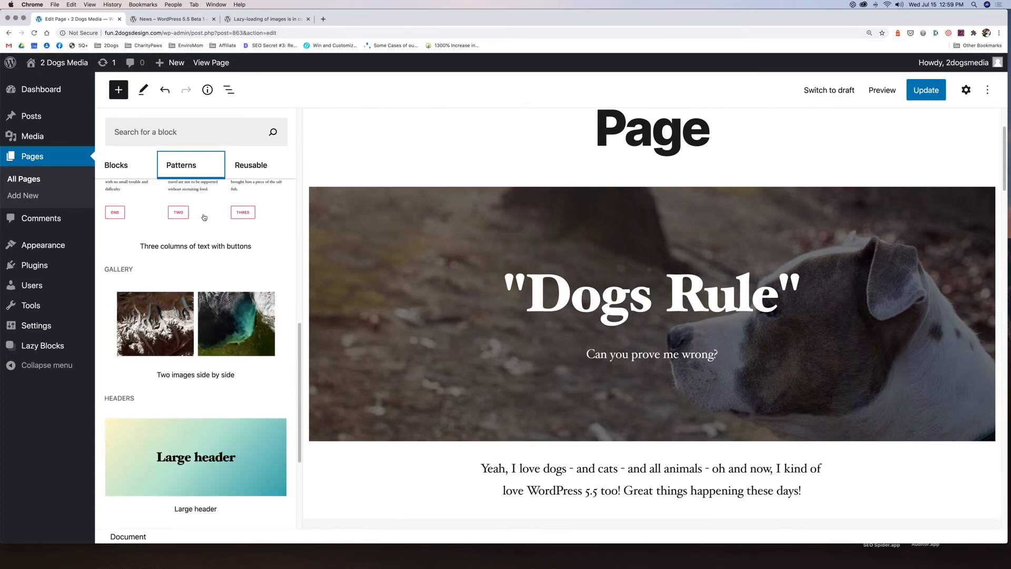
{"action": "scroll", "scroll_direction": "down", "scroll_amount": 3}
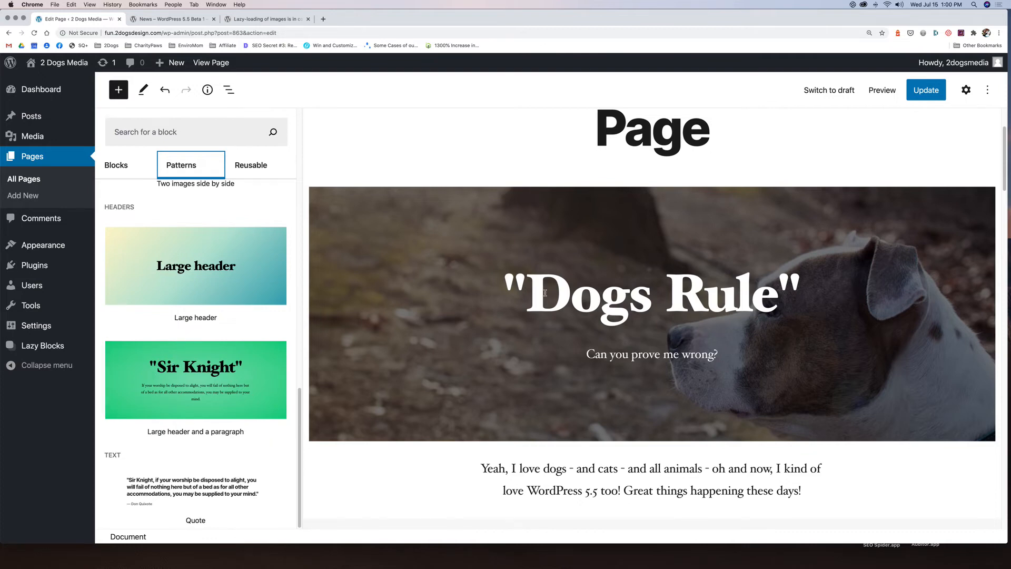
{"action": "mouse_move", "coordinate": [405, 284]}
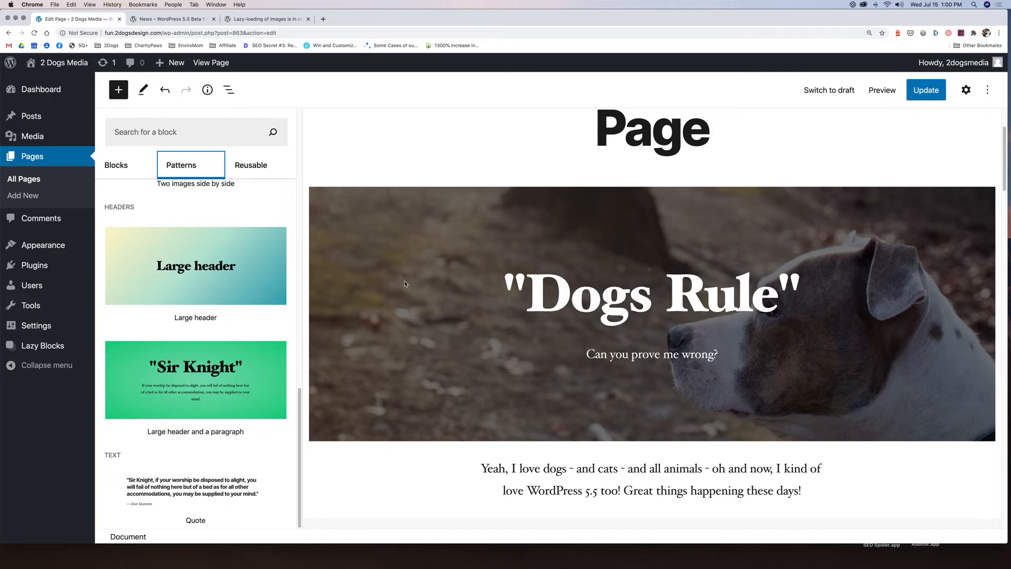
{"action": "mouse_move", "coordinate": [664, 365]}
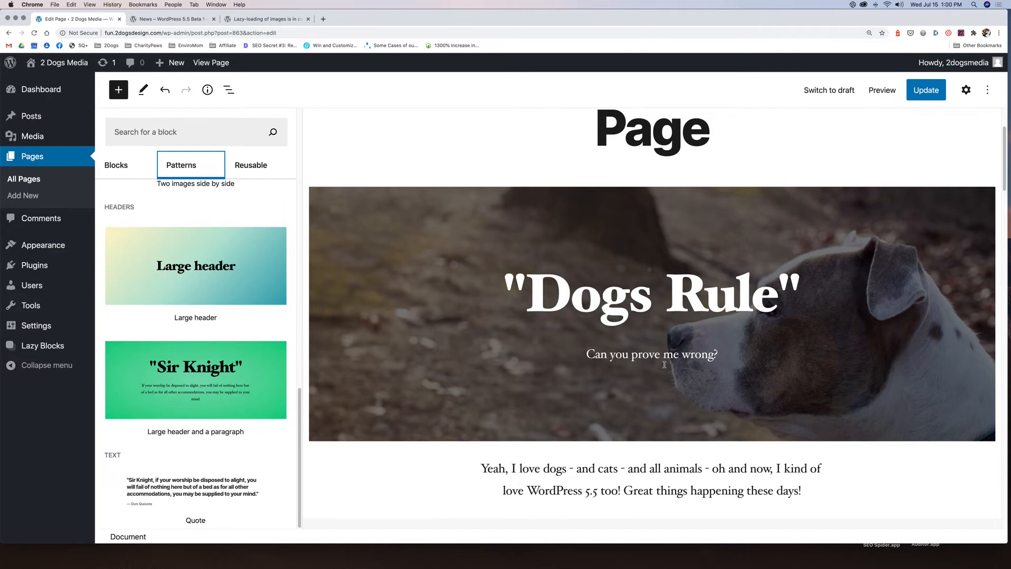
{"action": "mouse_move", "coordinate": [125, 200]}
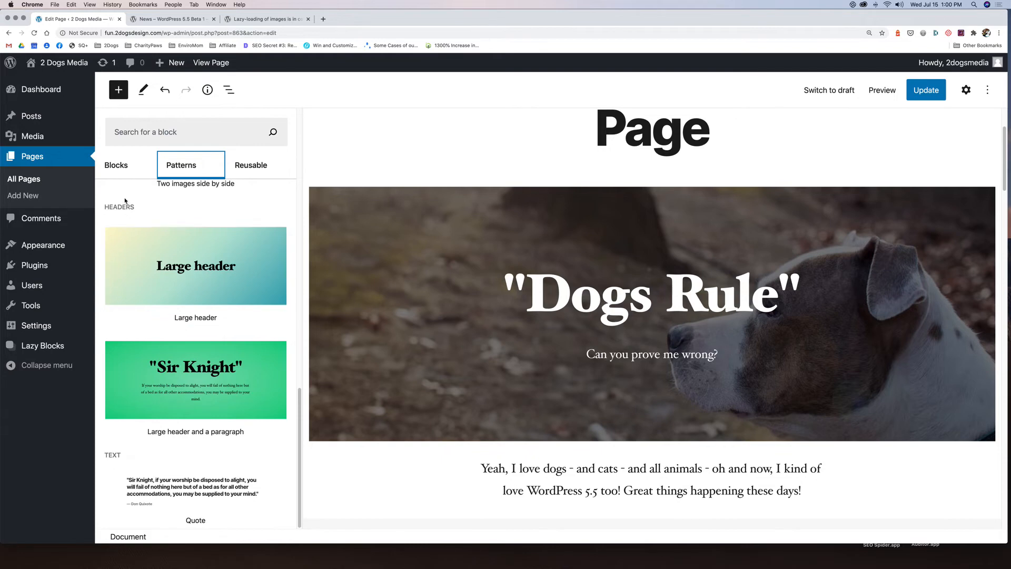
{"action": "mouse_move", "coordinate": [195, 500]}
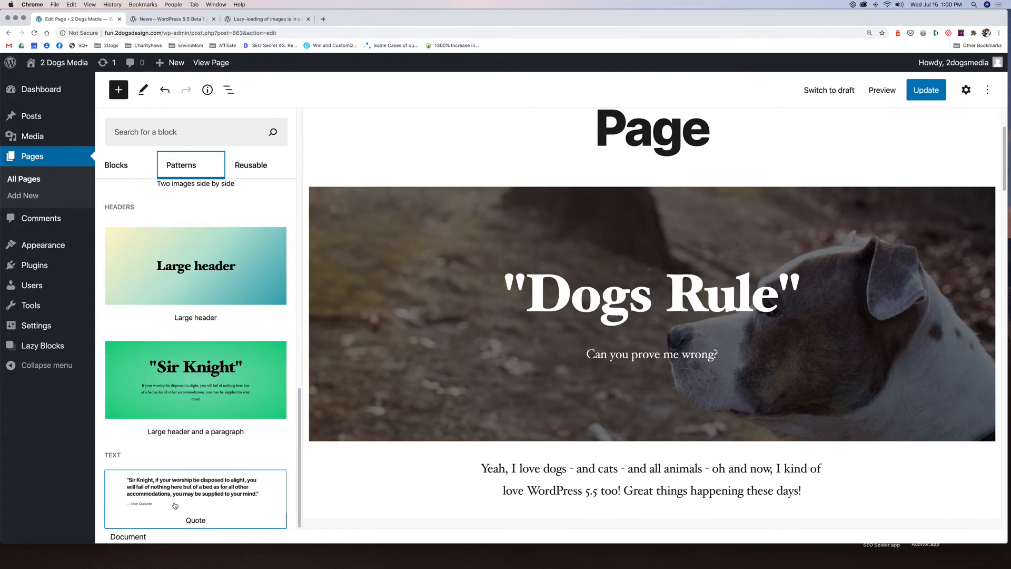
{"action": "scroll", "scroll_direction": "up", "scroll_amount": 3}
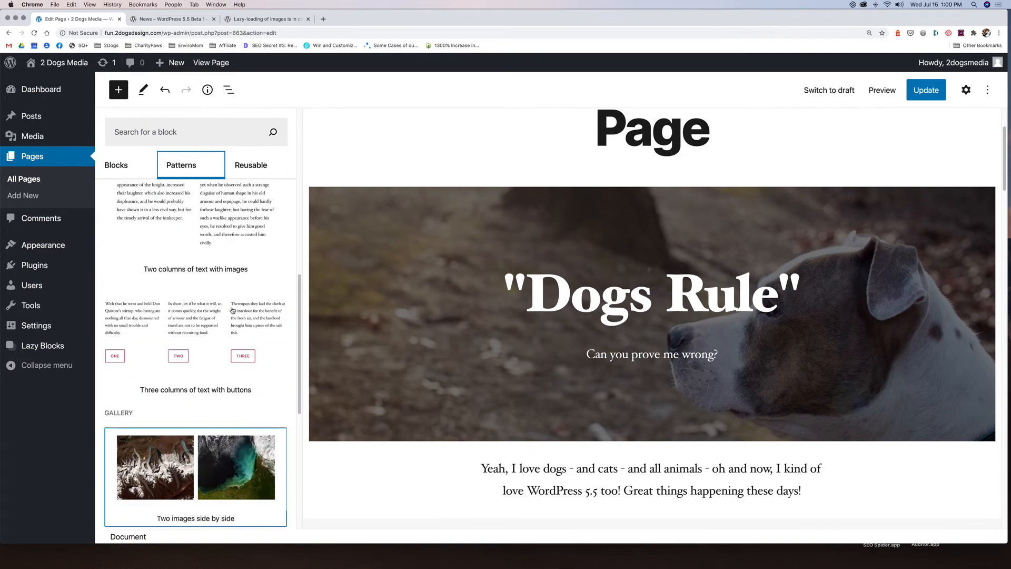
{"action": "scroll", "scroll_direction": "down", "scroll_amount": 3}
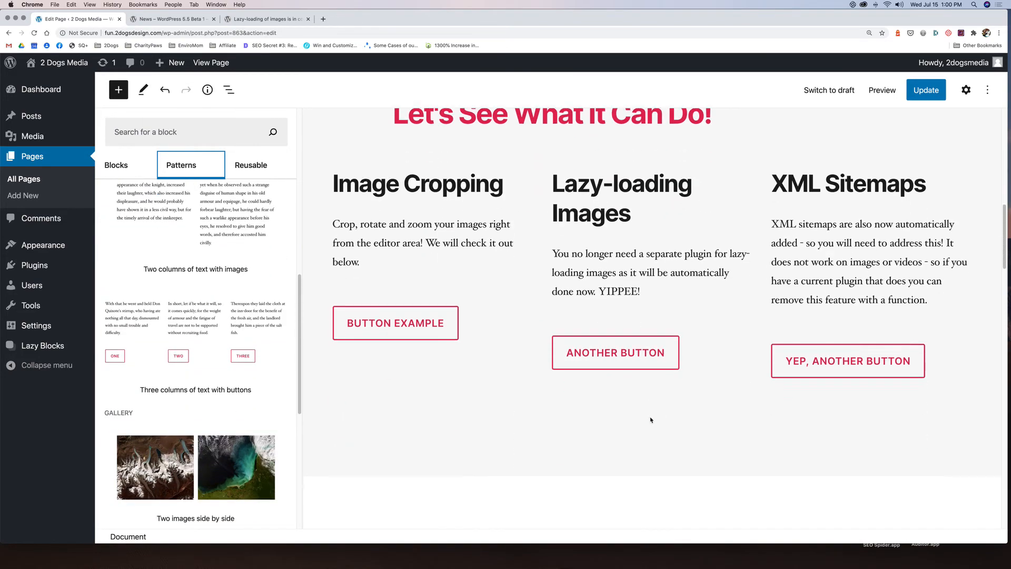
{"action": "scroll", "scroll_direction": "up", "scroll_amount": 3}
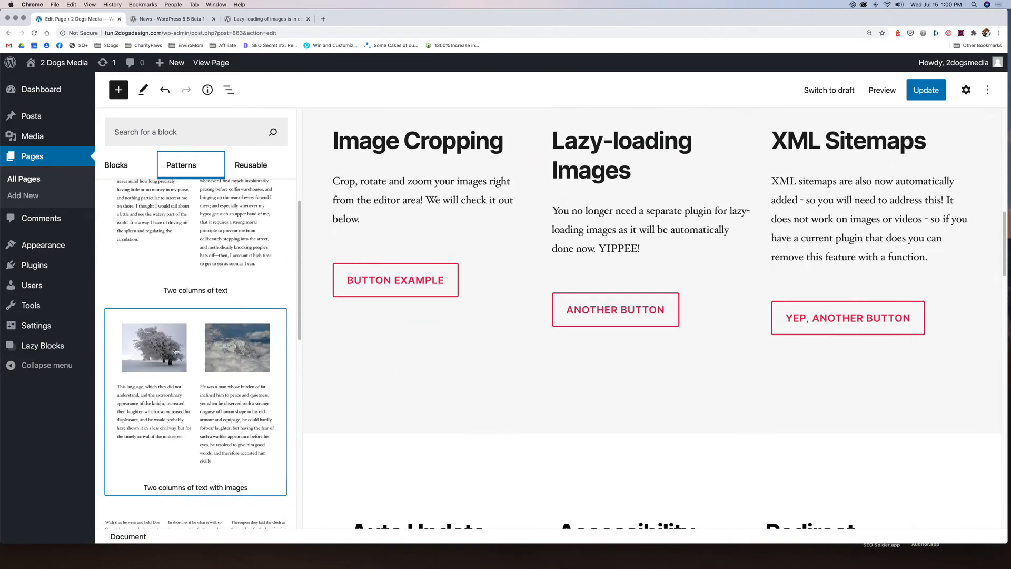
{"action": "scroll", "scroll_direction": "up", "scroll_amount": 3}
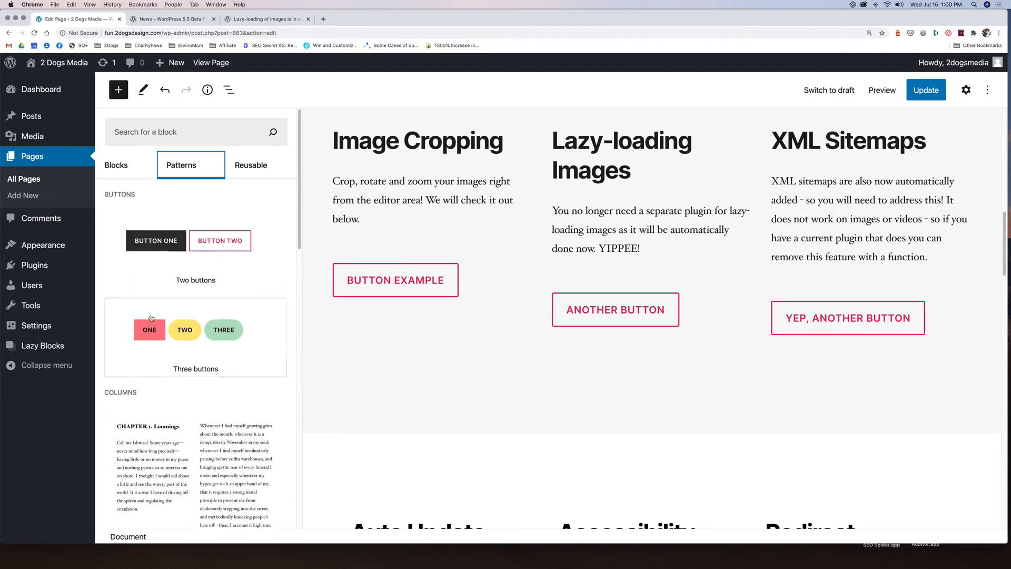
{"action": "mouse_move", "coordinate": [164, 262]}
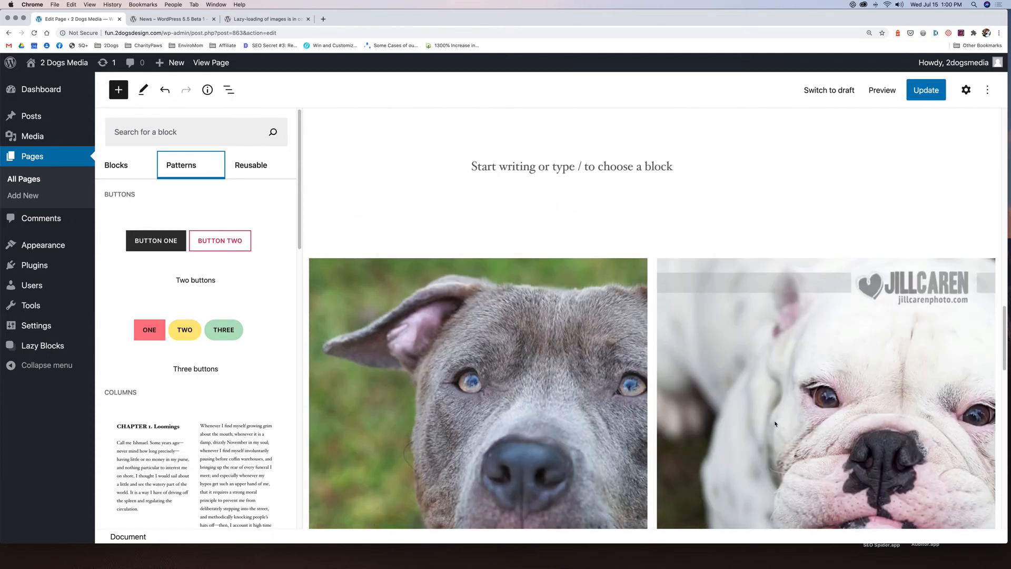
{"action": "mouse_move", "coordinate": [216, 297]}
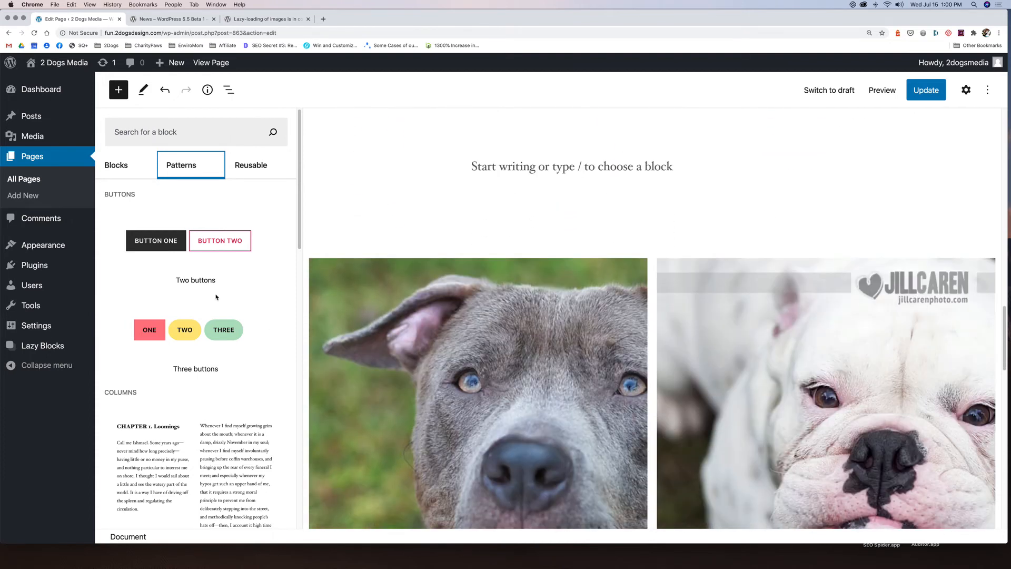
{"action": "left_click", "coordinate": [116, 165]}
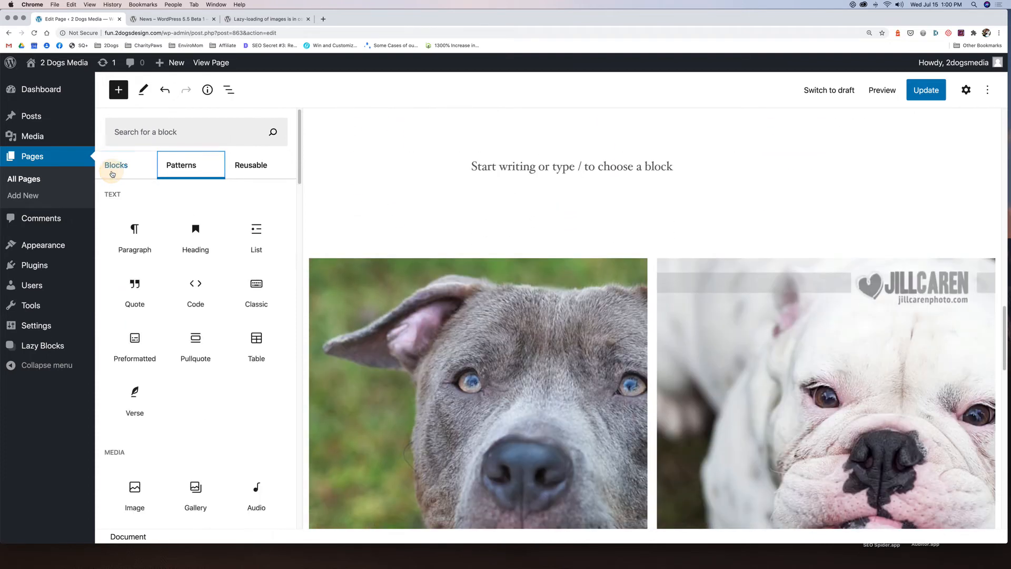
{"action": "mouse_move", "coordinate": [195, 290]}
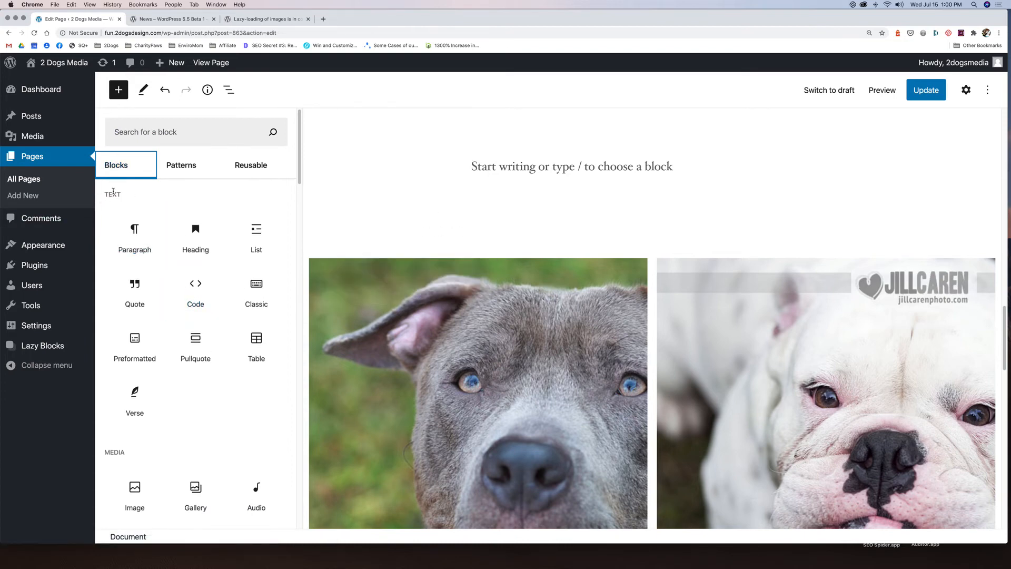
{"action": "mouse_move", "coordinate": [196, 225]}
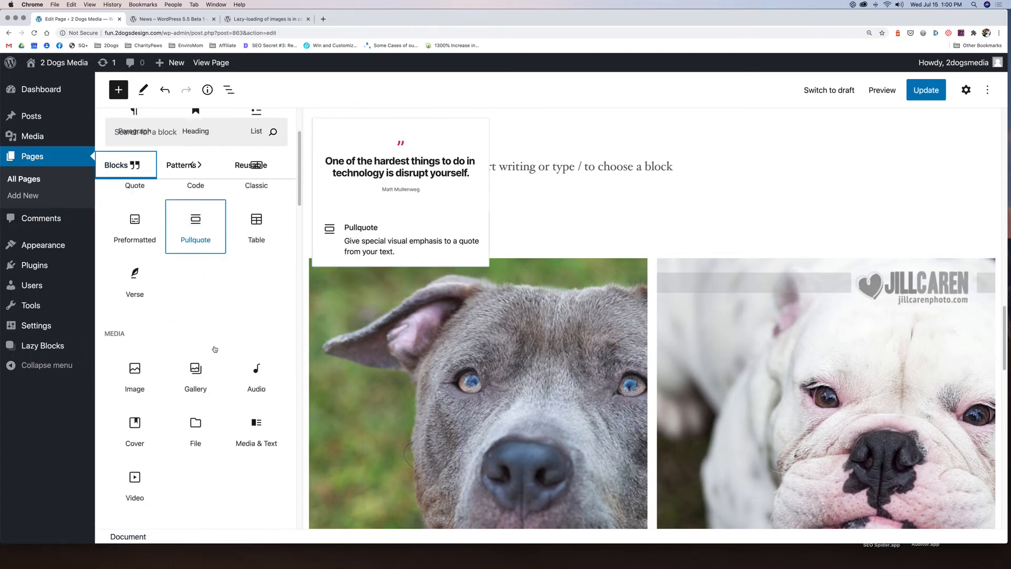
{"action": "scroll", "scroll_direction": "down", "scroll_amount": 3}
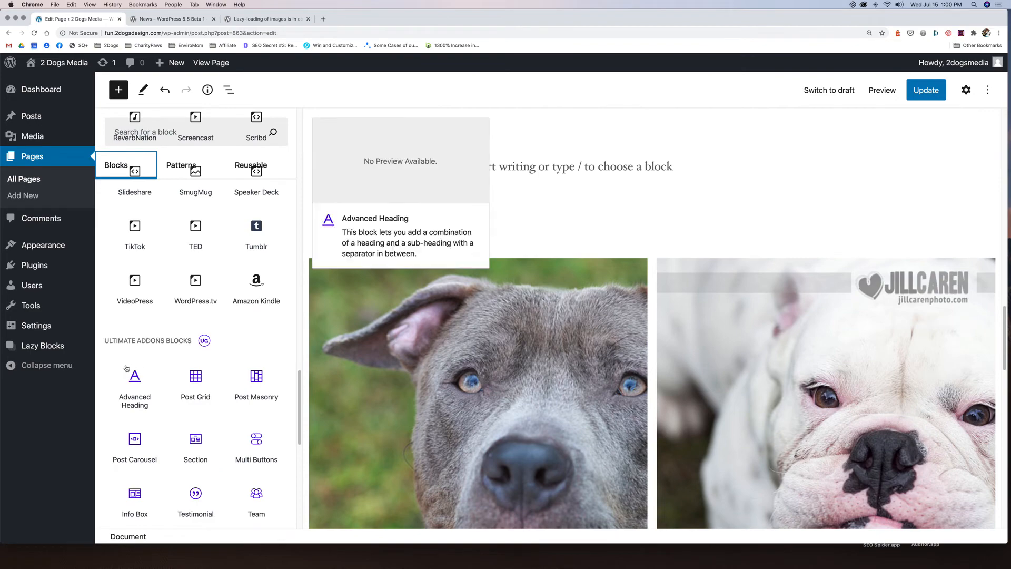
{"action": "scroll", "scroll_direction": "down", "scroll_amount": 3}
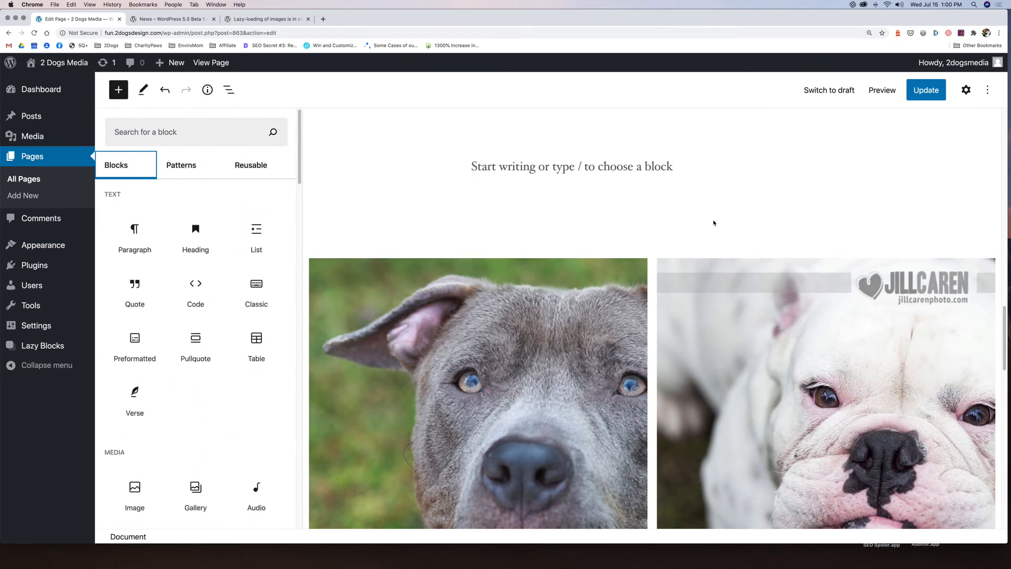
{"action": "scroll", "scroll_direction": "down", "scroll_amount": 3}
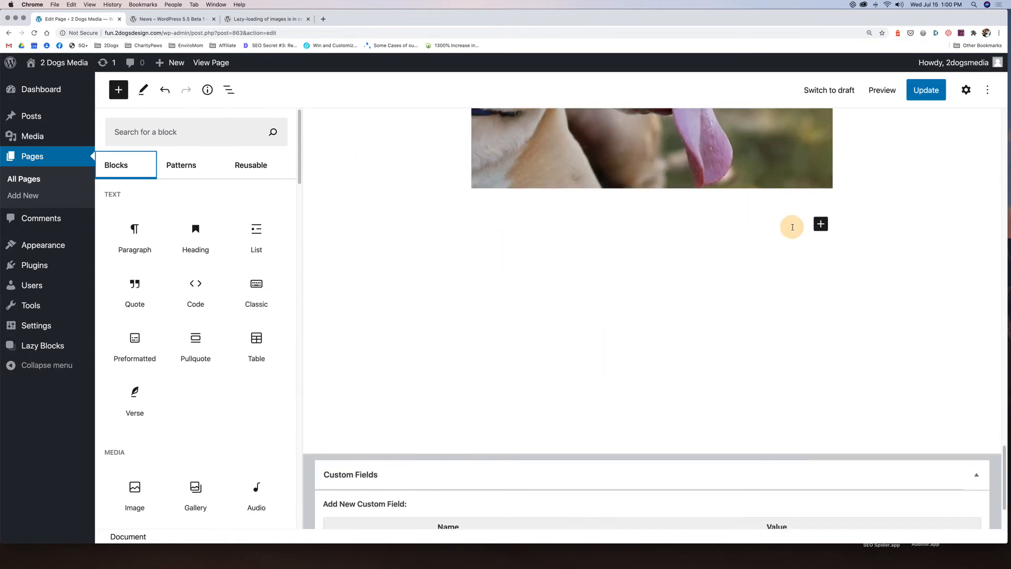
- Insert the 'Large header and a paragraph' pattern below the dog image and select its Sir Knight cover
{"action": "left_click", "coordinate": [182, 164]}
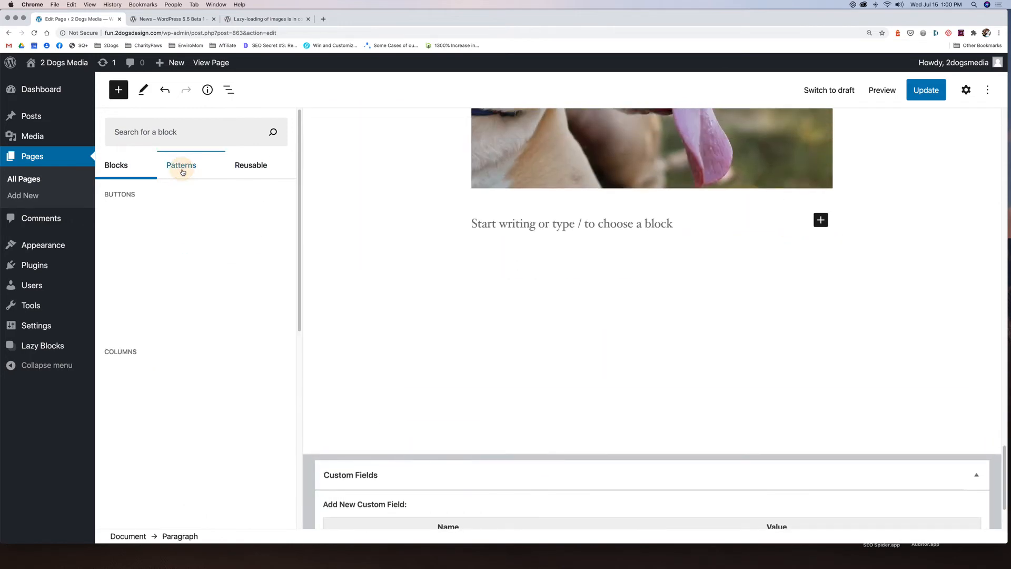
{"action": "left_click", "coordinate": [181, 164]}
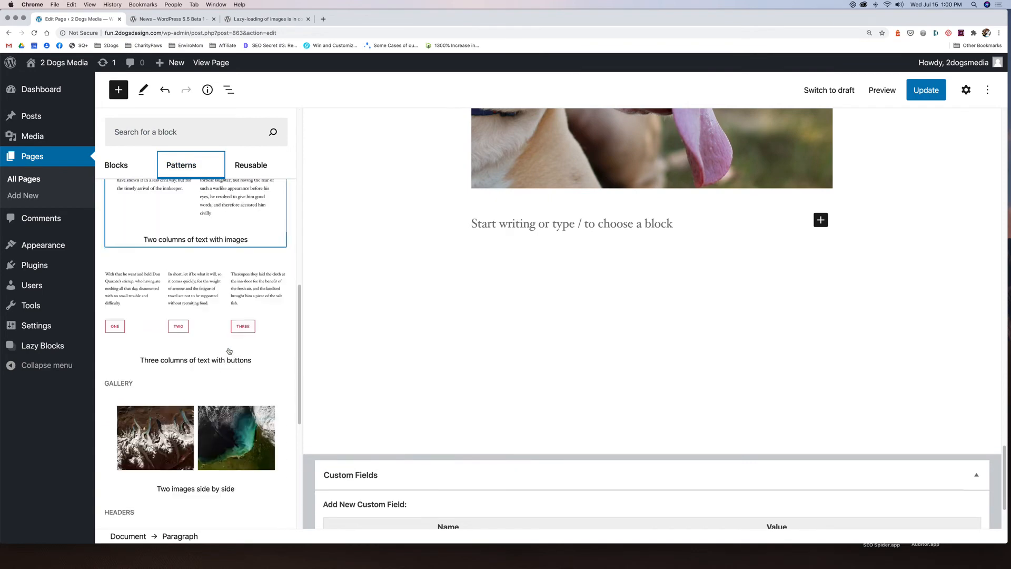
{"action": "scroll", "scroll_direction": "down", "scroll_amount": 3}
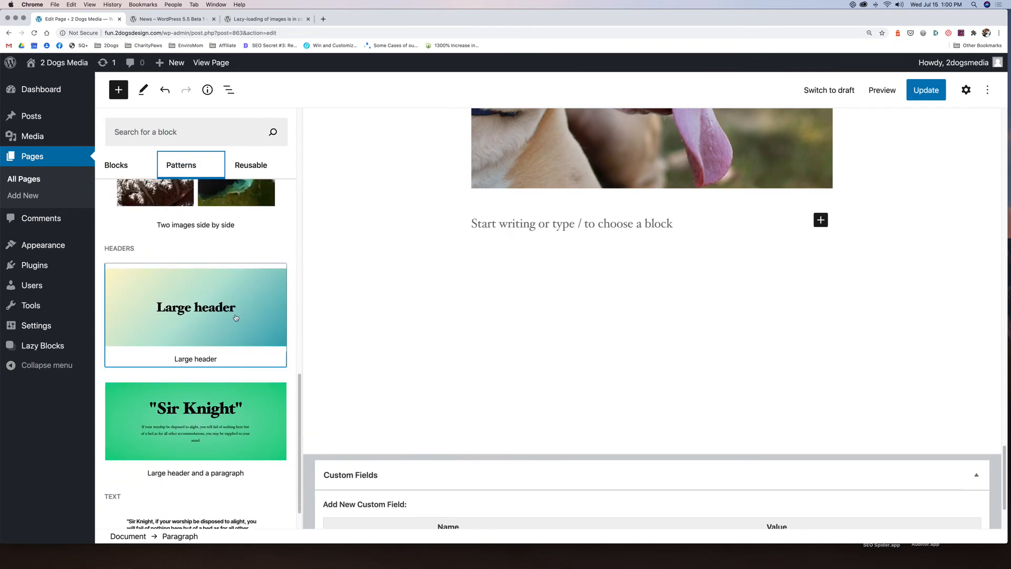
{"action": "mouse_move", "coordinate": [244, 432]}
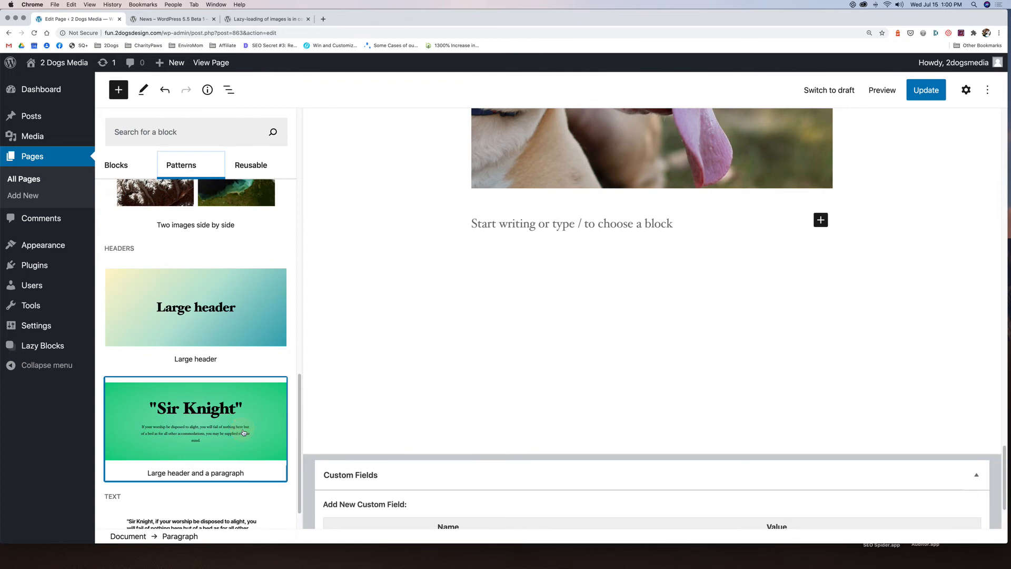
{"action": "left_click", "coordinate": [196, 419]}
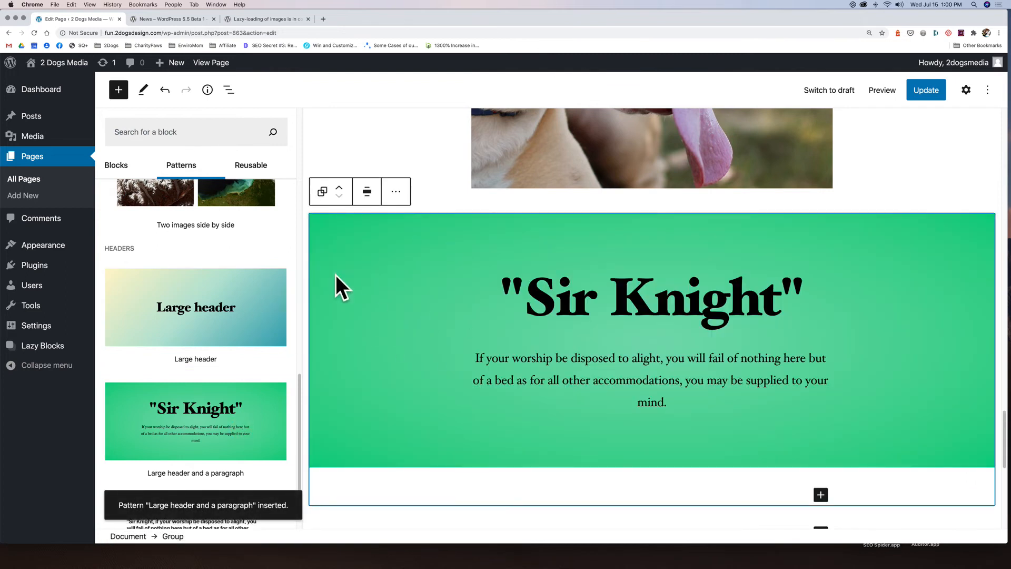
{"action": "left_click", "coordinate": [117, 90]}
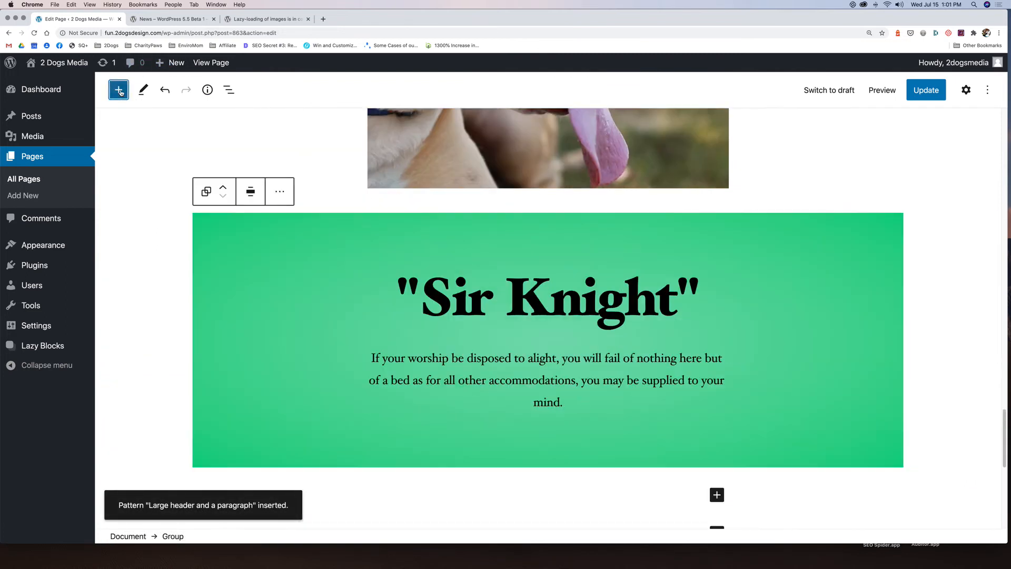
{"action": "mouse_move", "coordinate": [804, 319]}
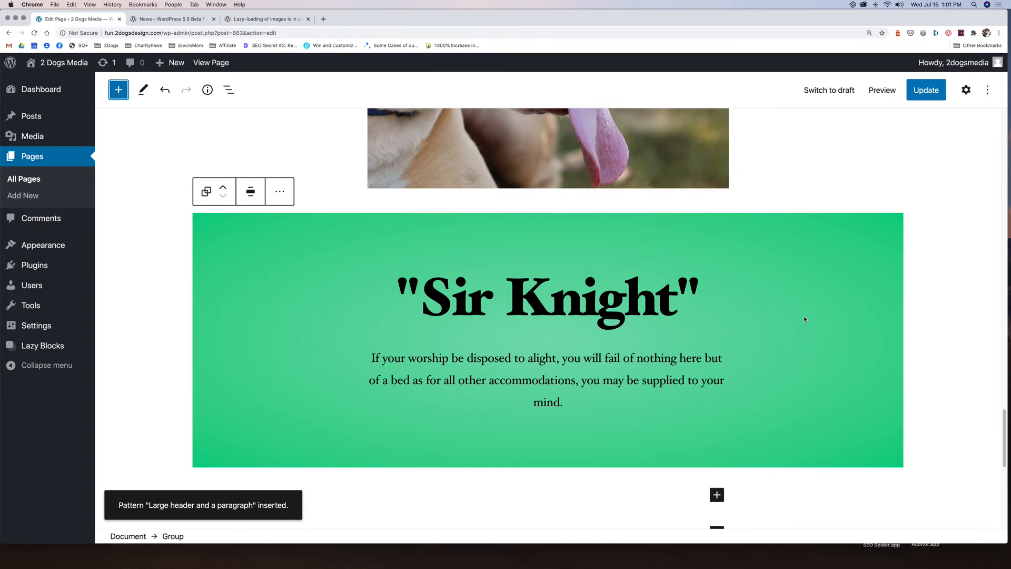
{"action": "left_click", "coordinate": [548, 338]}
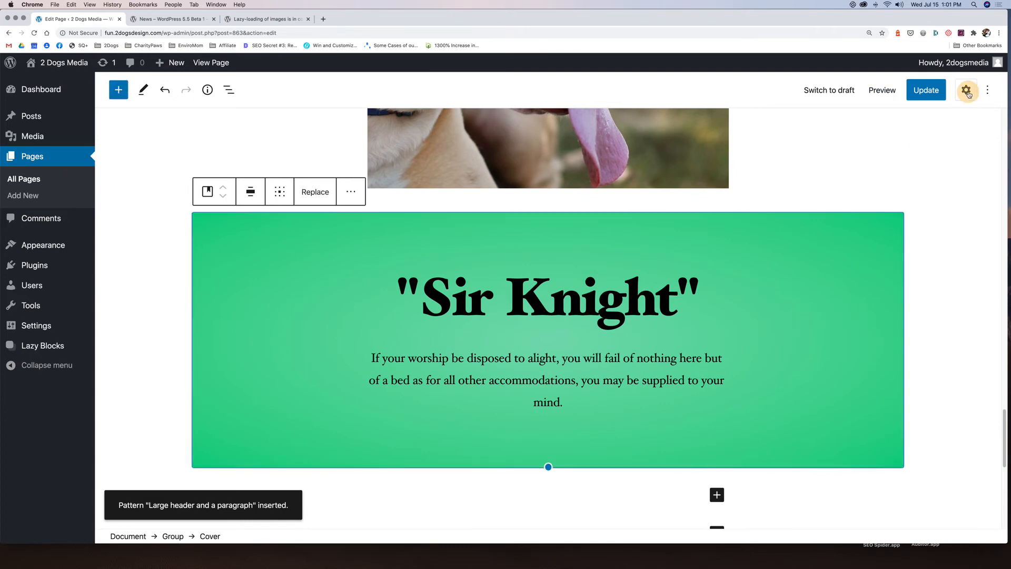
- Set the Sir Knight cover's minimum height in its block settings
{"action": "left_click", "coordinate": [966, 89]}
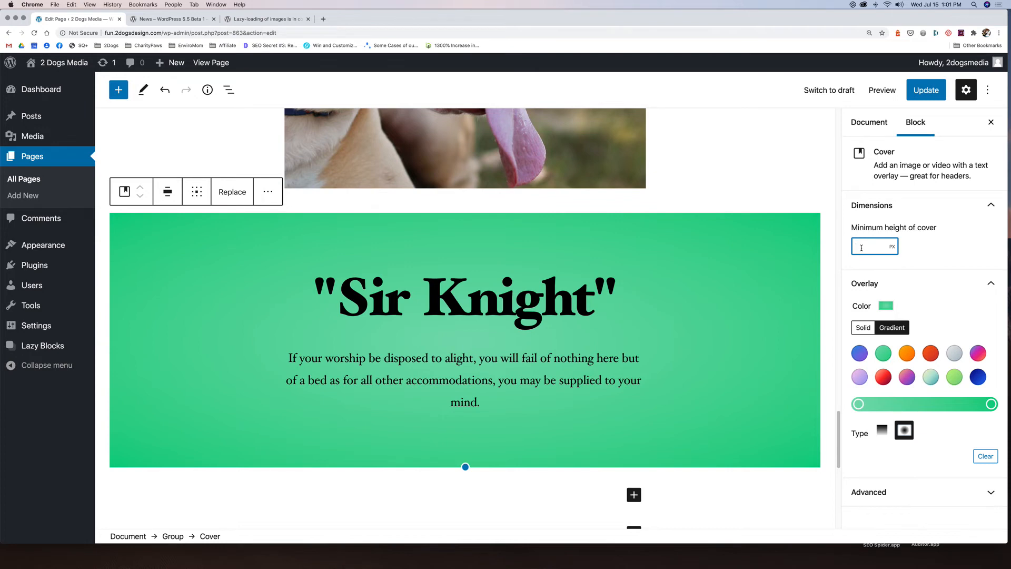
{"action": "type", "text": "800"}
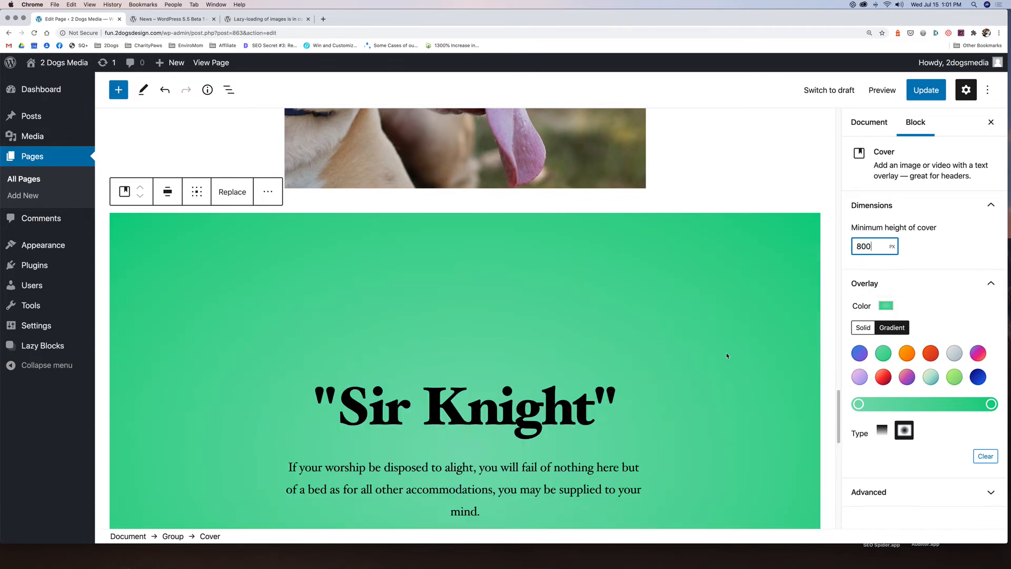
{"action": "scroll", "scroll_direction": "up", "scroll_amount": 3}
{"action": "type", "text": "200"}
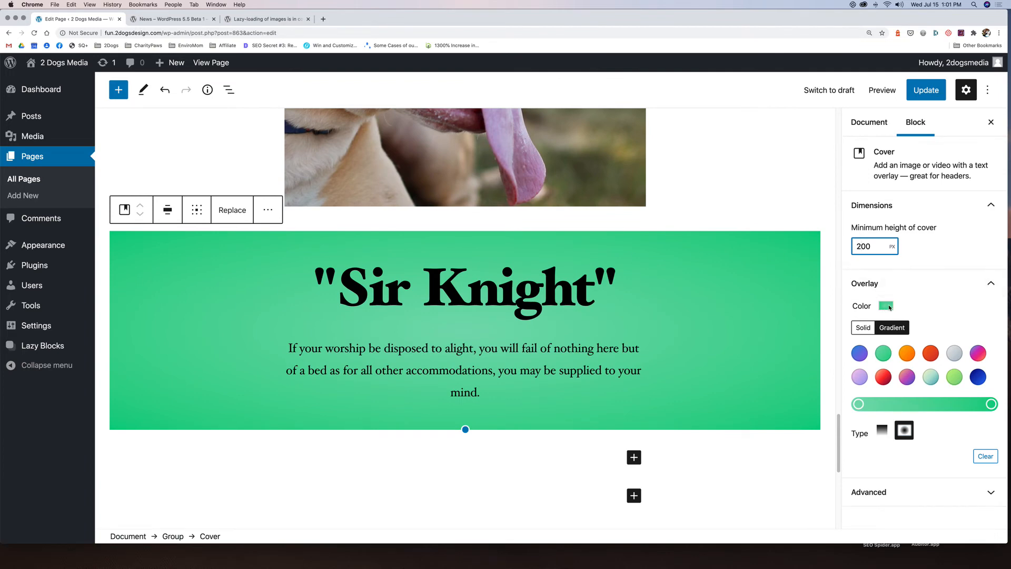
{"action": "mouse_move", "coordinate": [907, 353]}
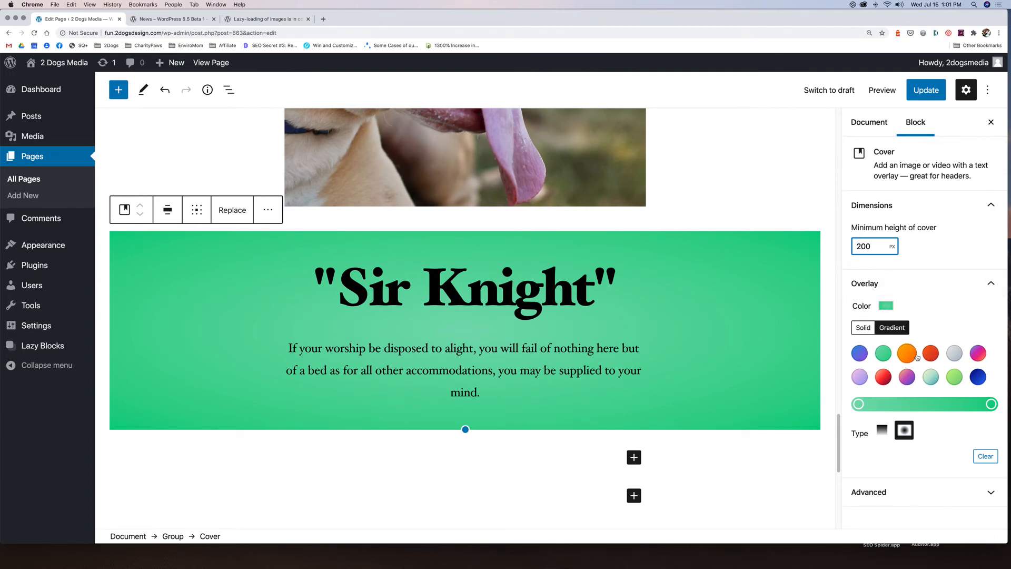
- Apply a blue-pink-orange gradient overlay, adjust its angle, and switch to Solid colours
{"action": "left_click", "coordinate": [906, 376]}
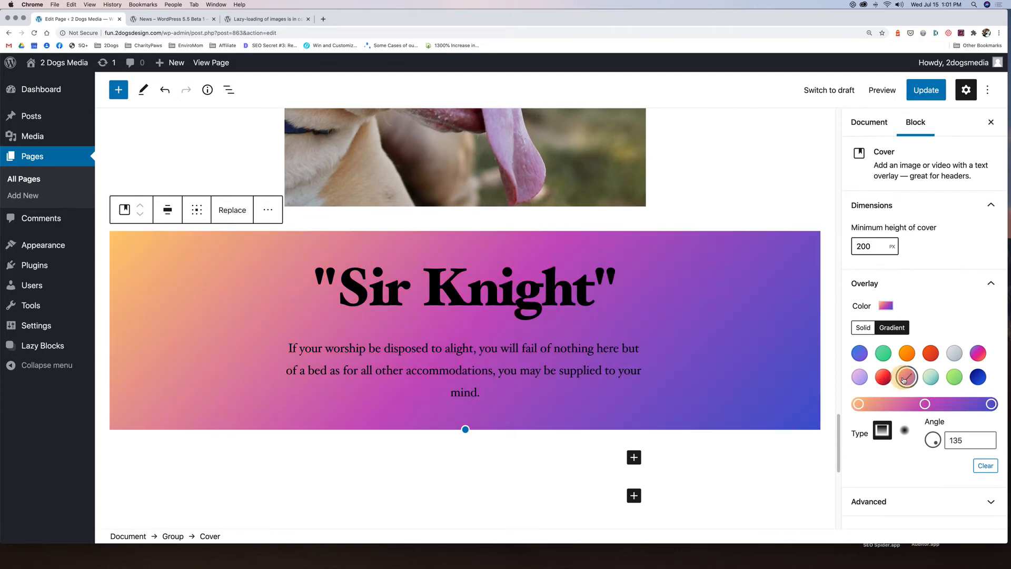
{"action": "left_click", "coordinate": [906, 377]}
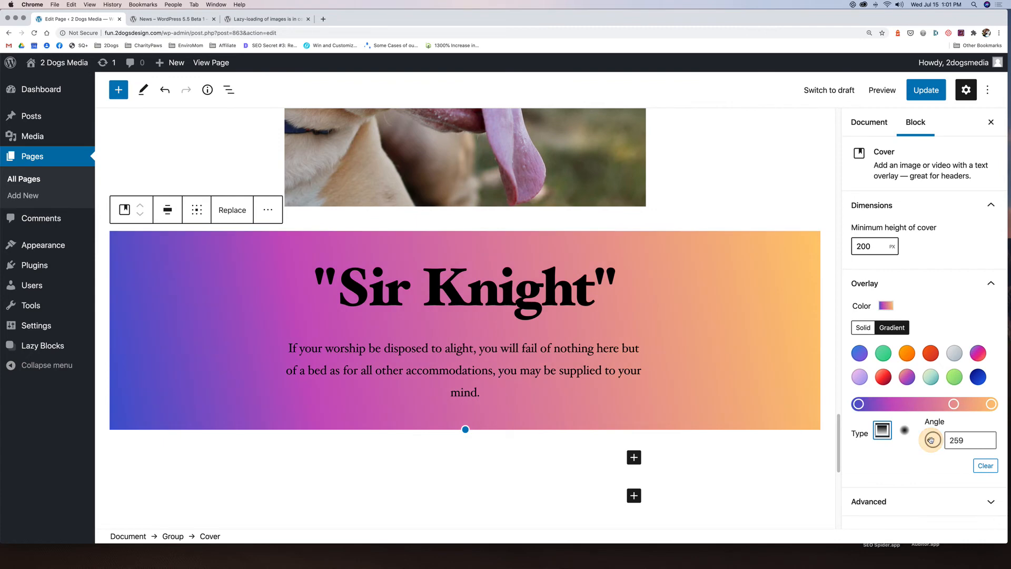
{"action": "left_click", "coordinate": [862, 328]}
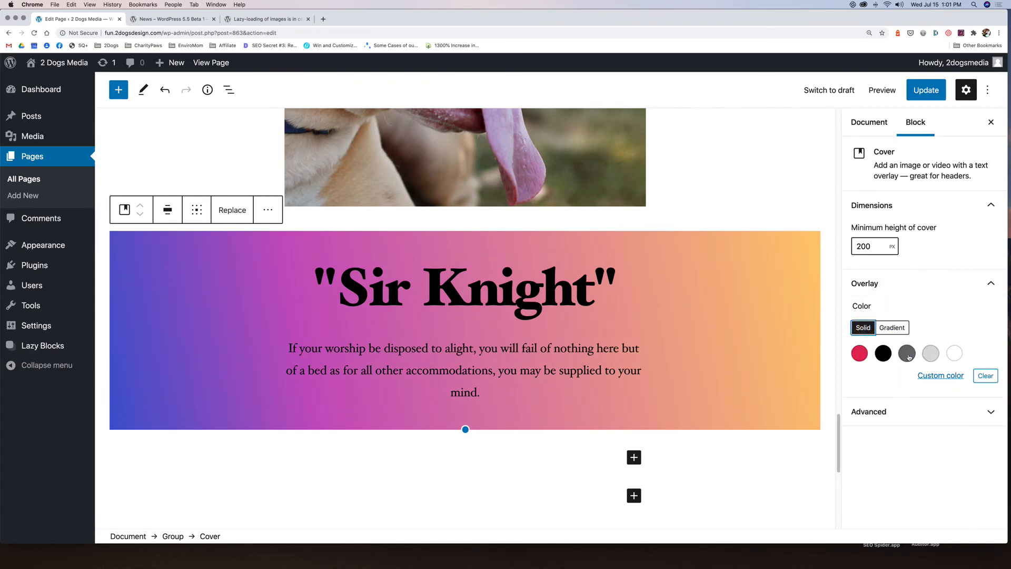
- Try a solid red overlay, make the Sir Knight heading white, then clear the cover's overlay colour
{"action": "left_click", "coordinate": [906, 353]}
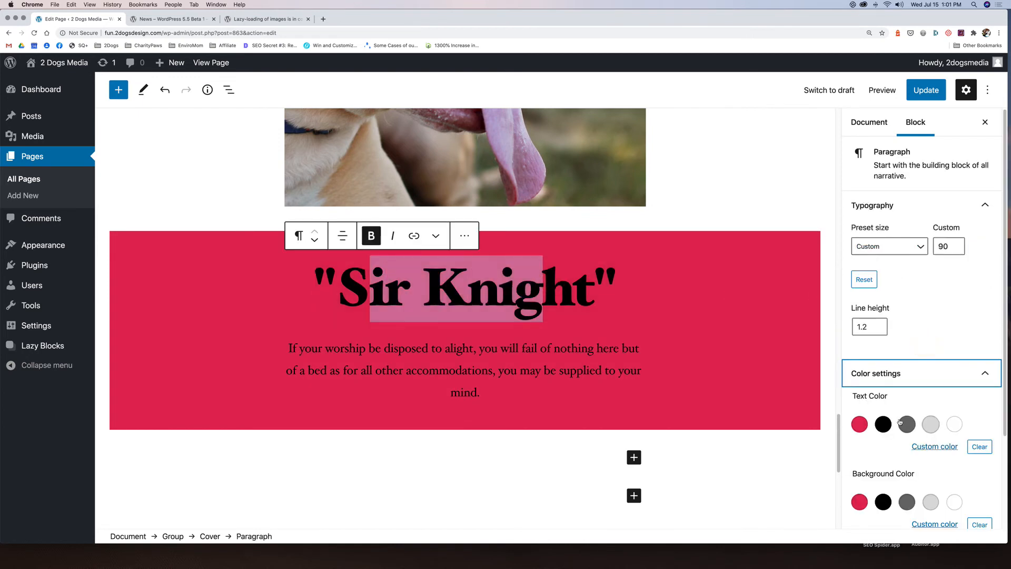
{"action": "left_click", "coordinate": [859, 424]}
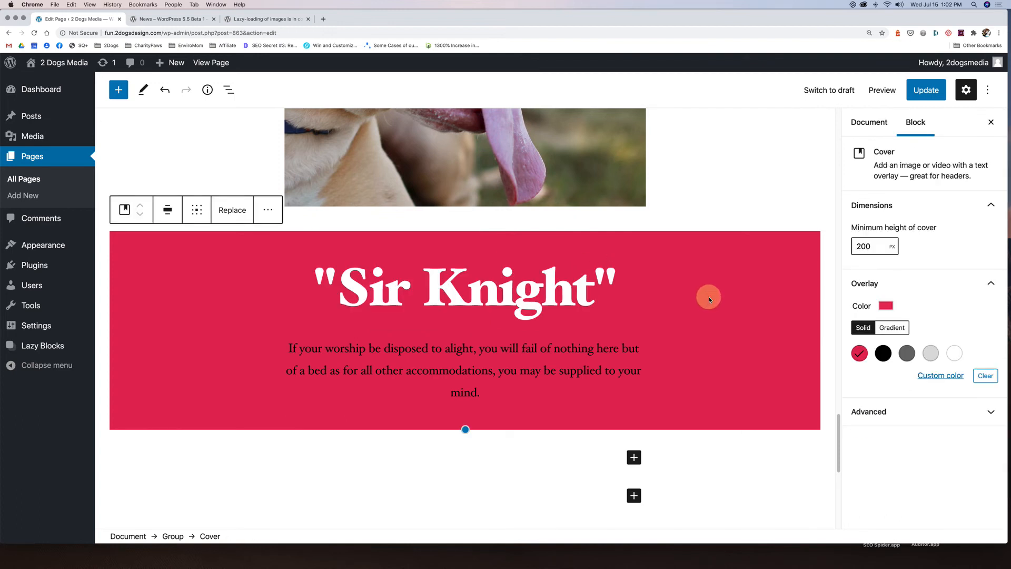
{"action": "mouse_move", "coordinate": [770, 328]}
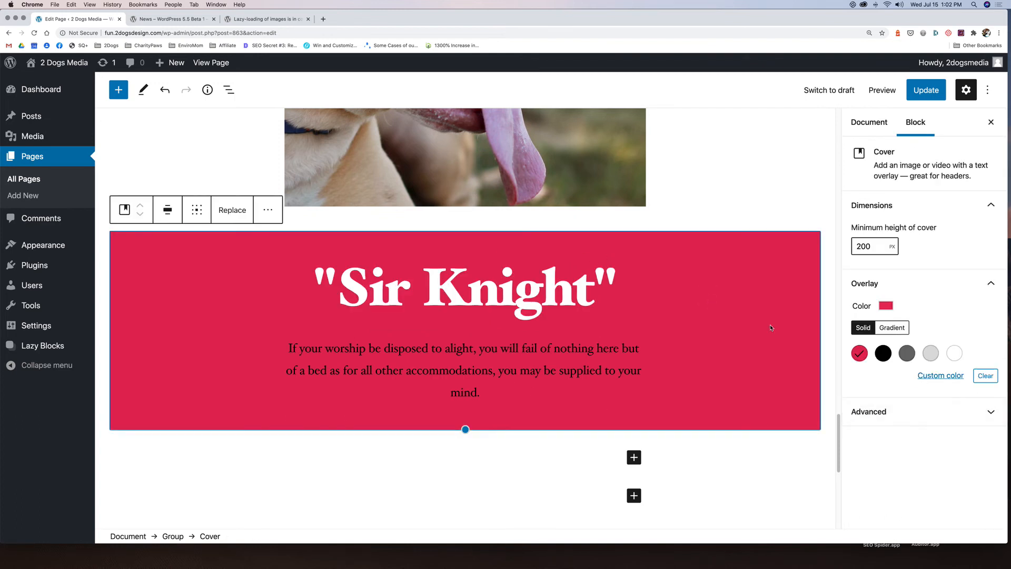
{"action": "mouse_move", "coordinate": [945, 261]}
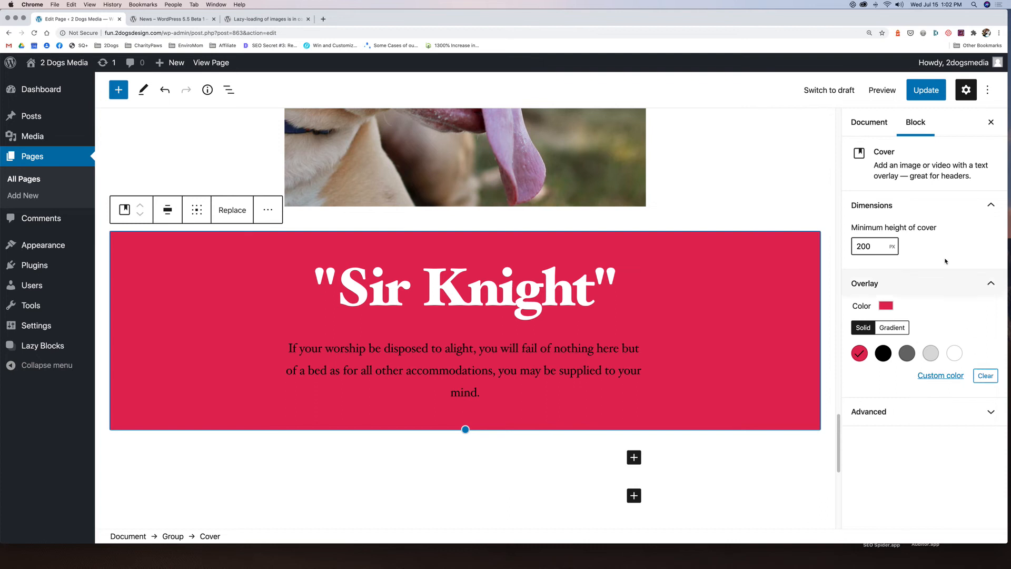
{"action": "mouse_move", "coordinate": [892, 328]}
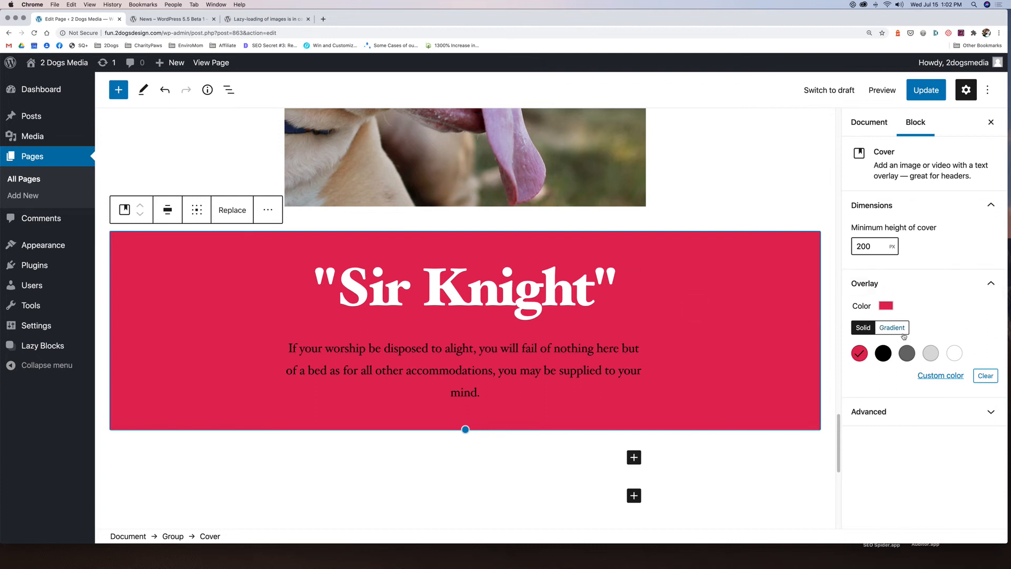
{"action": "left_click", "coordinate": [985, 376]}
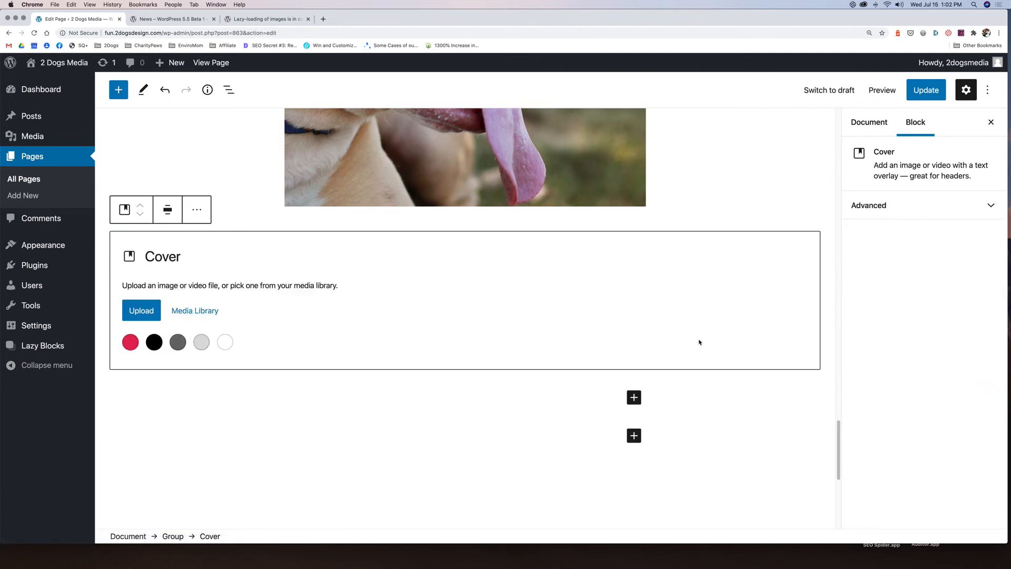
- Set the Media Library photo of two dogs with a person as the Sir Knight cover background
{"action": "left_click", "coordinate": [195, 310]}
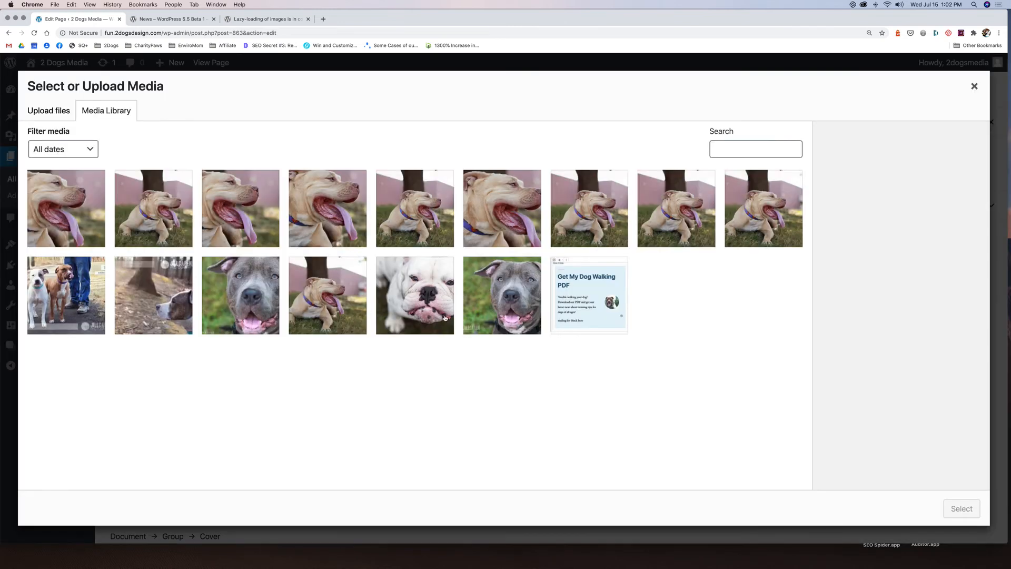
{"action": "left_click", "coordinate": [153, 296]}
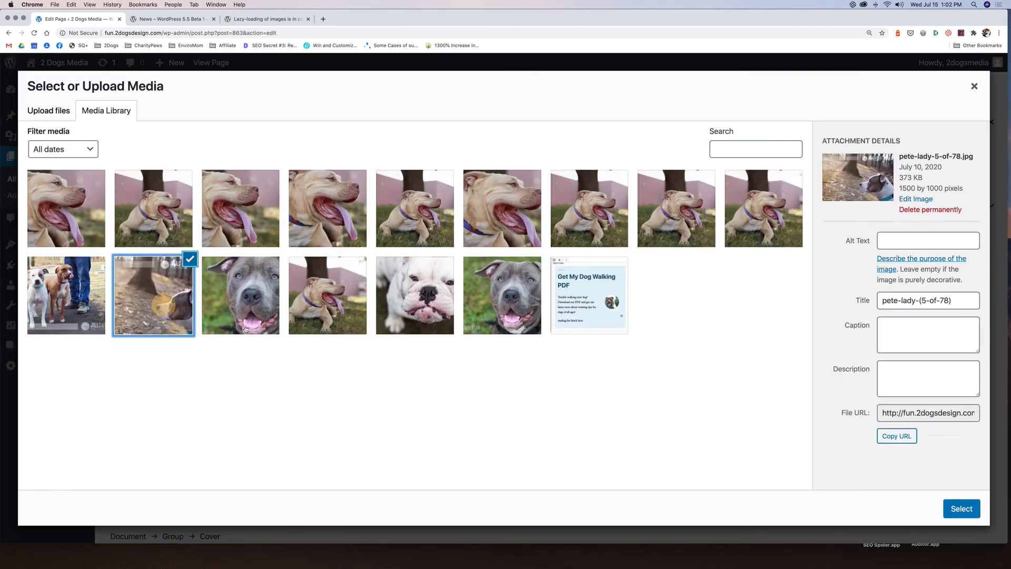
{"action": "left_click", "coordinate": [66, 295]}
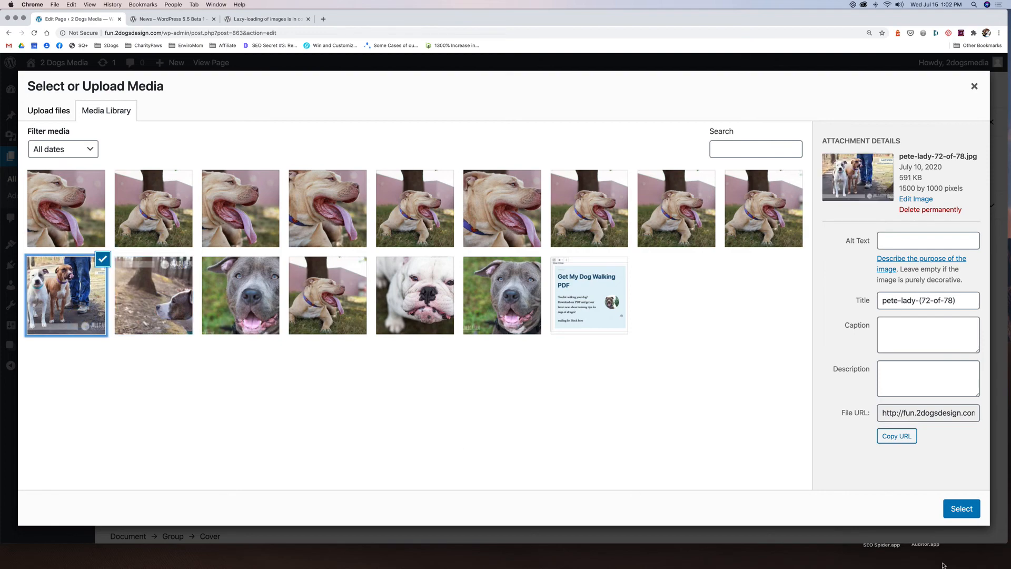
{"action": "left_click", "coordinate": [962, 509]}
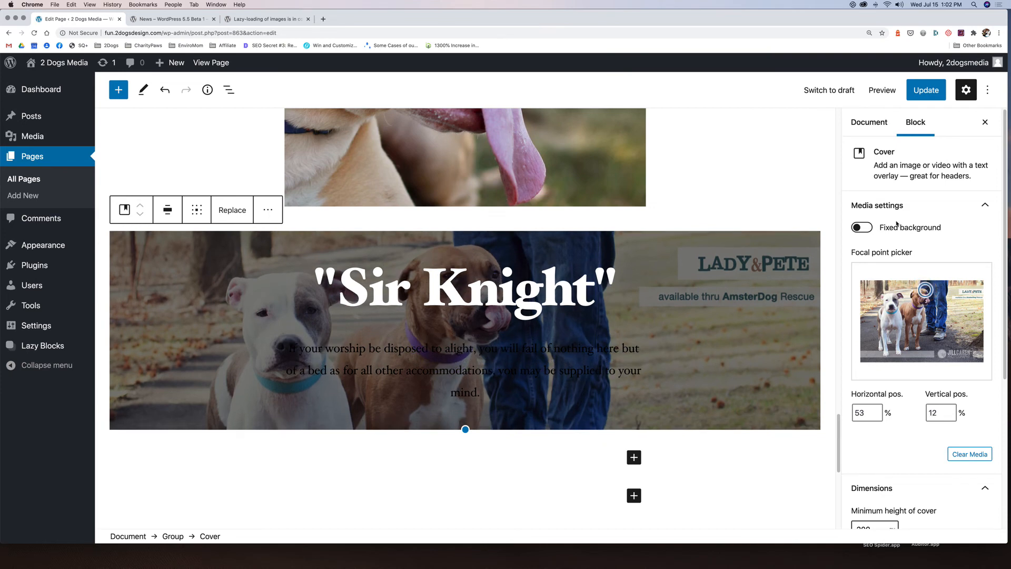
- Toggle the fixed background off again and apply the dark blue gradient overlay to the cover
{"action": "left_click", "coordinate": [860, 227]}
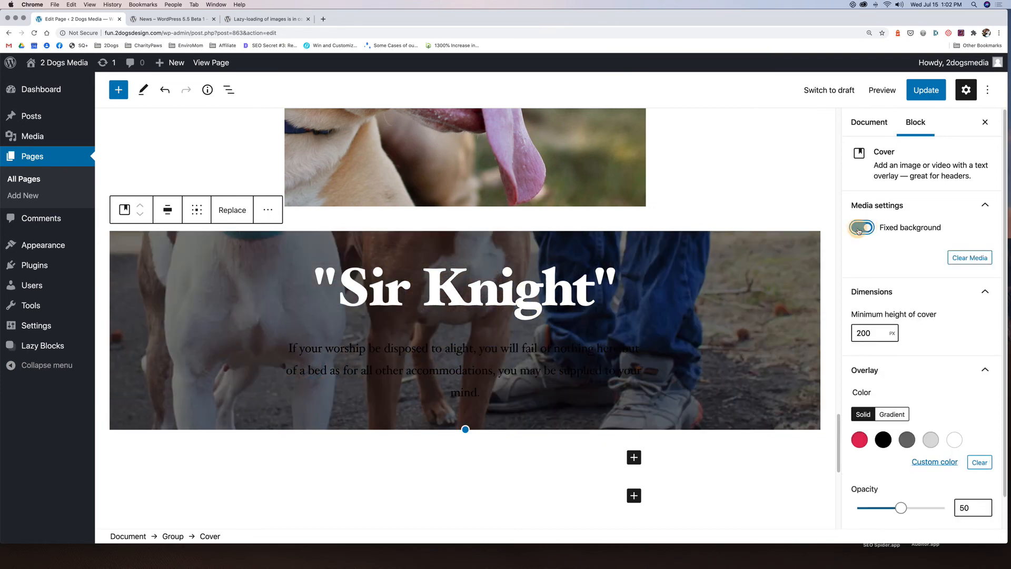
{"action": "left_click", "coordinate": [862, 227]}
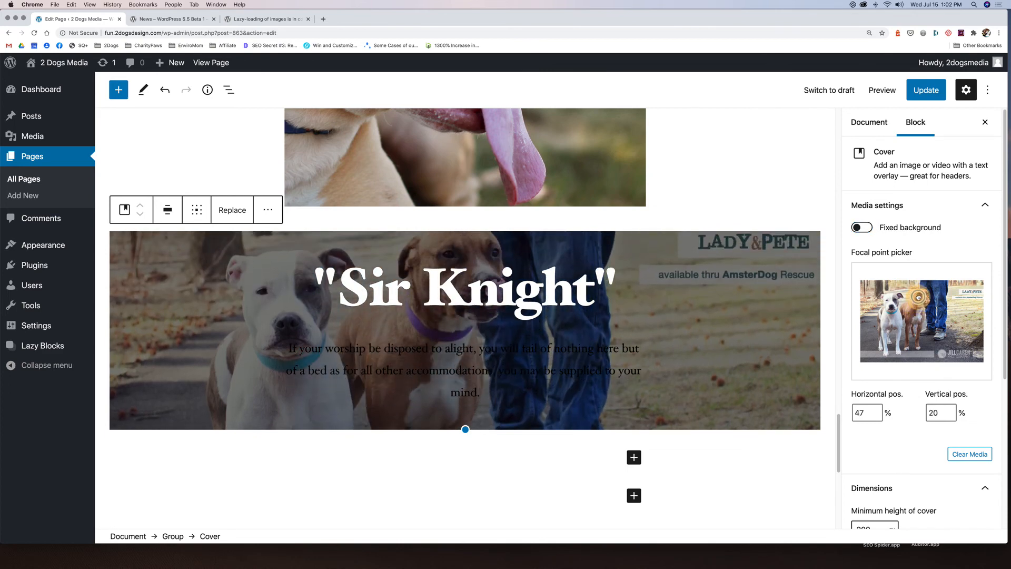
{"action": "scroll", "scroll_direction": "down", "scroll_amount": 3}
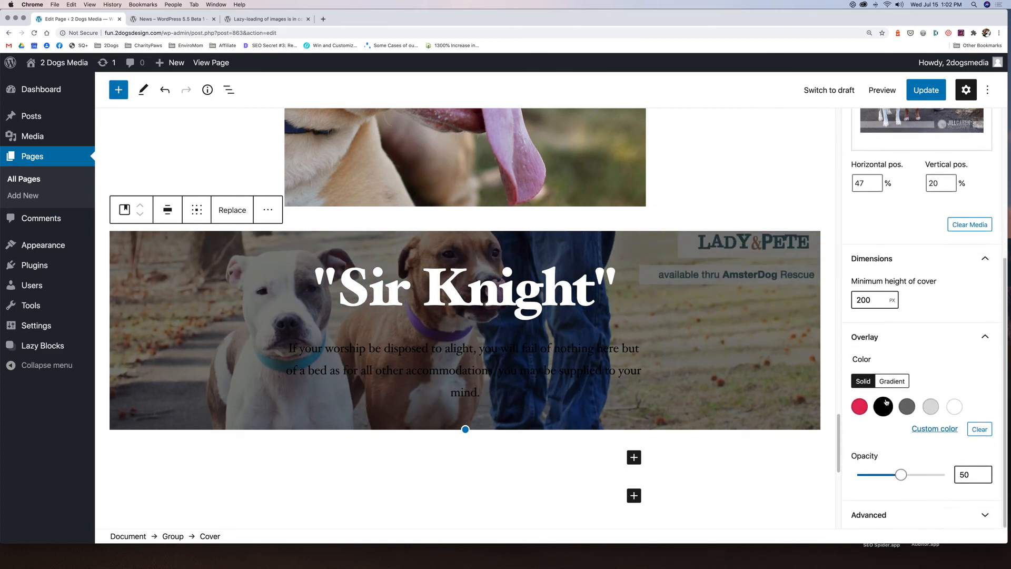
{"action": "left_click", "coordinate": [892, 380]}
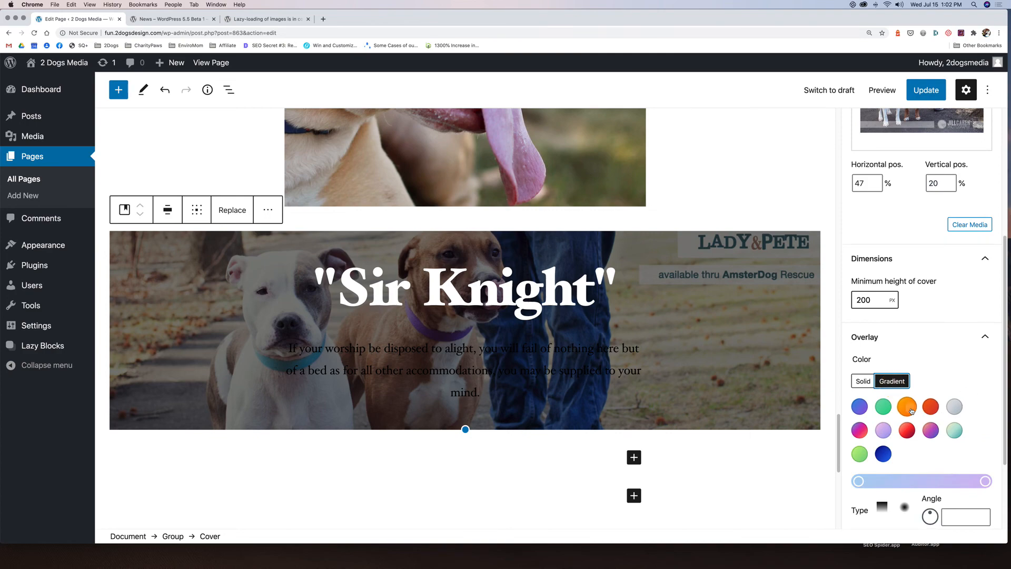
{"action": "left_click", "coordinate": [906, 406]}
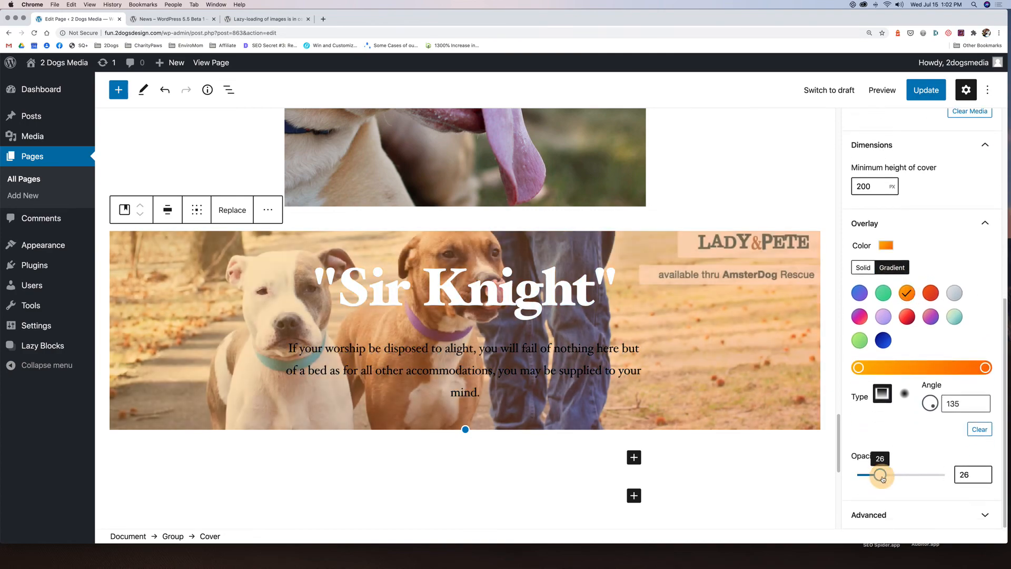
{"action": "left_click", "coordinate": [882, 340]}
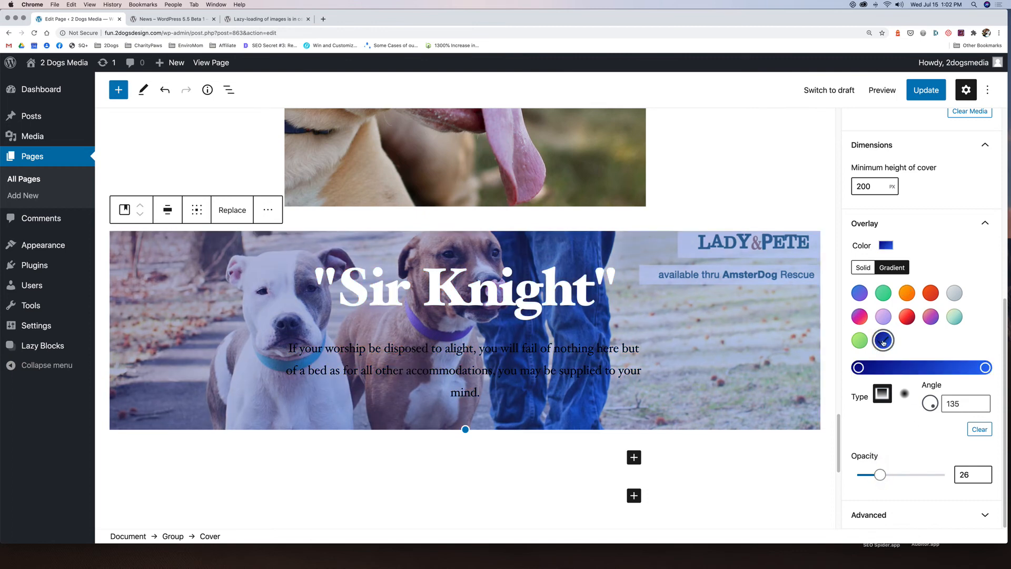
- Select the whole paragraph text inside the Sir Knight cover to recolour it white
{"action": "left_click", "coordinate": [462, 370]}
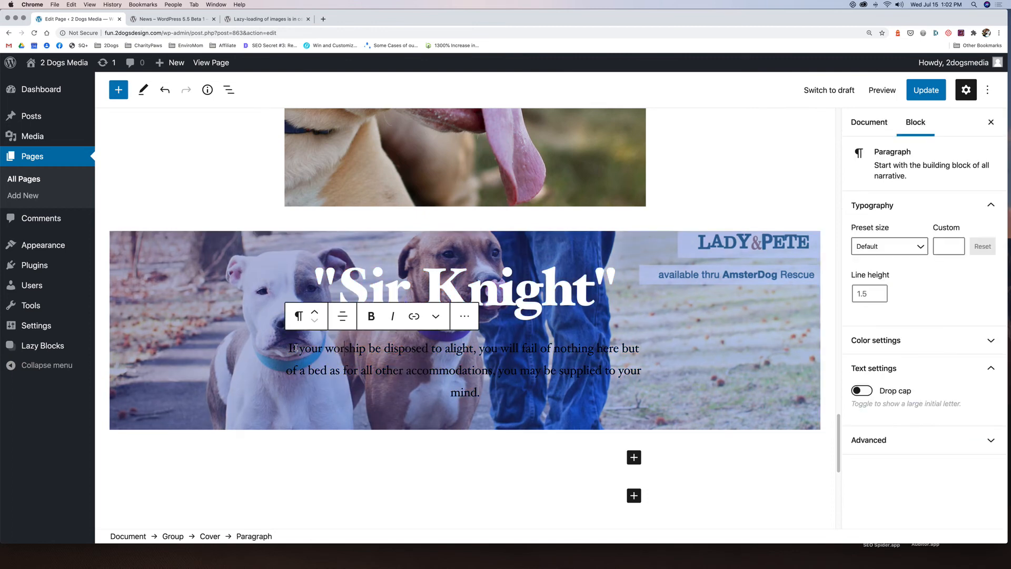
{"action": "triple_click", "coordinate": [463, 370]}
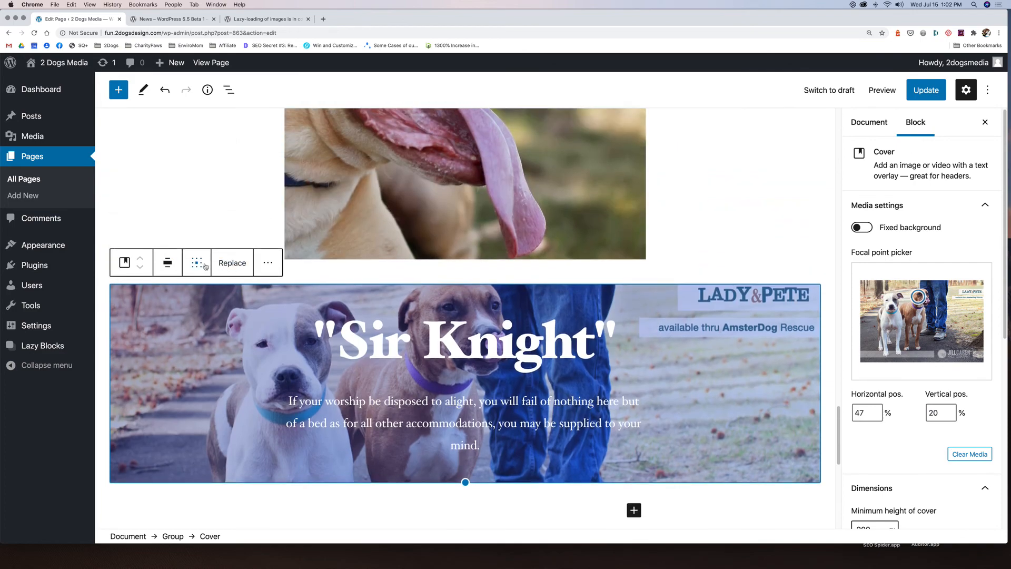
- Try left-middle and top-left content positions on the cover, then return the text to centre
{"action": "left_click", "coordinate": [196, 262]}
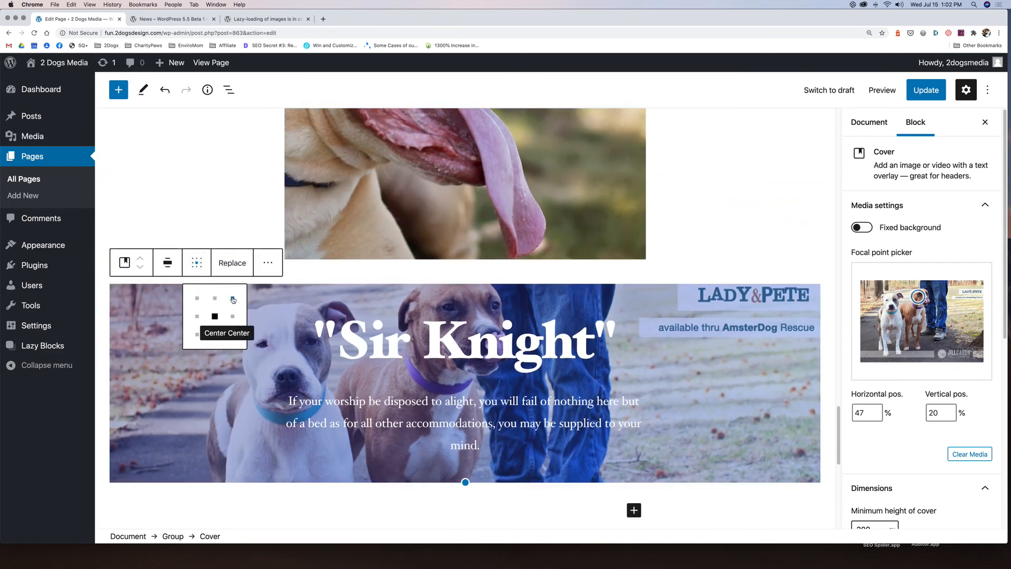
{"action": "left_click", "coordinate": [196, 298]}
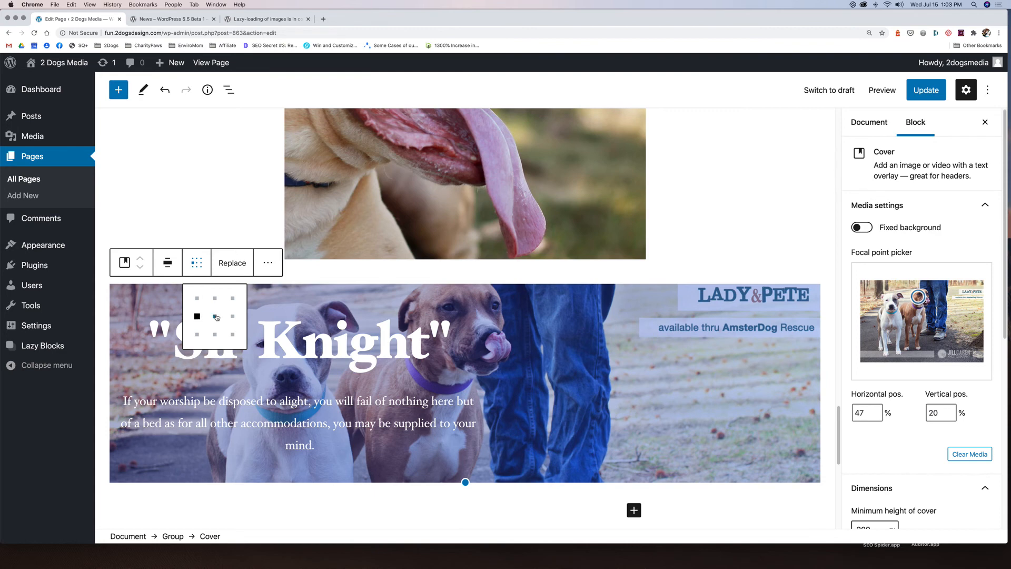
{"action": "left_click", "coordinate": [196, 298]}
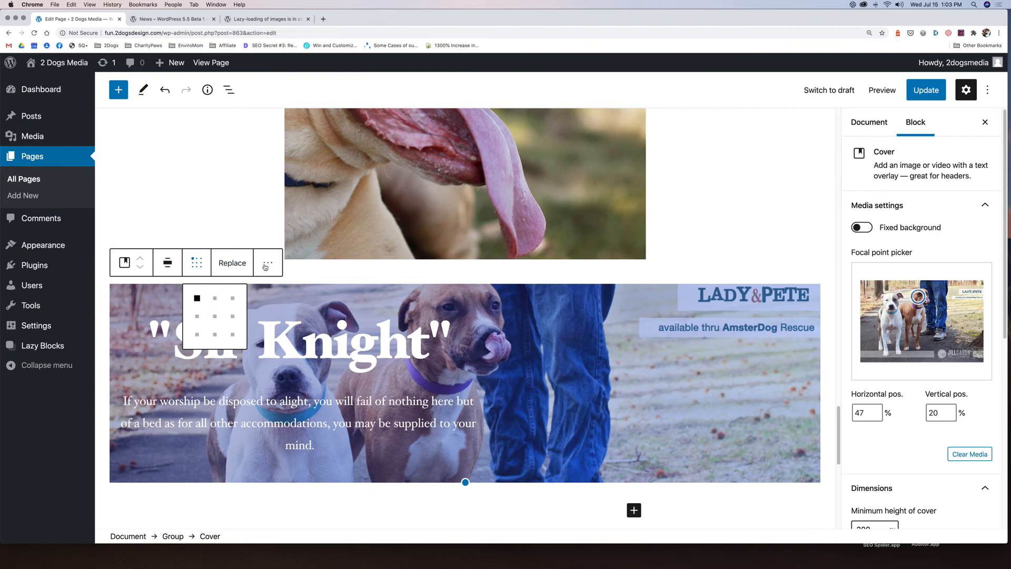
{"action": "left_click", "coordinate": [215, 316]}
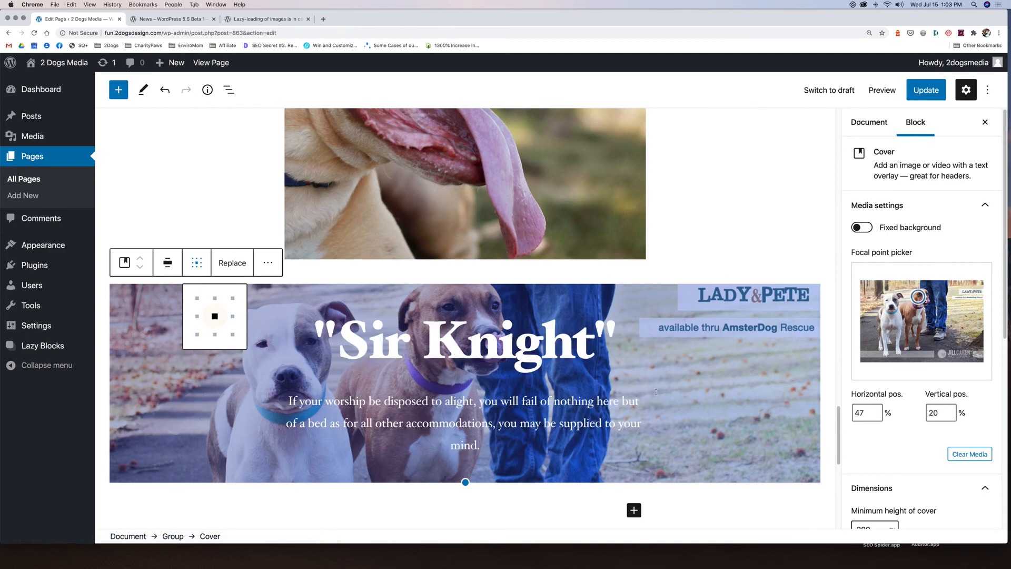
{"action": "scroll", "scroll_direction": "down", "scroll_amount": 3}
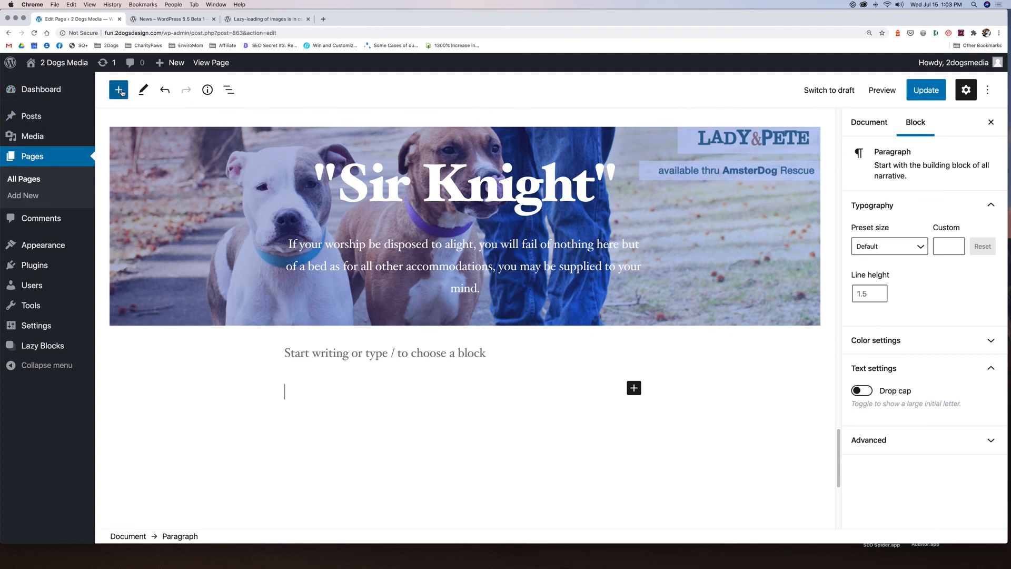
- Insert the Two buttons pattern from the block patterns library and select the first button
{"action": "left_click", "coordinate": [118, 89]}
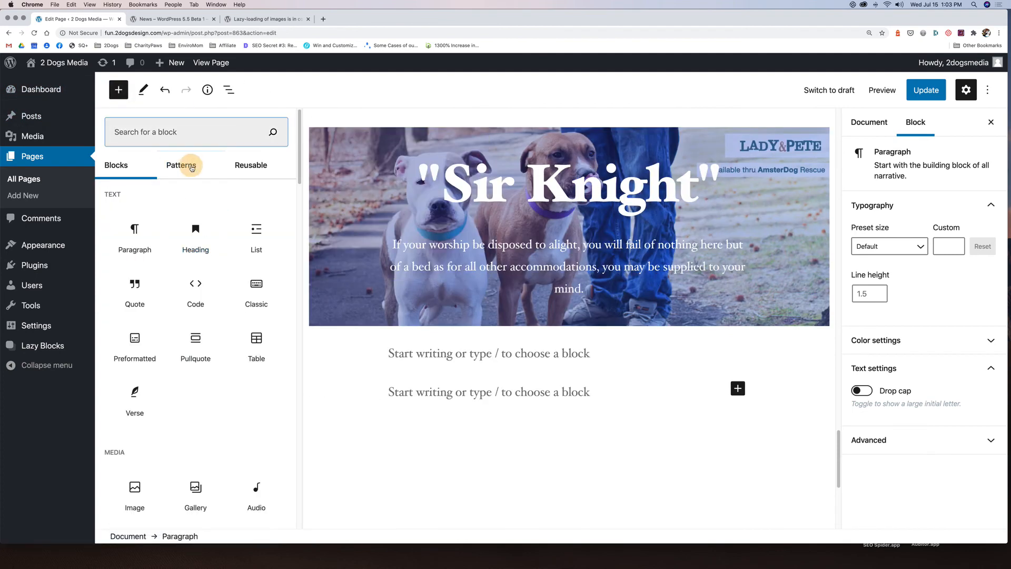
{"action": "left_click", "coordinate": [181, 165]}
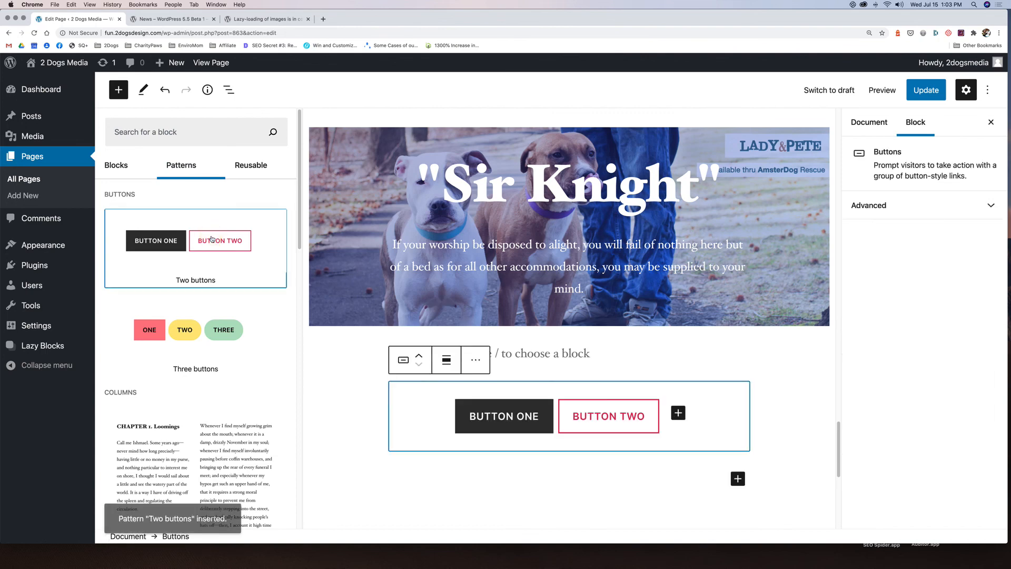
{"action": "mouse_move", "coordinate": [591, 469]}
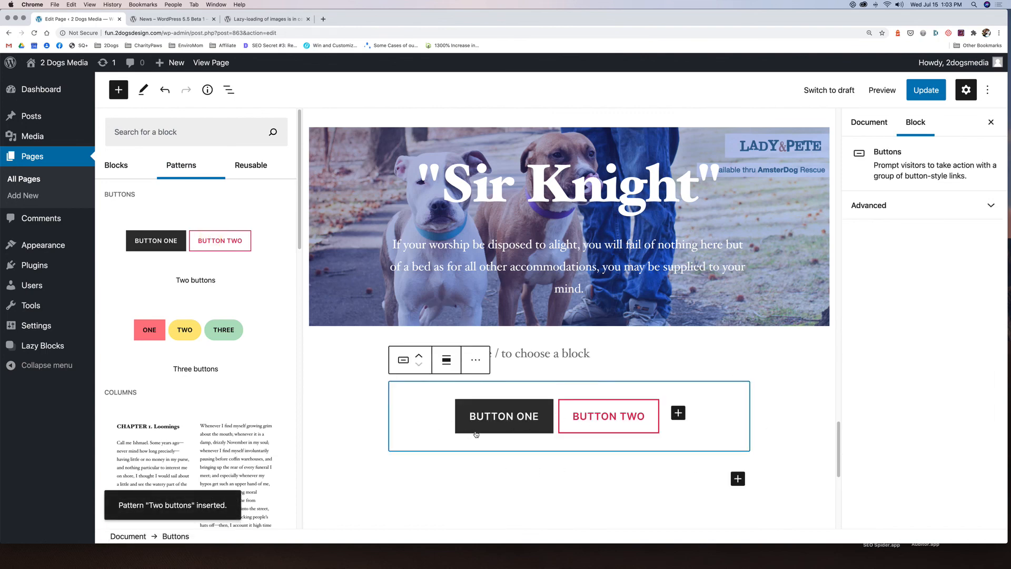
{"action": "mouse_move", "coordinate": [543, 421]}
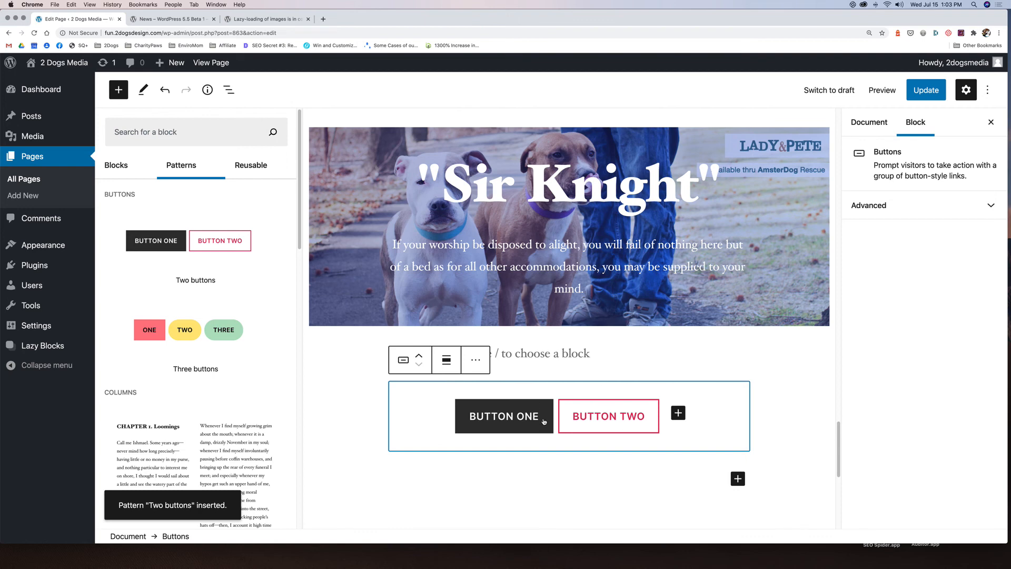
{"action": "left_click", "coordinate": [504, 416]}
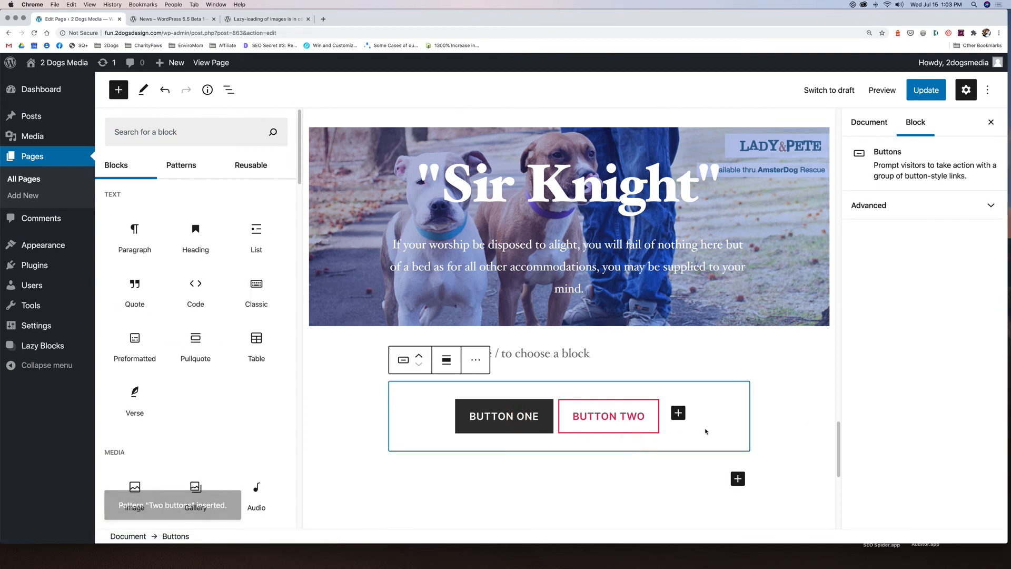
{"action": "left_click", "coordinate": [504, 415]}
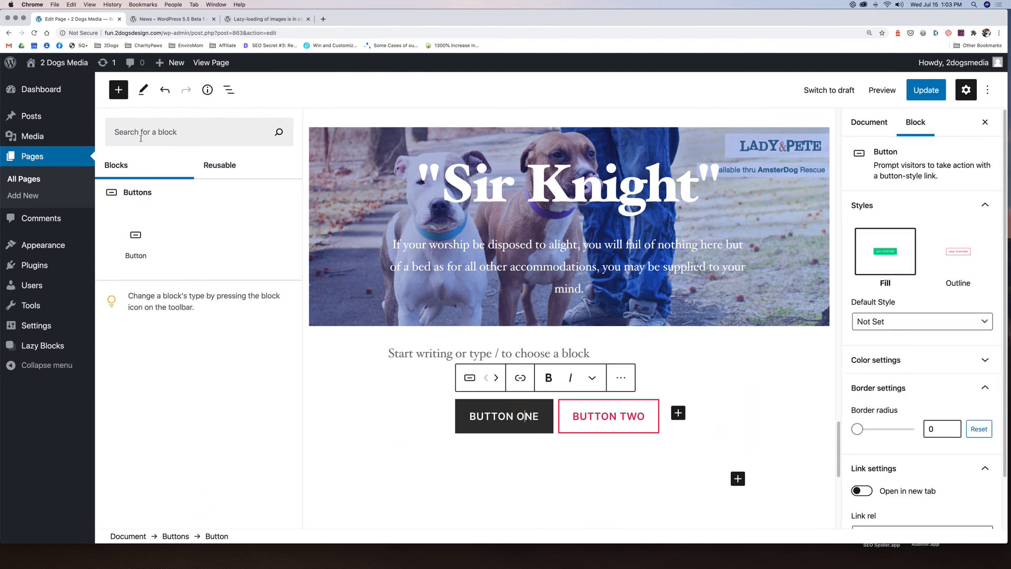
- Give Button One the outline style with grey text and grey background, then deselect it
{"action": "left_click", "coordinate": [118, 90]}
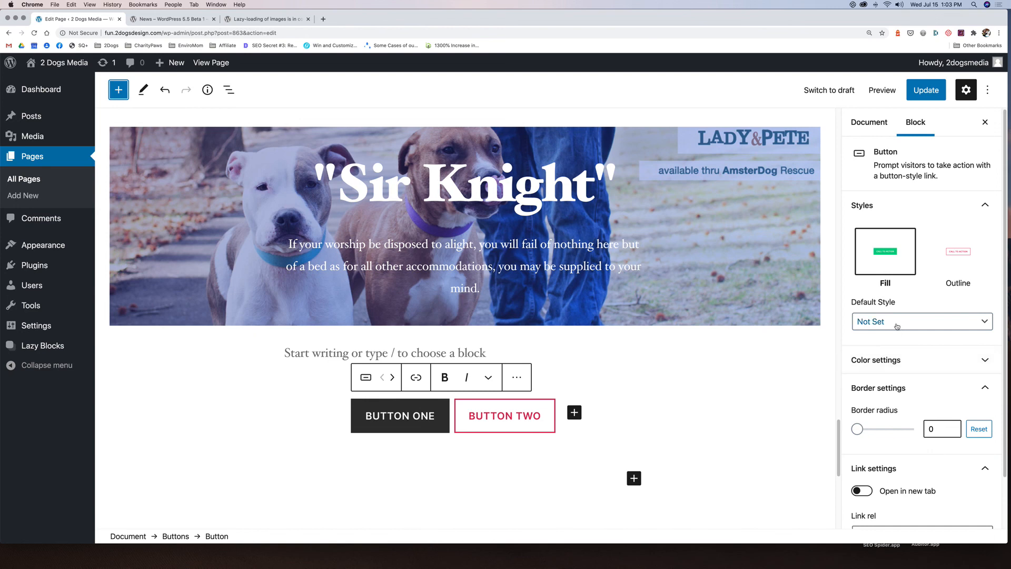
{"action": "left_click", "coordinate": [875, 360]}
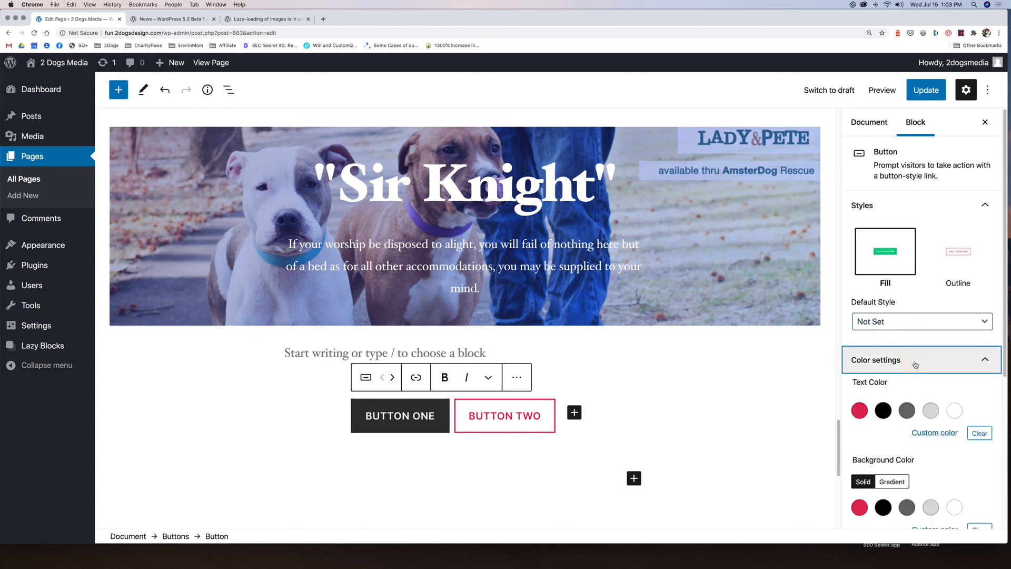
{"action": "mouse_move", "coordinate": [859, 507]}
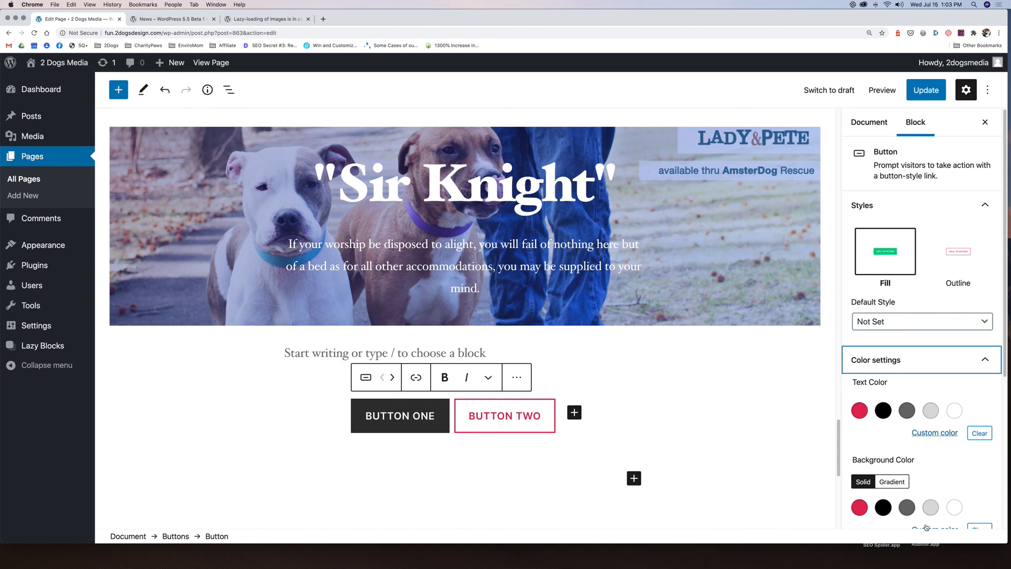
{"action": "left_click", "coordinate": [934, 433]}
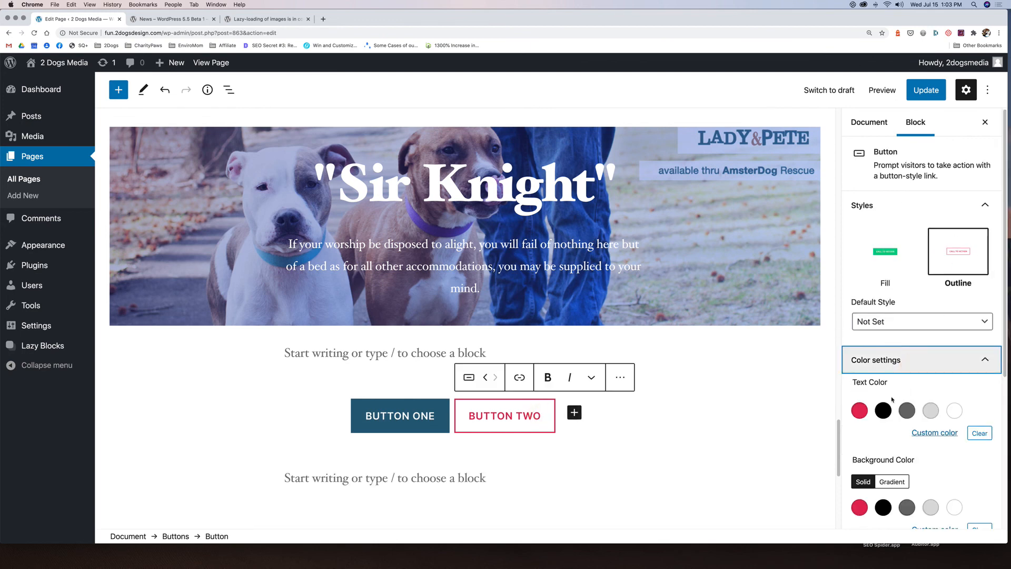
{"action": "left_click", "coordinate": [907, 410]}
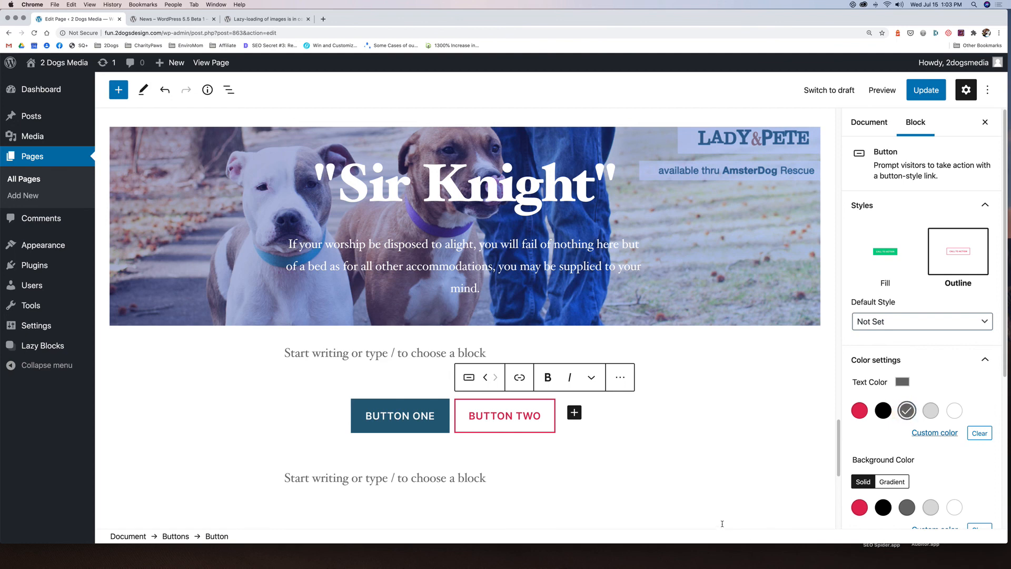
{"action": "left_click", "coordinate": [906, 507]}
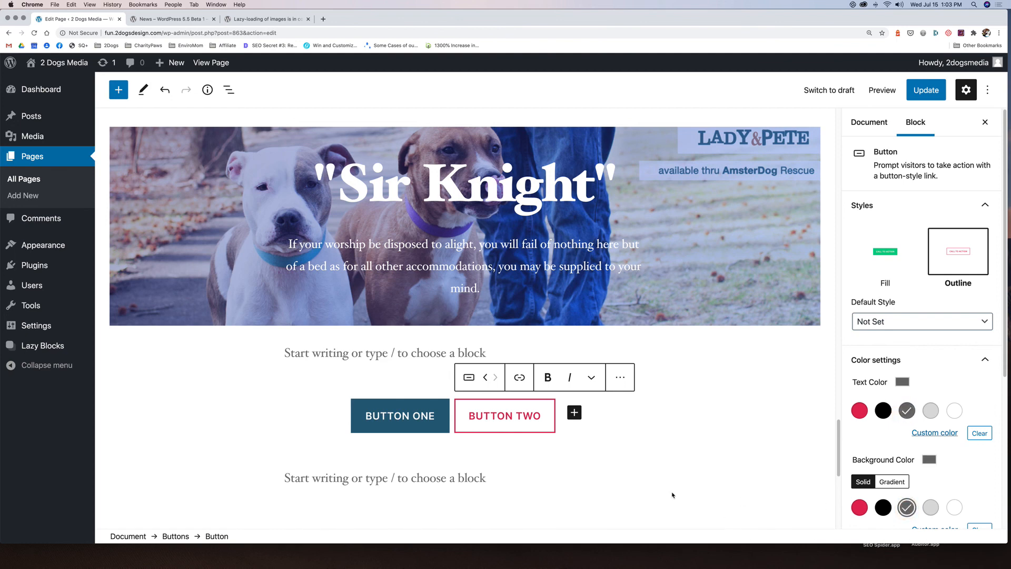
{"action": "left_click", "coordinate": [868, 123]}
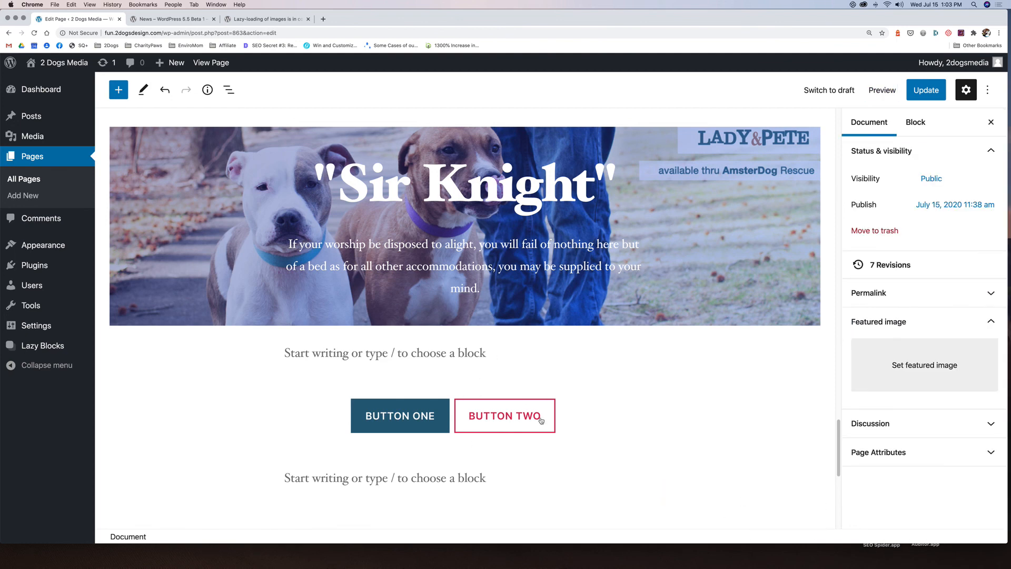
{"action": "mouse_move", "coordinate": [583, 402]}
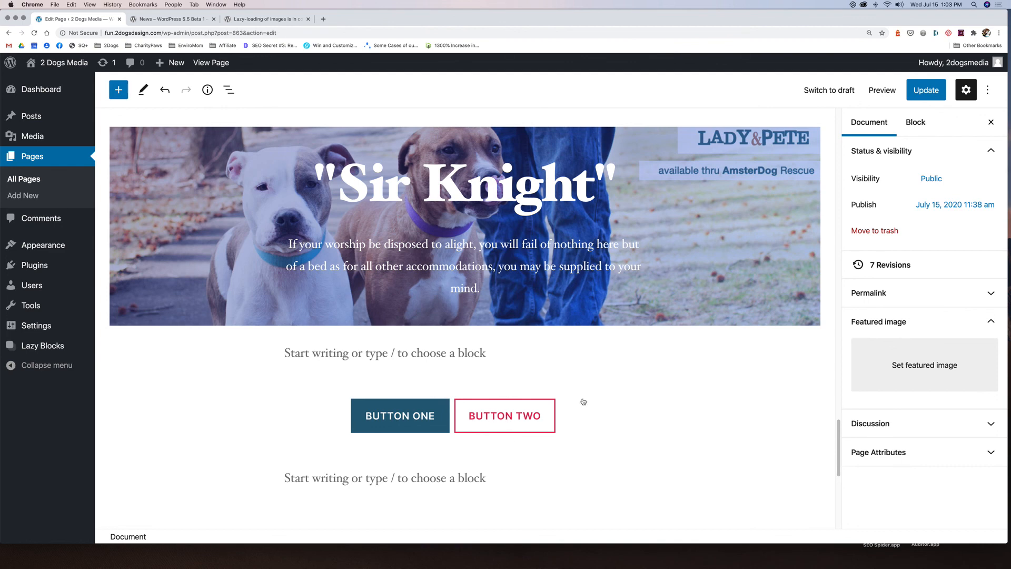
{"action": "left_click", "coordinate": [881, 90]}
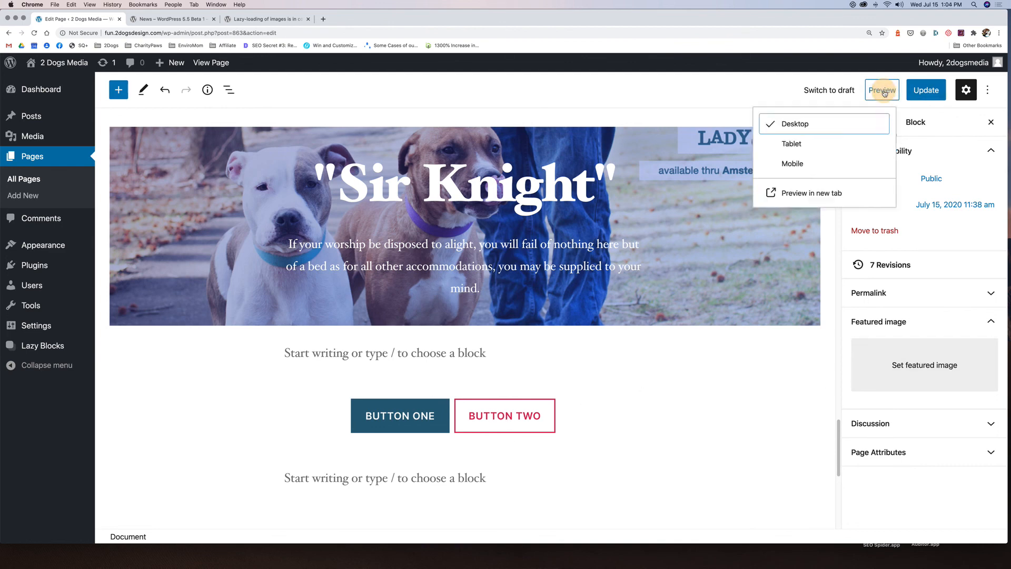
- Preview the page in a new tab, review the cover and buttons, and return to the editor
{"action": "left_click", "coordinate": [810, 192]}
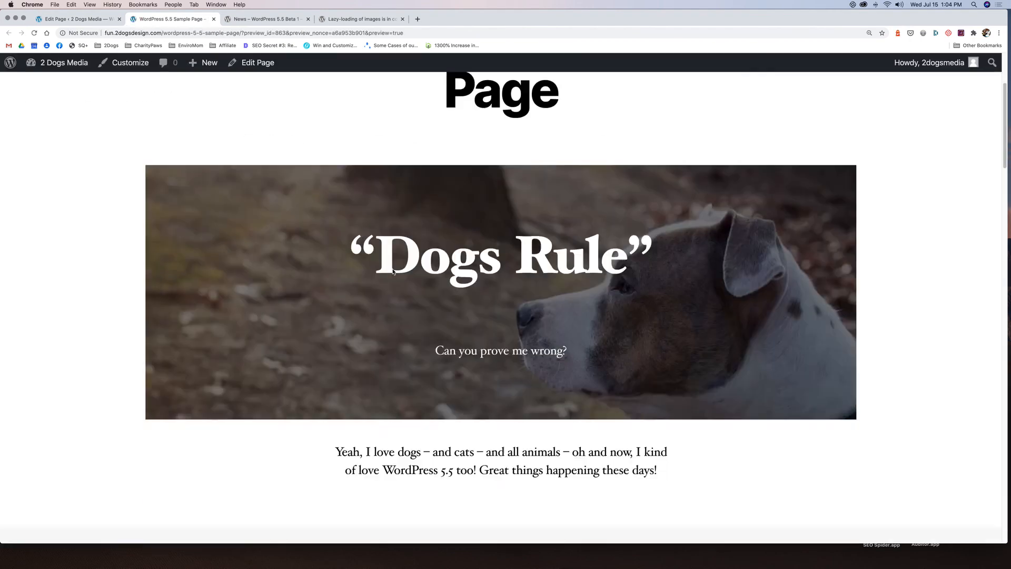
{"action": "scroll", "scroll_direction": "down", "scroll_amount": 3}
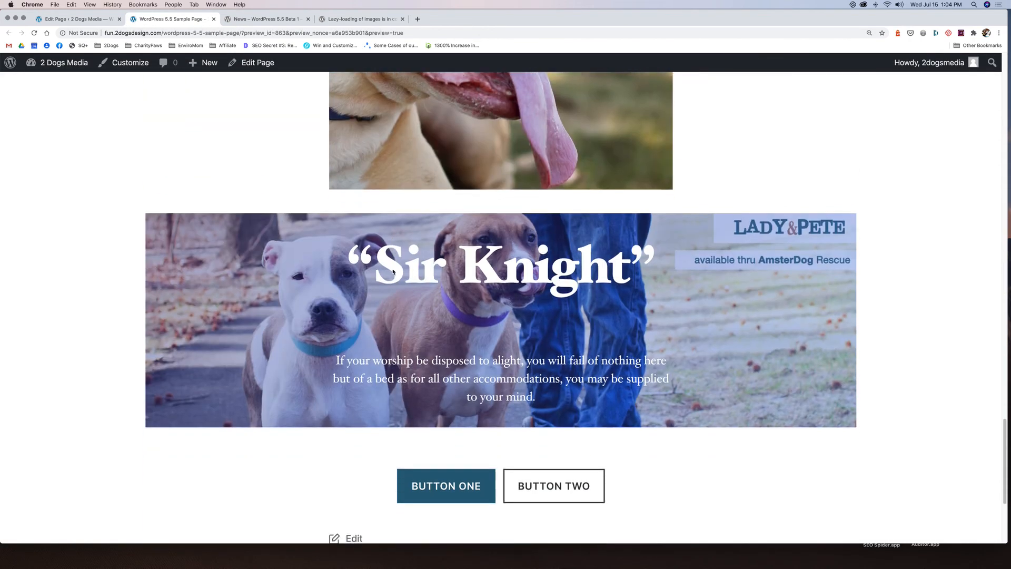
{"action": "scroll", "scroll_direction": "down", "scroll_amount": 3}
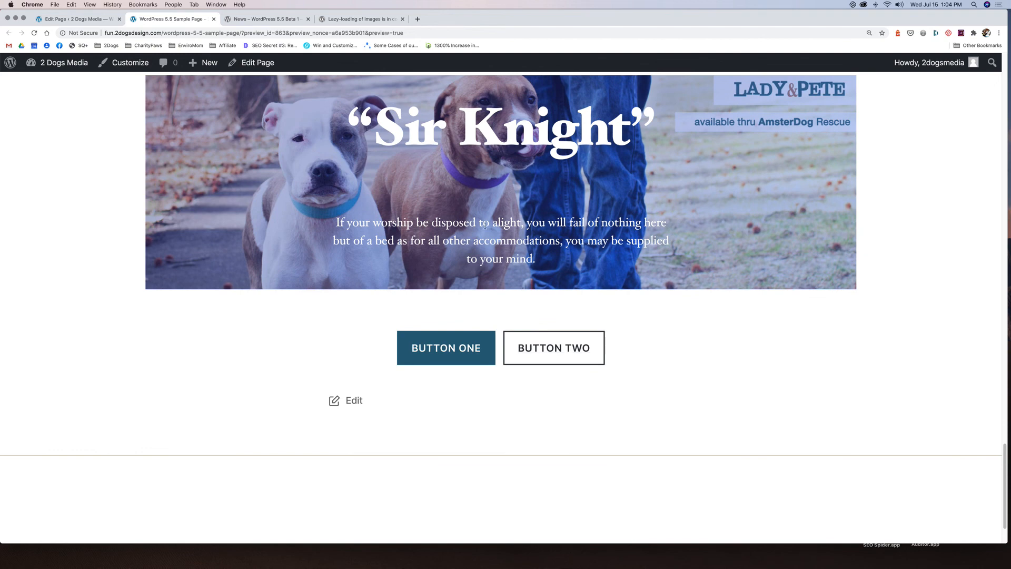
{"action": "left_click", "coordinate": [882, 89]}
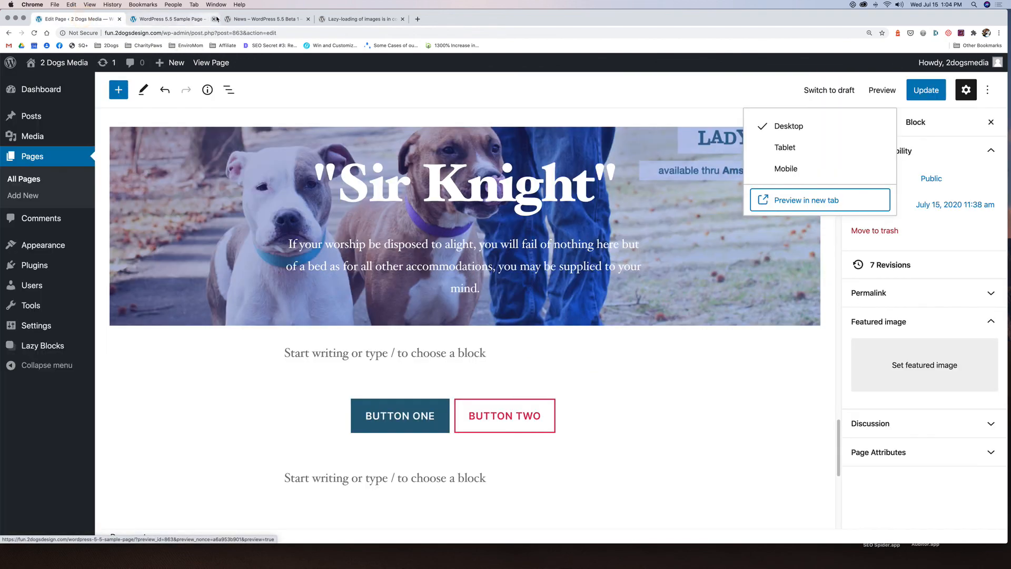
{"action": "left_click", "coordinate": [216, 19]}
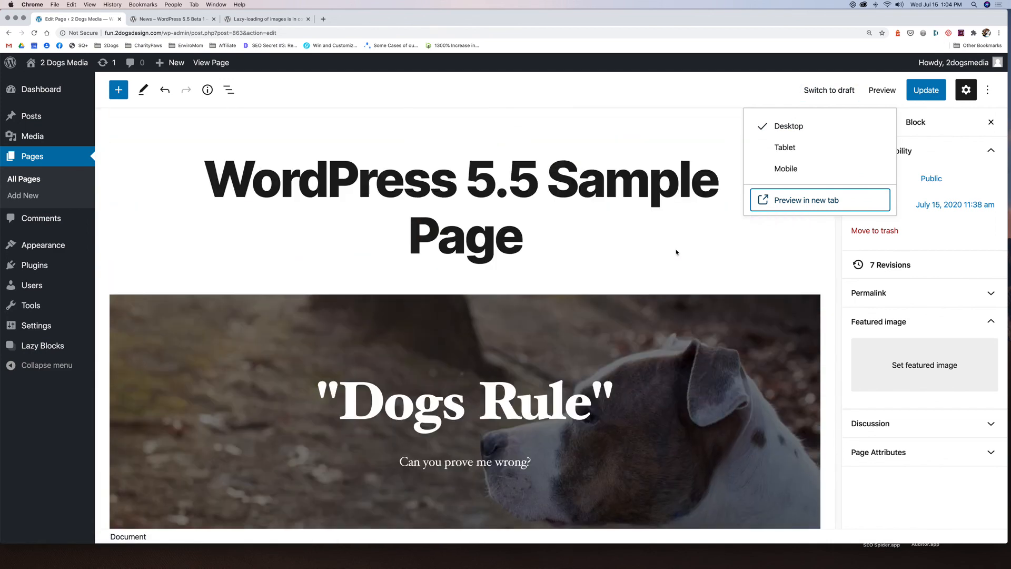
{"action": "mouse_move", "coordinate": [830, 90]}
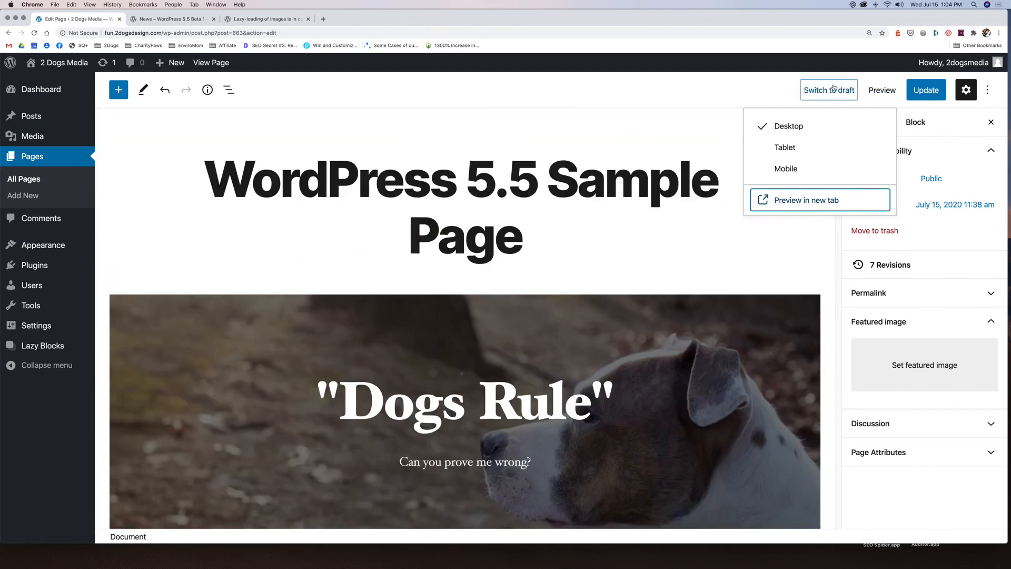